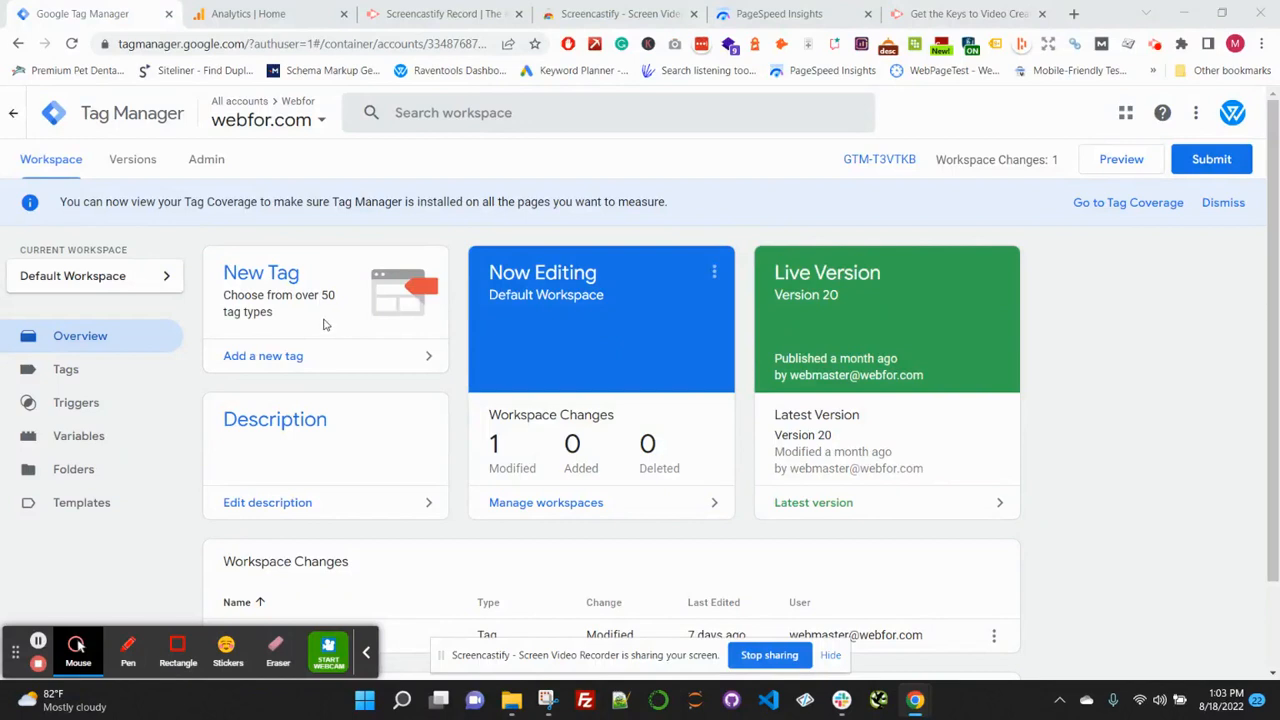
{"action": "mouse_move", "coordinate": [370, 232]}
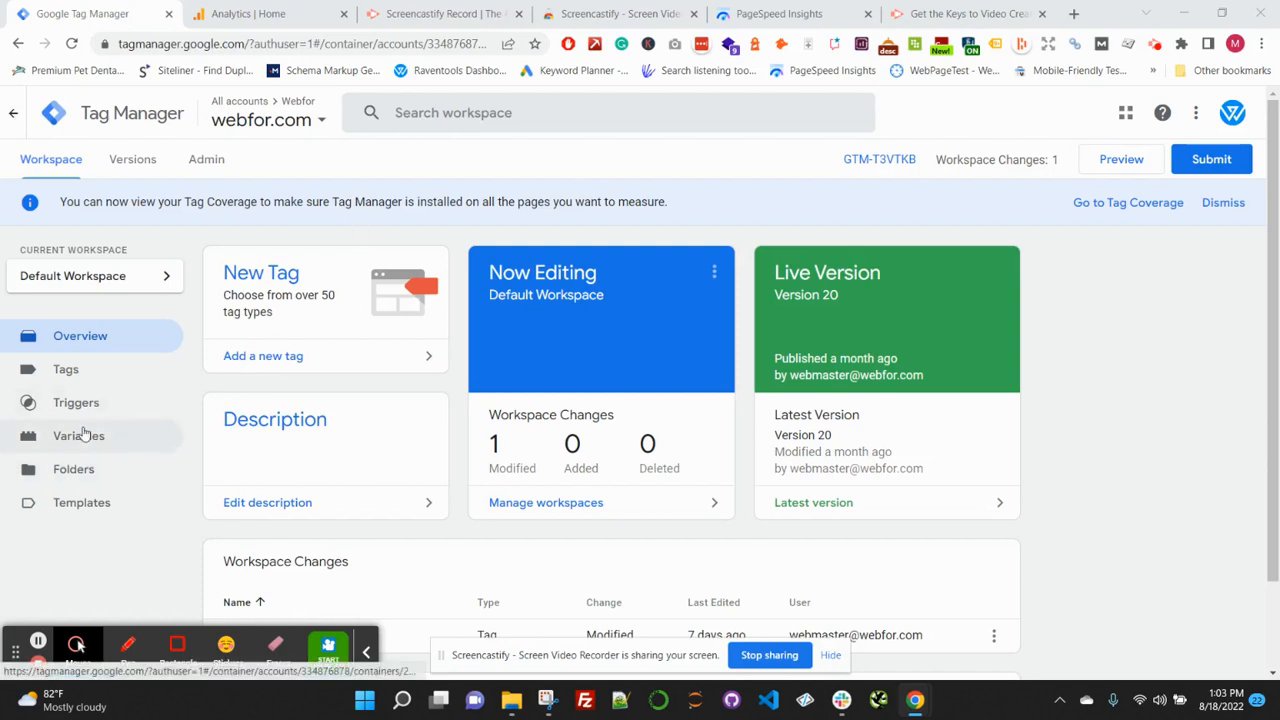
{"action": "mouse_move", "coordinate": [79, 435]}
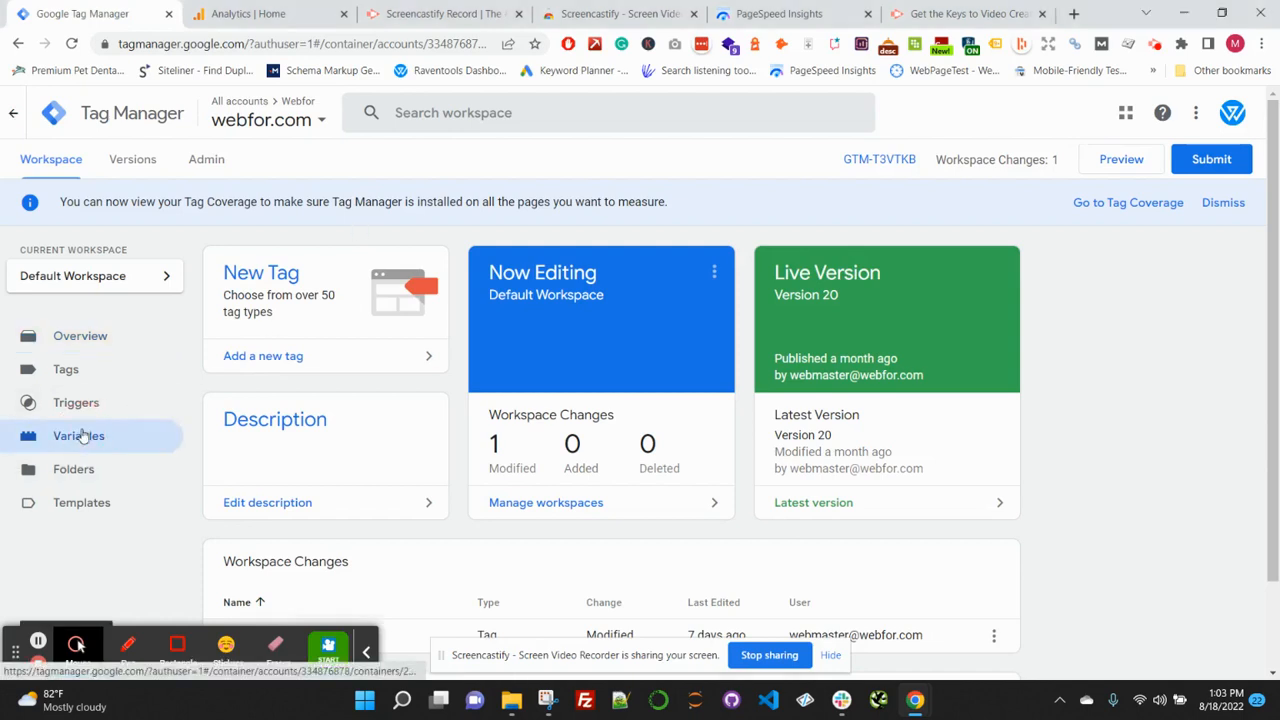
Review the built-in variable settings and confirm all six Form variables are enabled.
{"action": "left_click", "coordinate": [78, 435]}
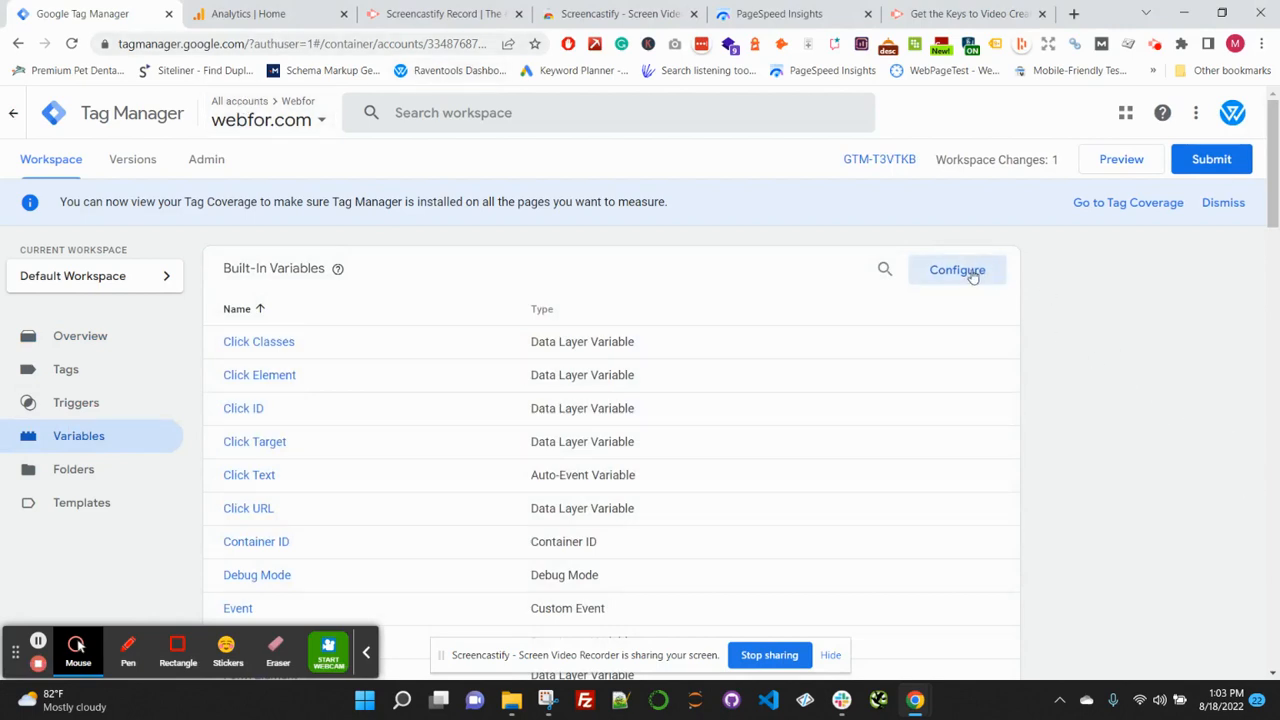
{"action": "left_click", "coordinate": [957, 270]}
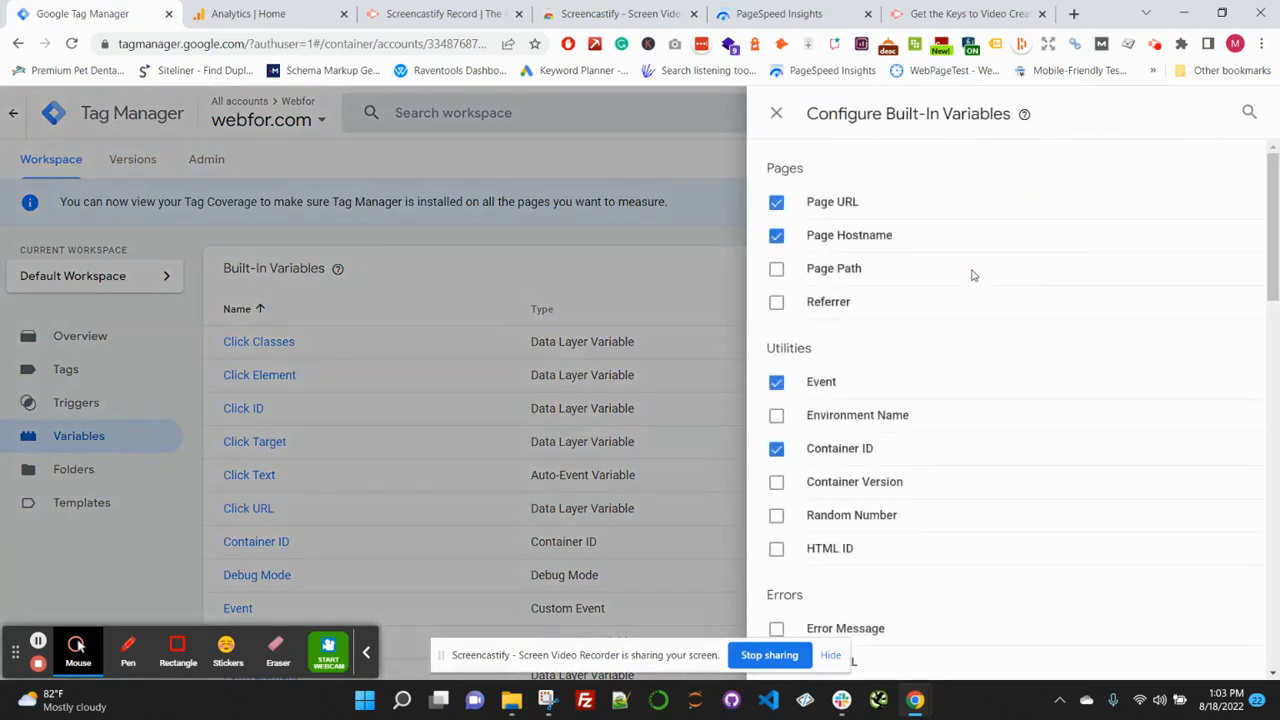
{"action": "scroll", "scroll_direction": "down", "scroll_amount": 3}
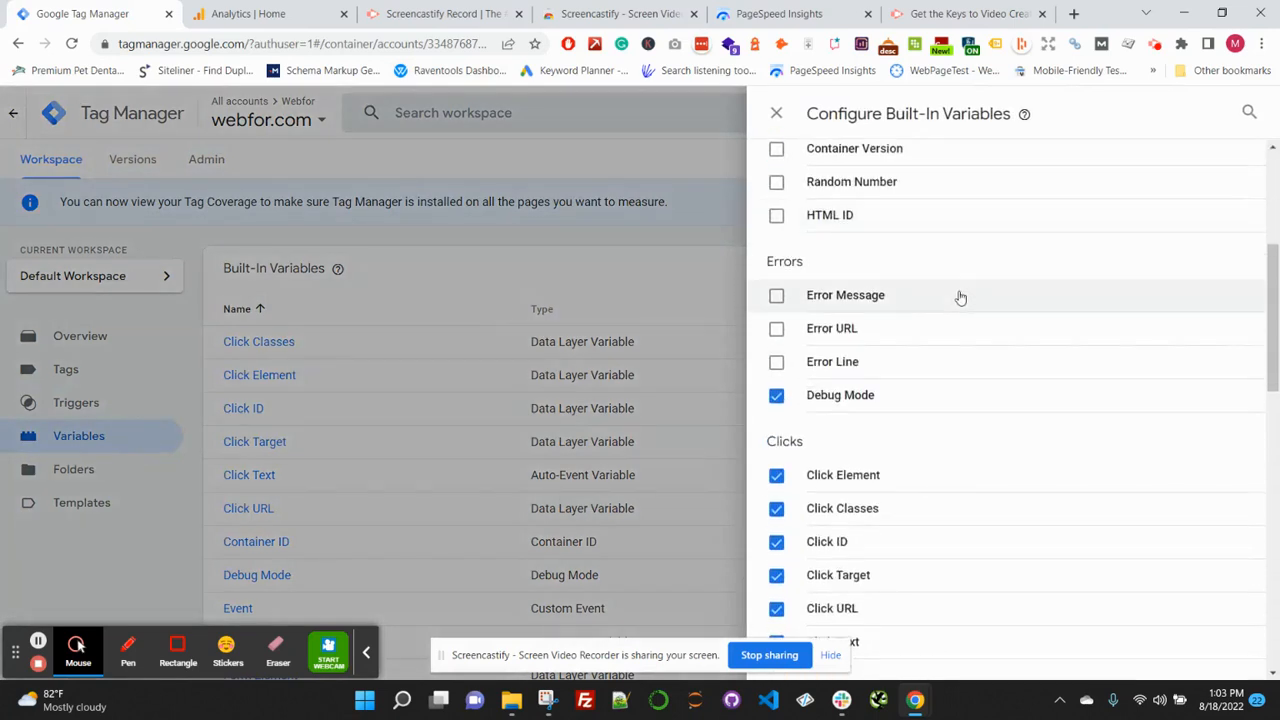
{"action": "scroll", "scroll_direction": "down", "scroll_amount": 3}
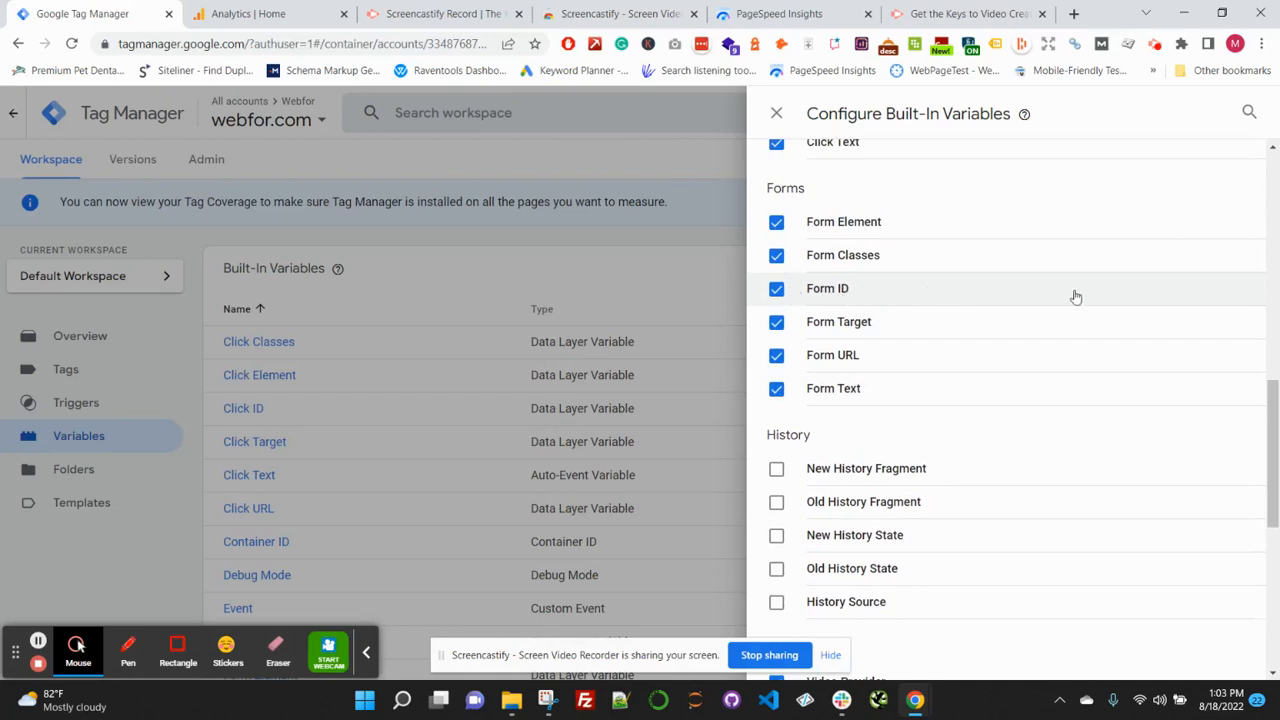
{"action": "mouse_move", "coordinate": [856, 330]}
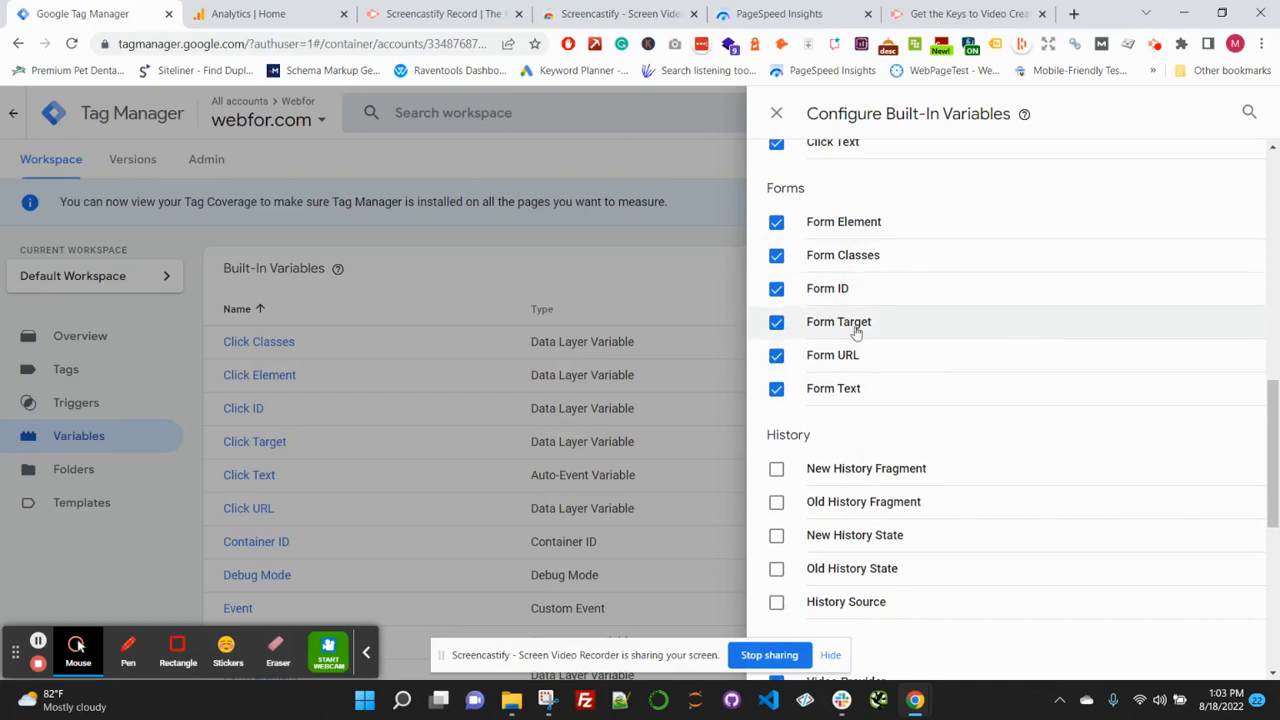
{"action": "mouse_move", "coordinate": [805, 295]}
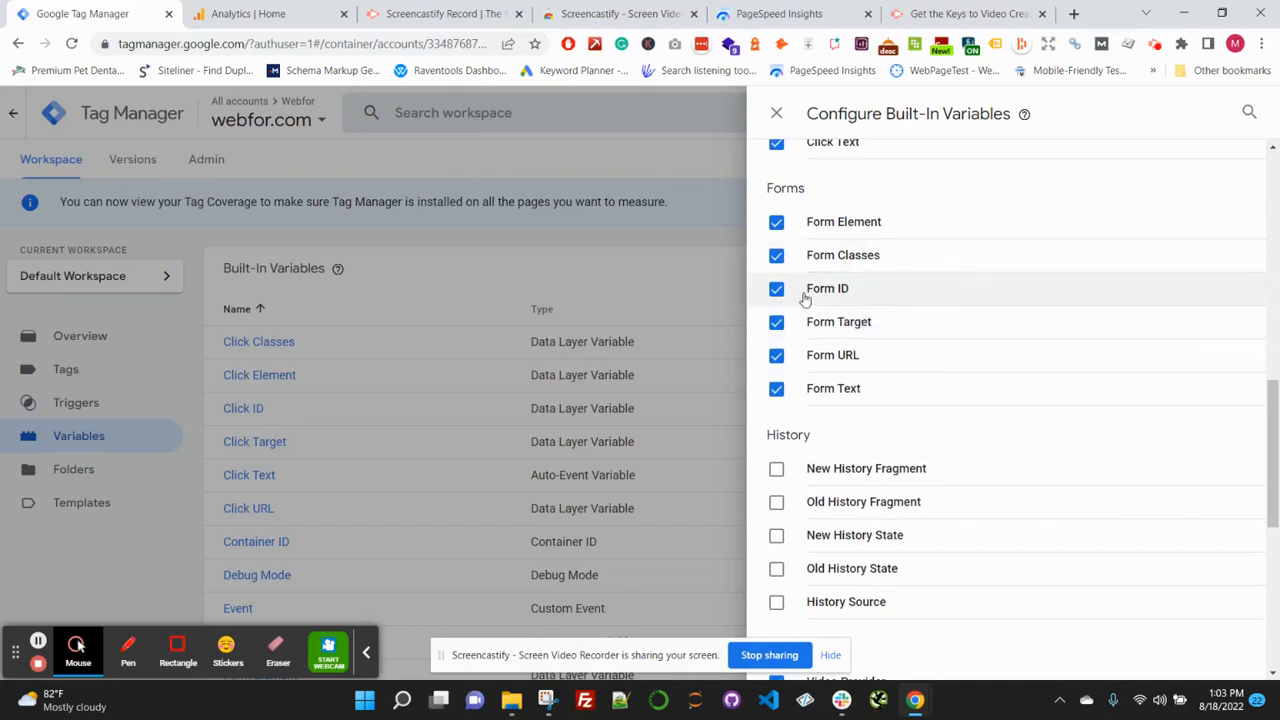
{"action": "mouse_move", "coordinate": [765, 298]}
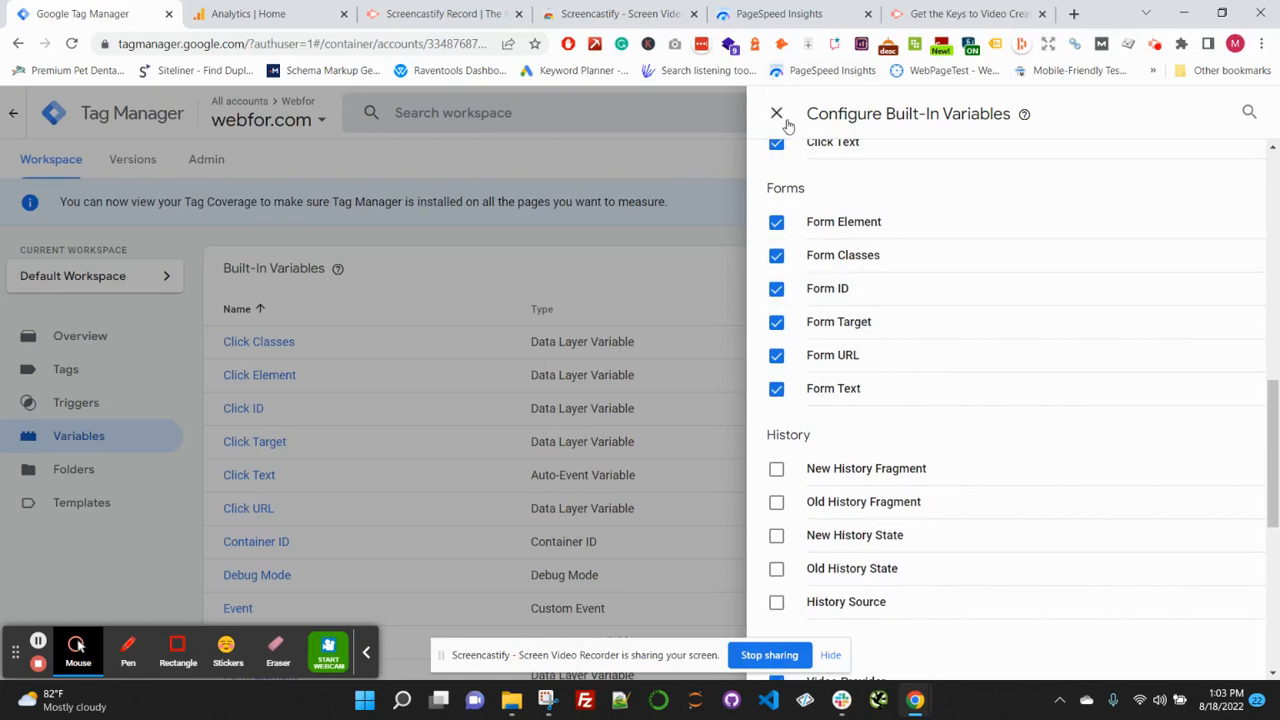
{"action": "left_click", "coordinate": [776, 113]}
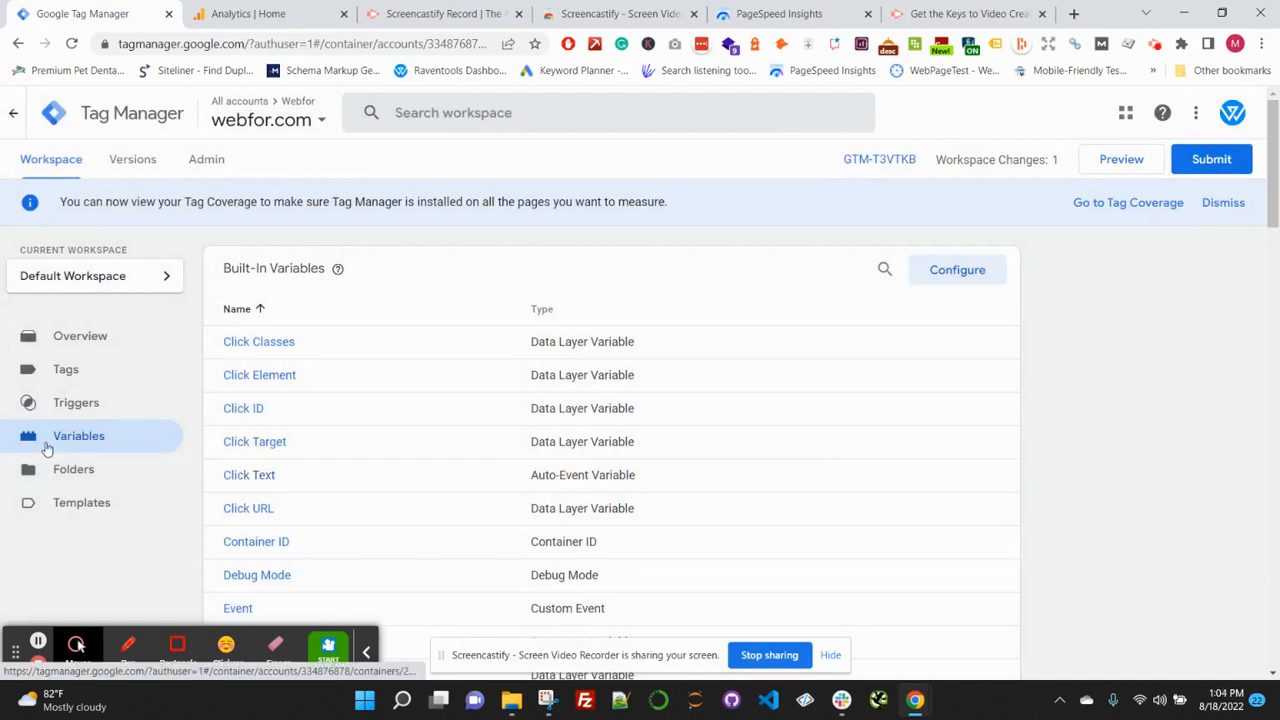
{"action": "mouse_move", "coordinate": [65, 375]}
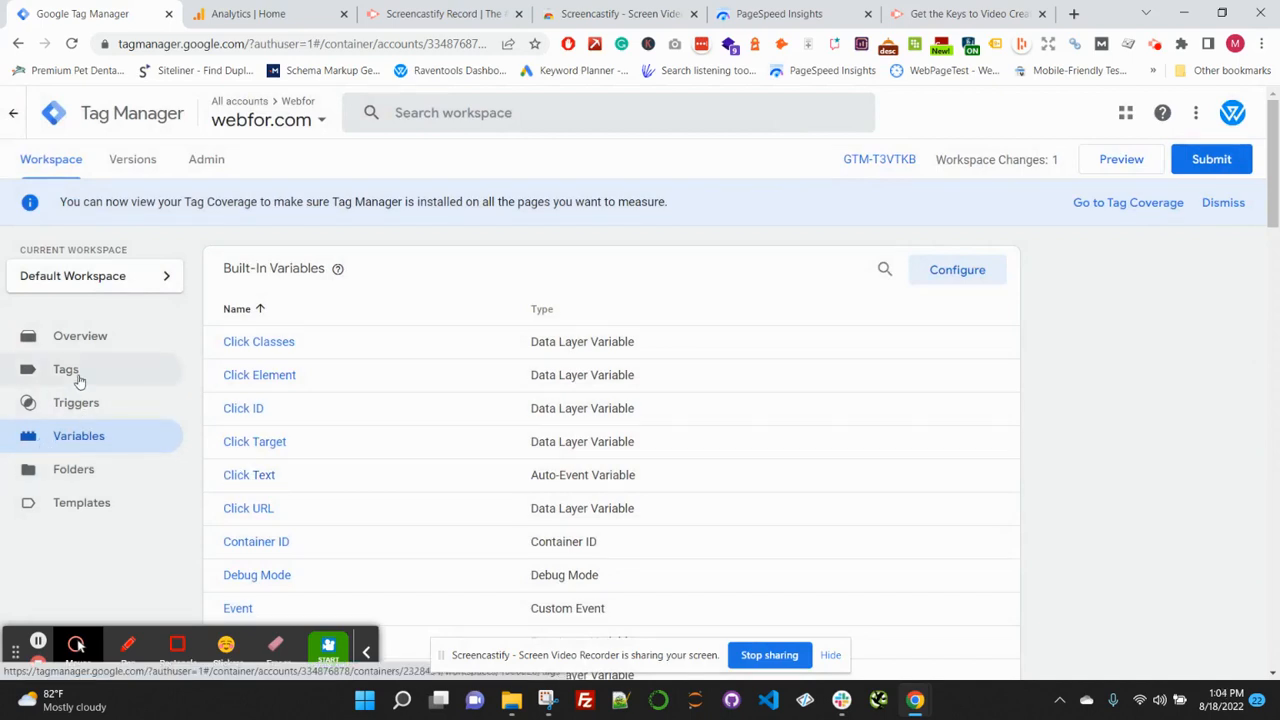
Create a new tag named 'Form Fill - Get Started' and open its tag type list.
{"action": "left_click", "coordinate": [65, 369]}
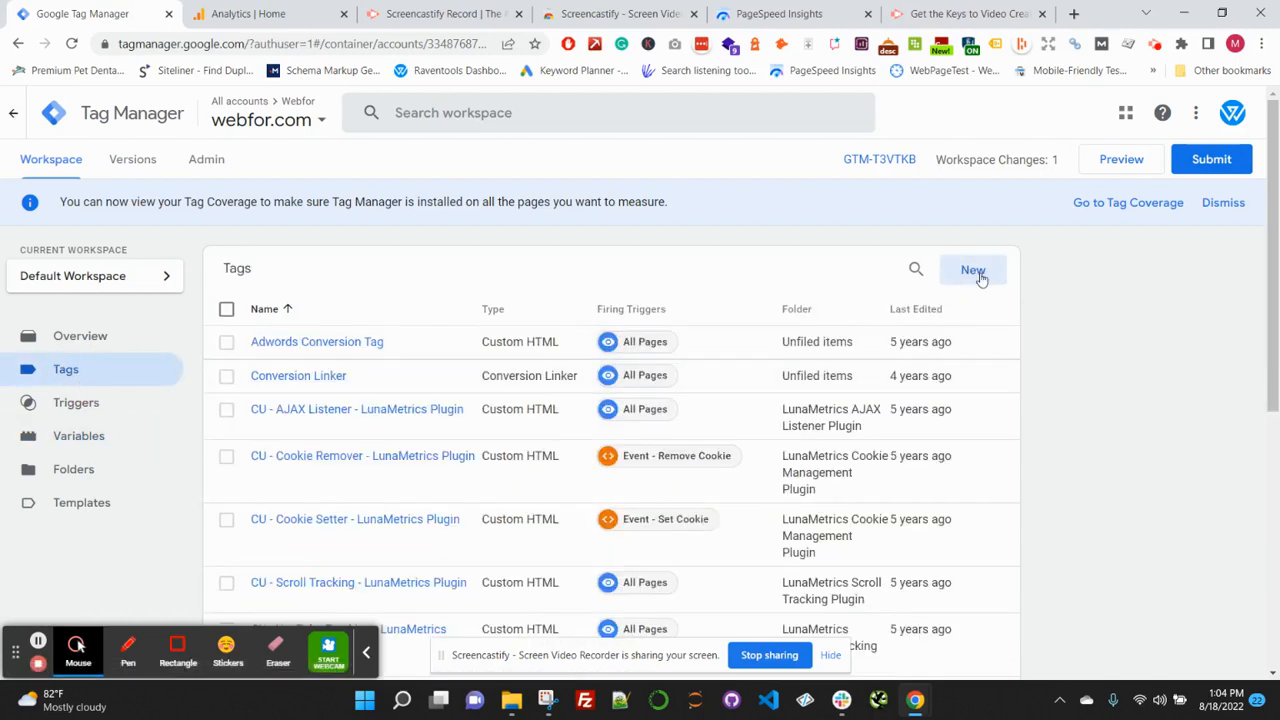
{"action": "left_click", "coordinate": [972, 270]}
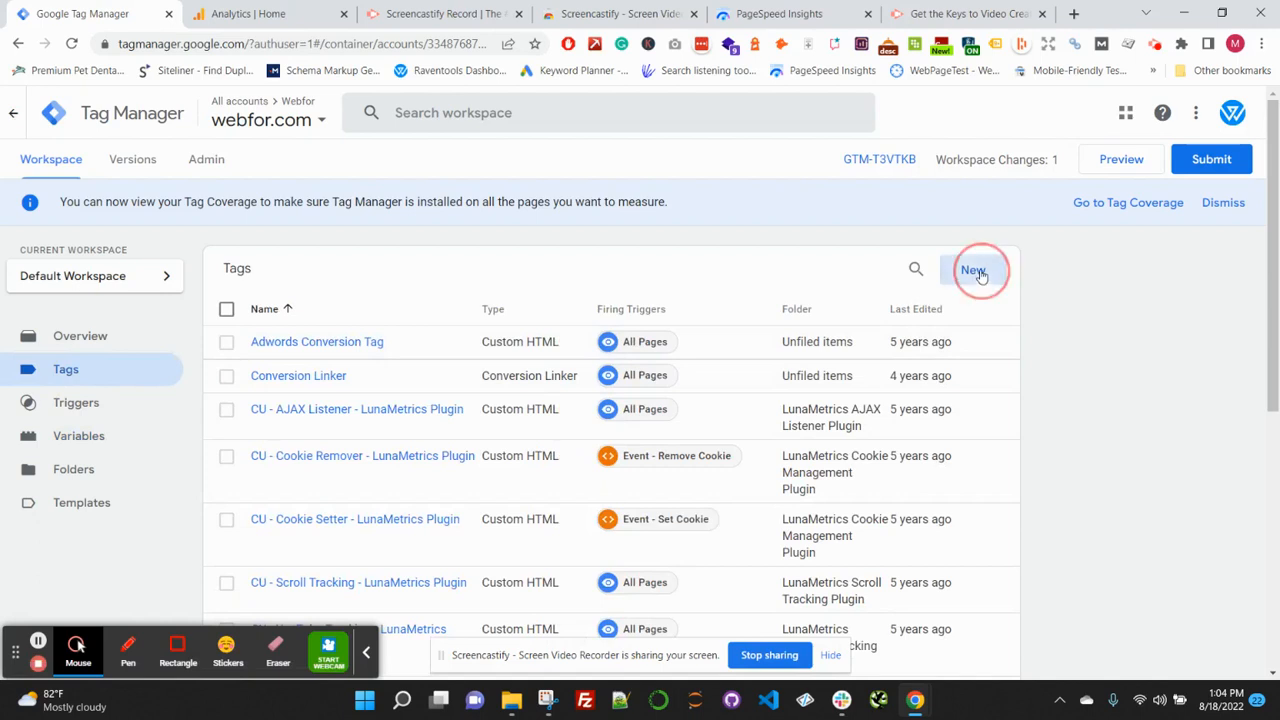
{"action": "left_click", "coordinate": [973, 270]}
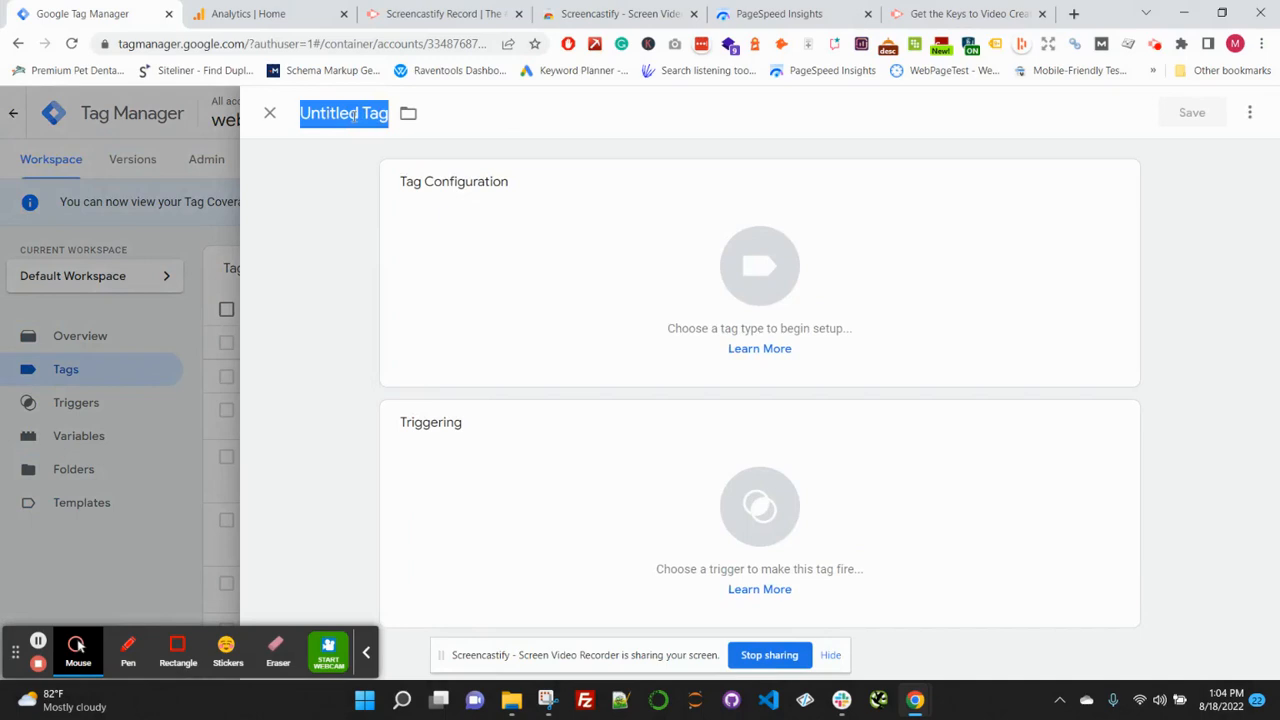
{"action": "type", "text": "For"}
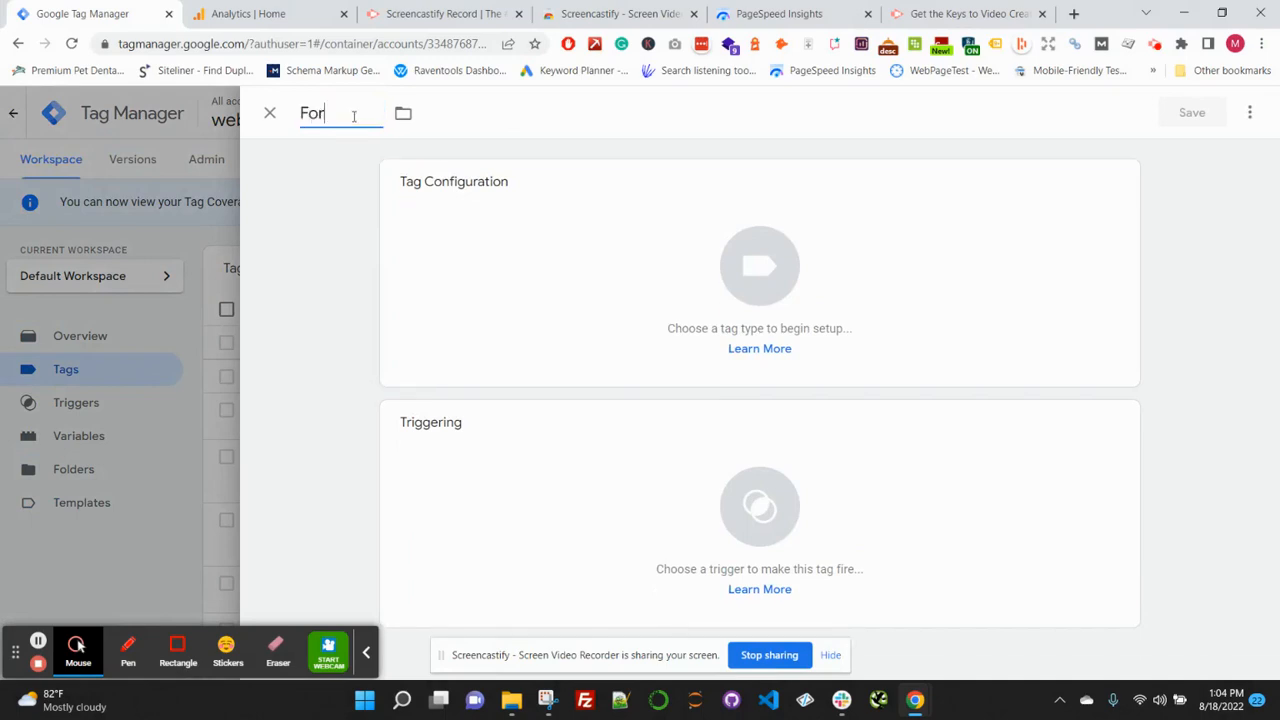
{"action": "type", "text": "m Fill - Get Star"}
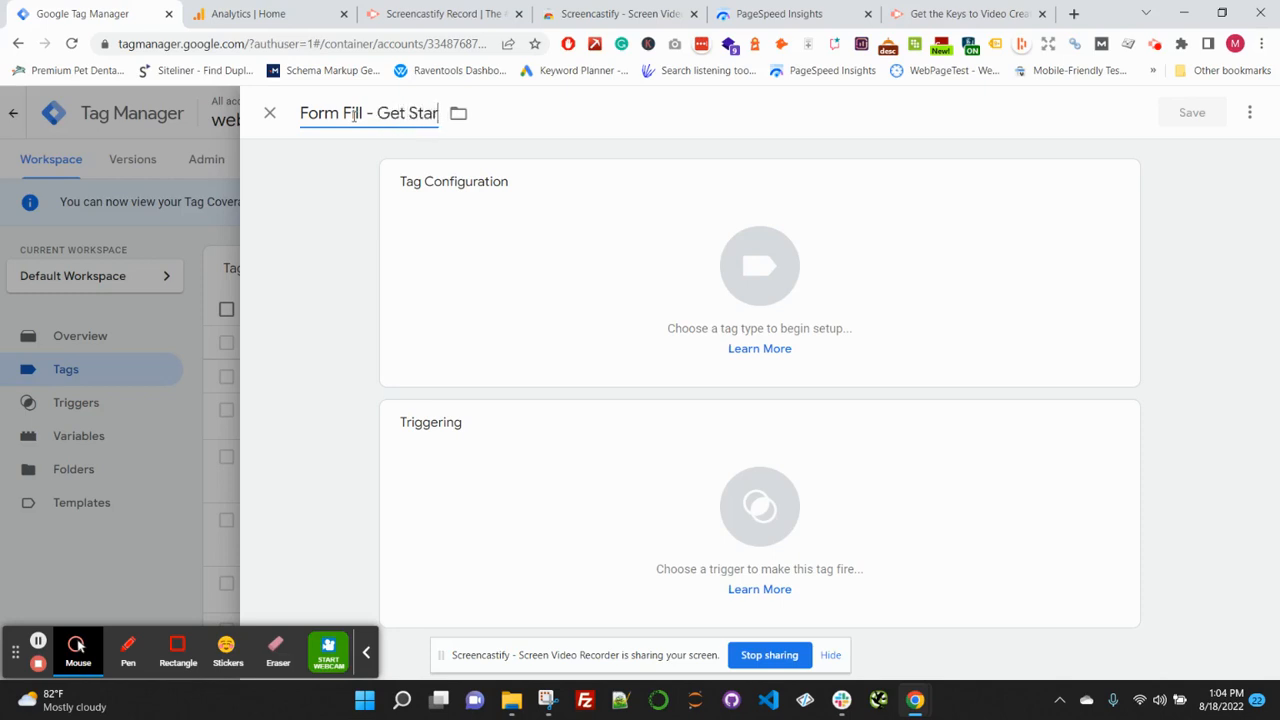
{"action": "type", "text": "ted"}
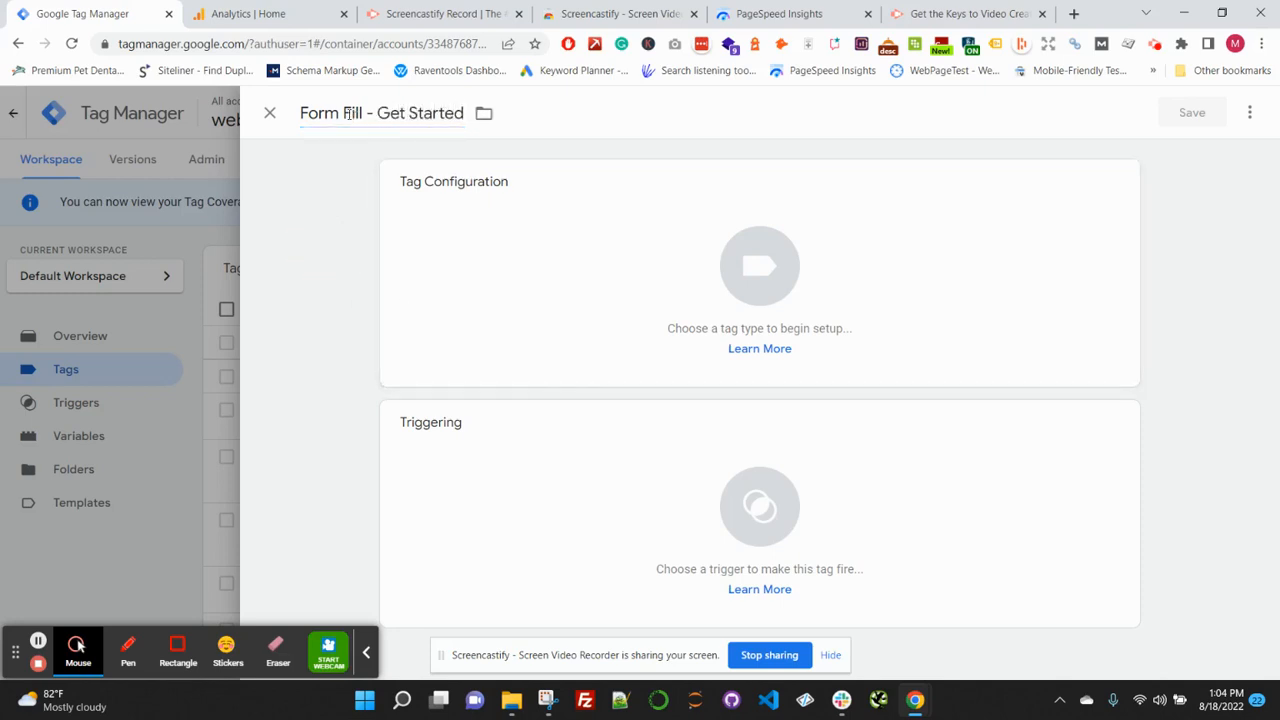
{"action": "left_click", "coordinate": [759, 265]}
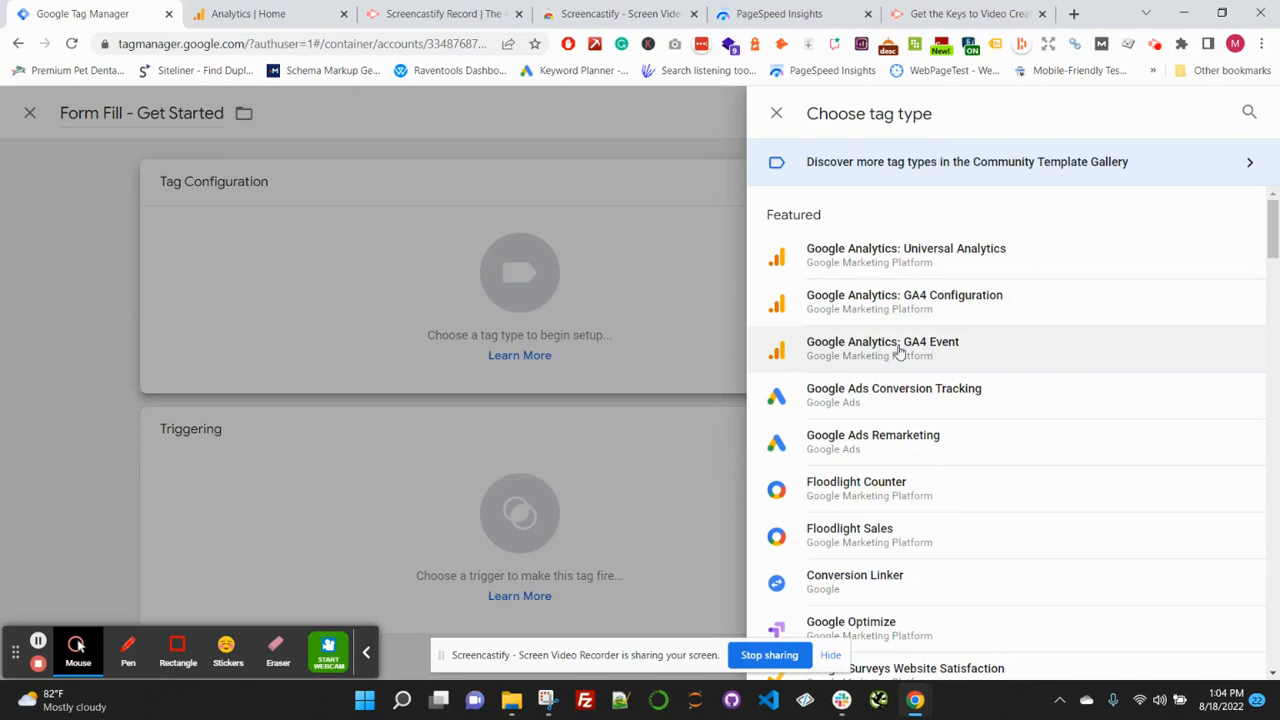
Make the tag a GA4 Event using the GA4 Pageview configuration, event name get_started_form_fill.
{"action": "left_click", "coordinate": [882, 341]}
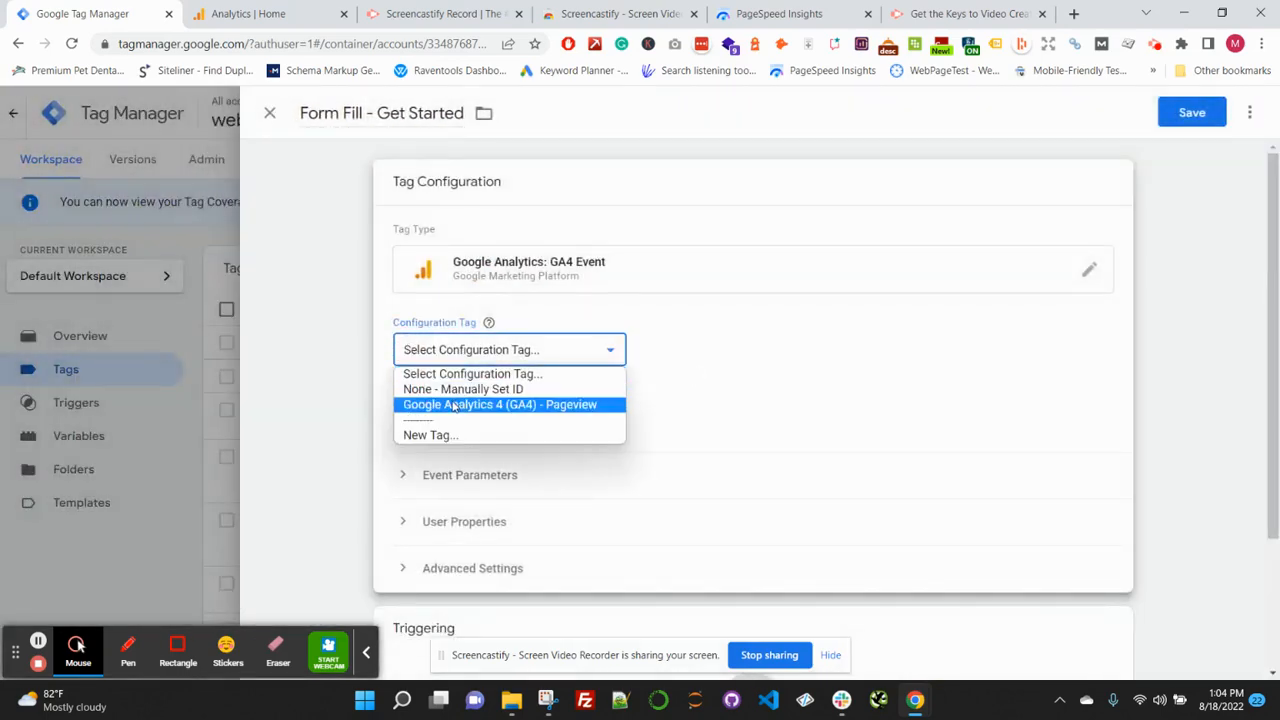
{"action": "left_click", "coordinate": [499, 404]}
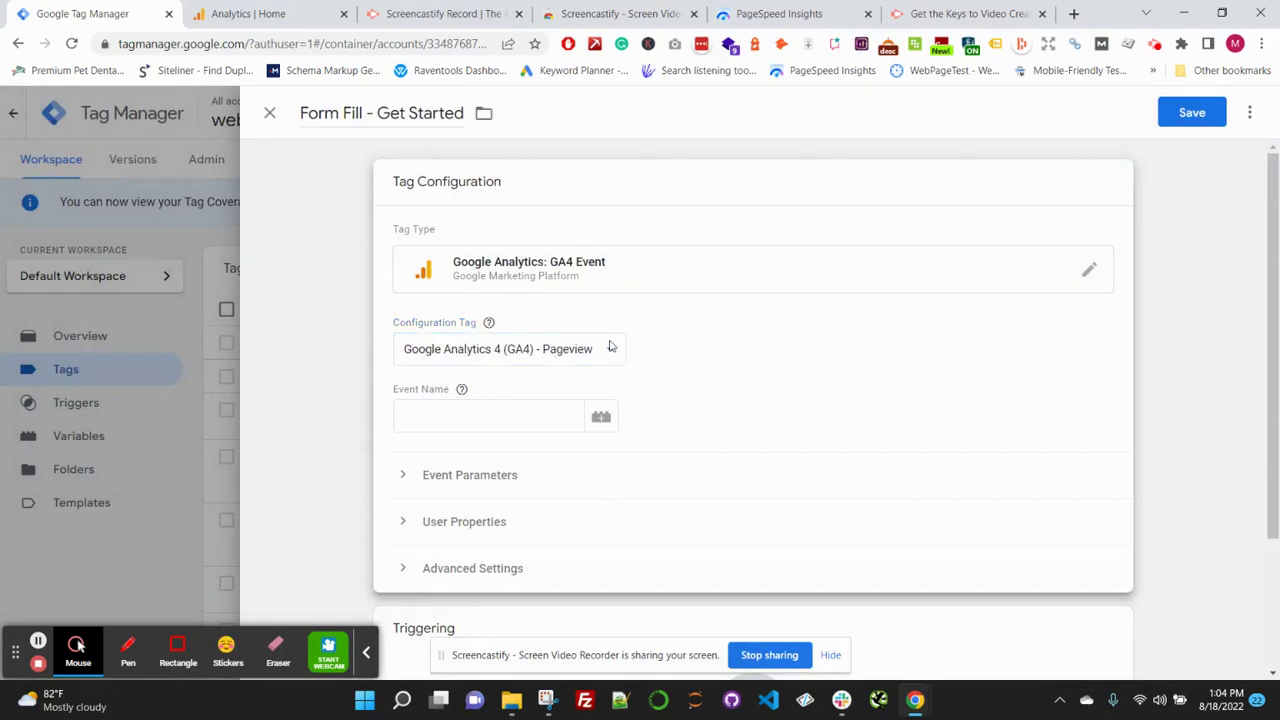
{"action": "left_click", "coordinate": [488, 416]}
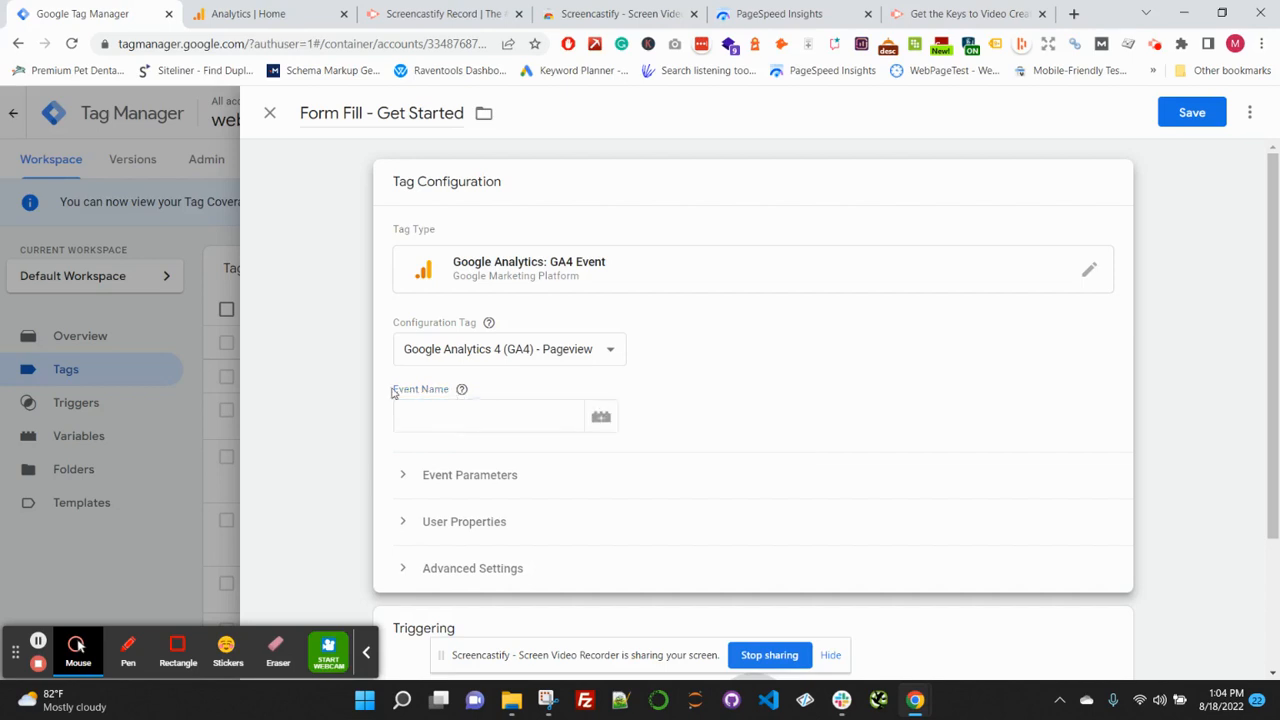
{"action": "left_click", "coordinate": [488, 415]}
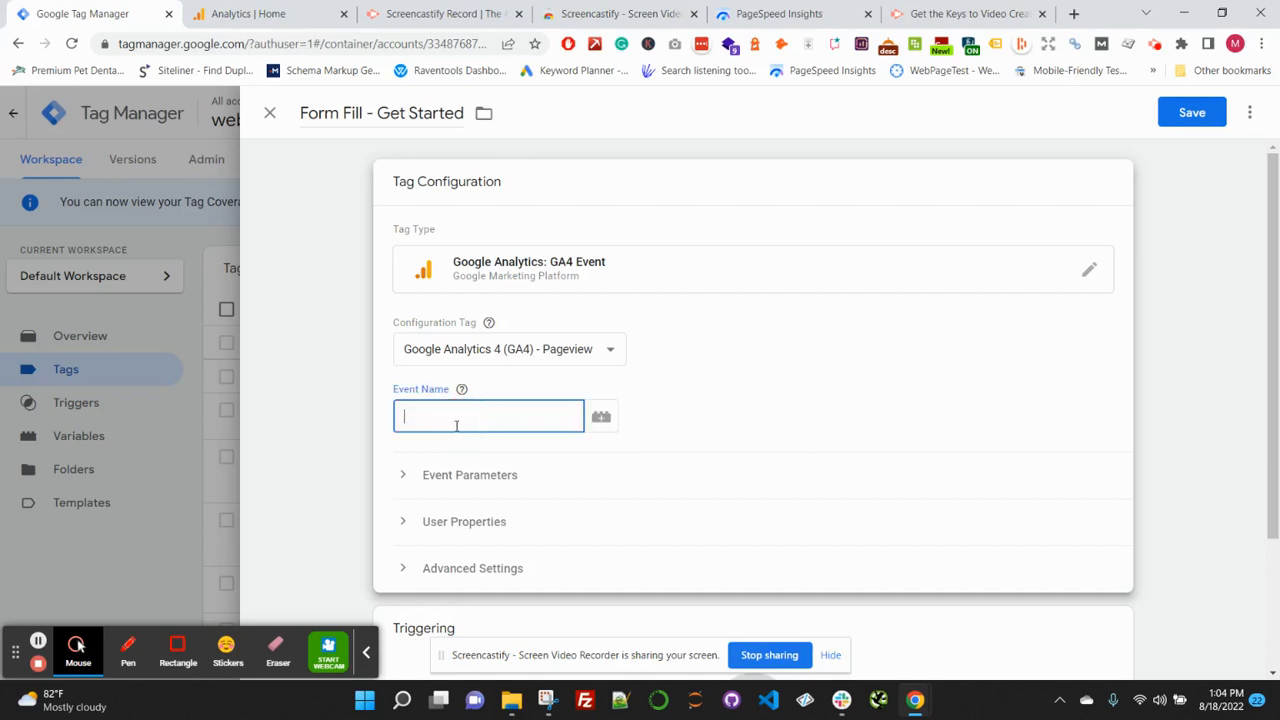
{"action": "type", "text": "get_"}
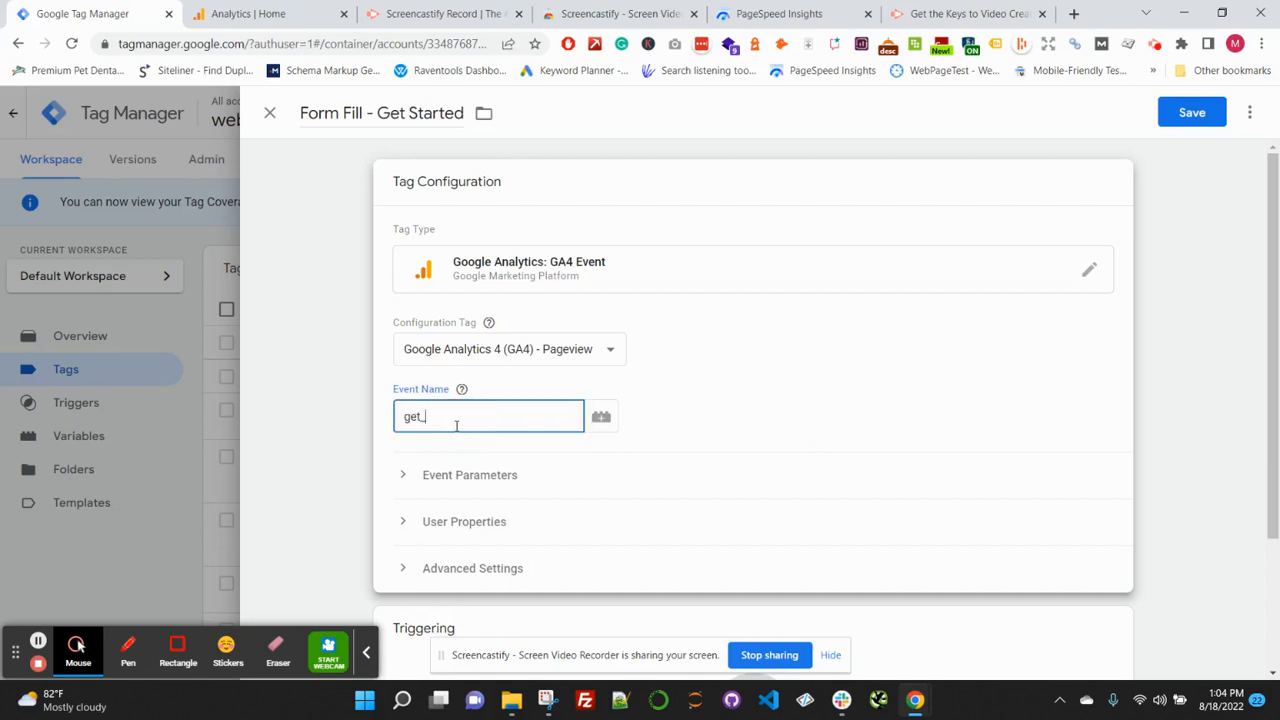
{"action": "type", "text": "started_form_"}
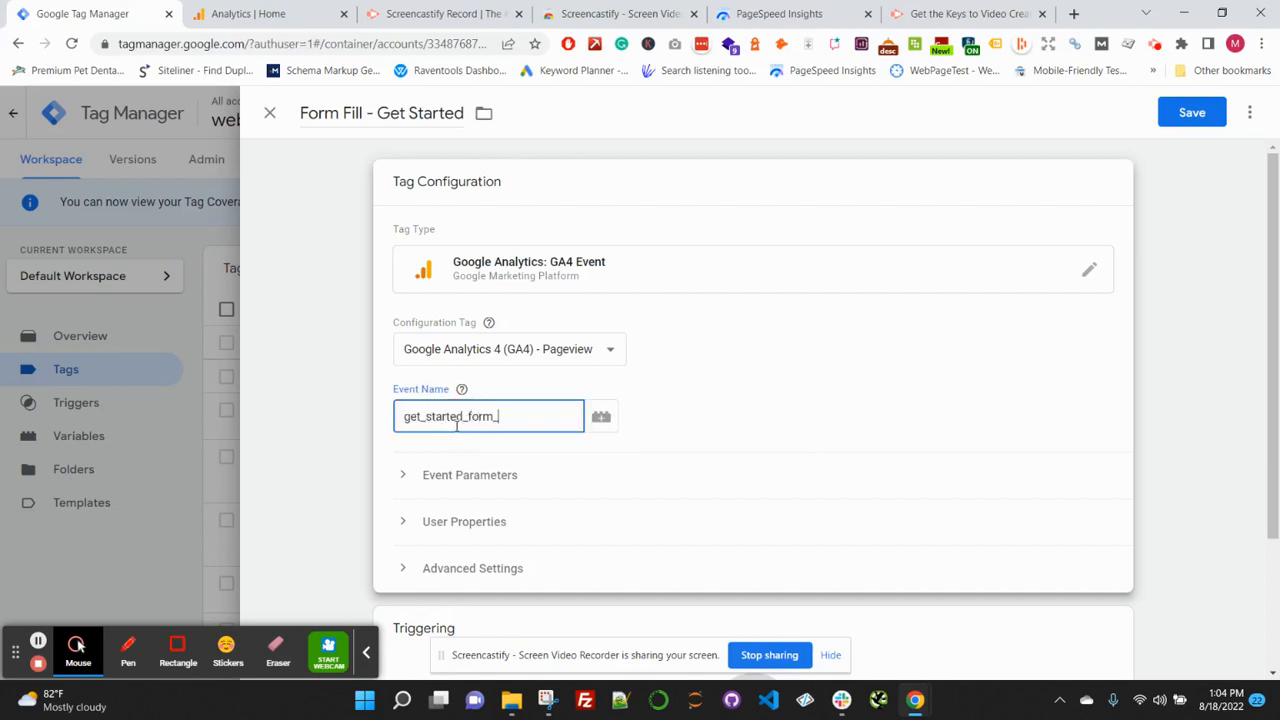
{"action": "type", "text": "fill"}
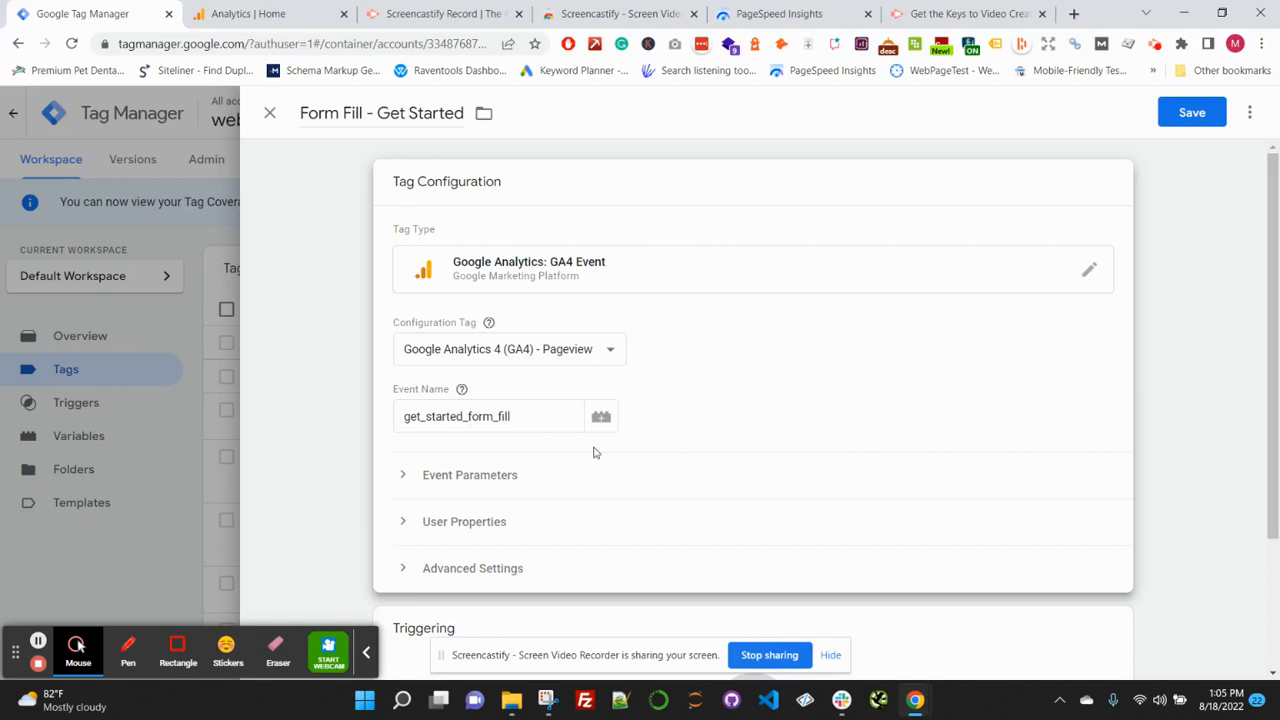
{"action": "mouse_move", "coordinate": [686, 459]}
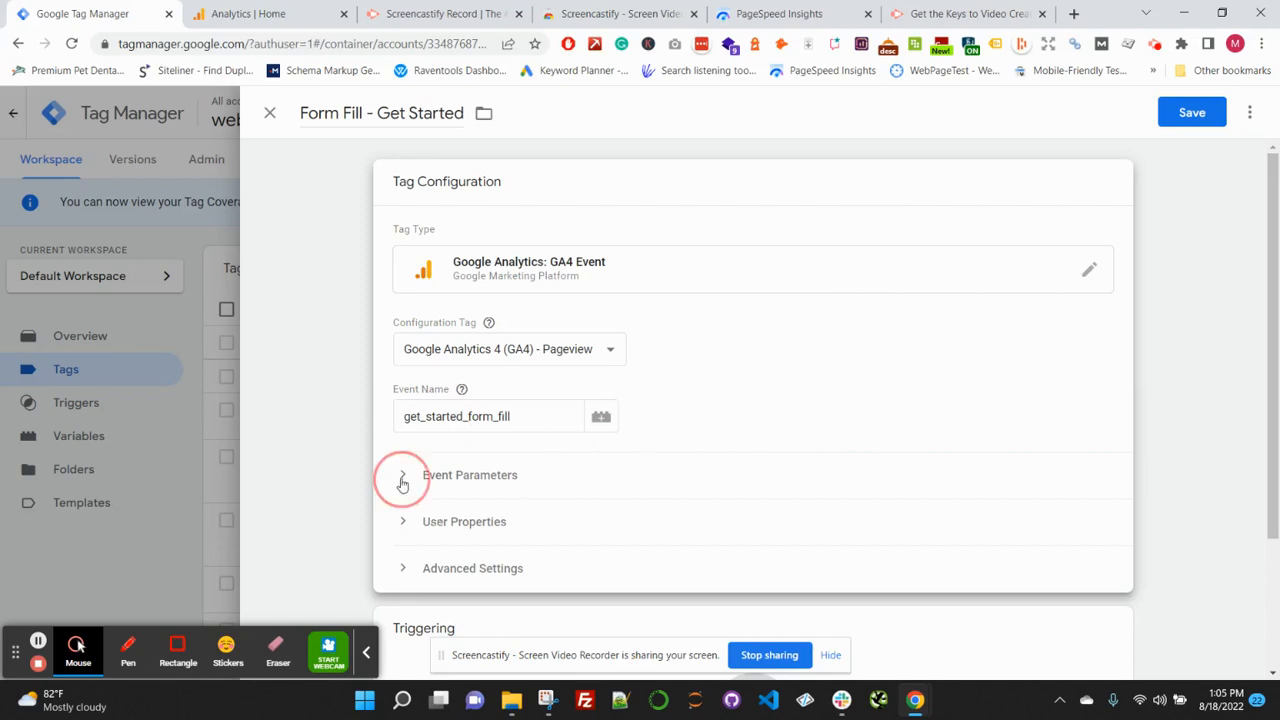
Add an event parameter form_fill_url whose value is the {{Page URL}} variable.
{"action": "left_click", "coordinate": [402, 474]}
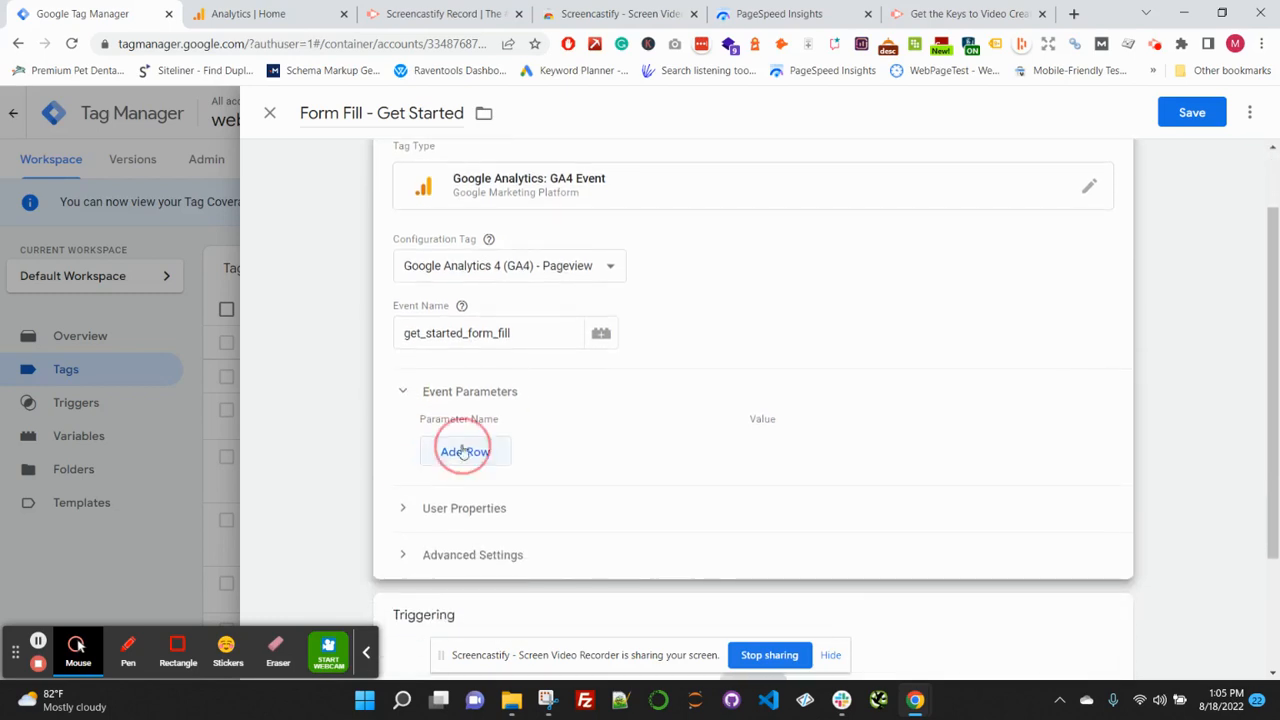
{"action": "left_click", "coordinate": [464, 451]}
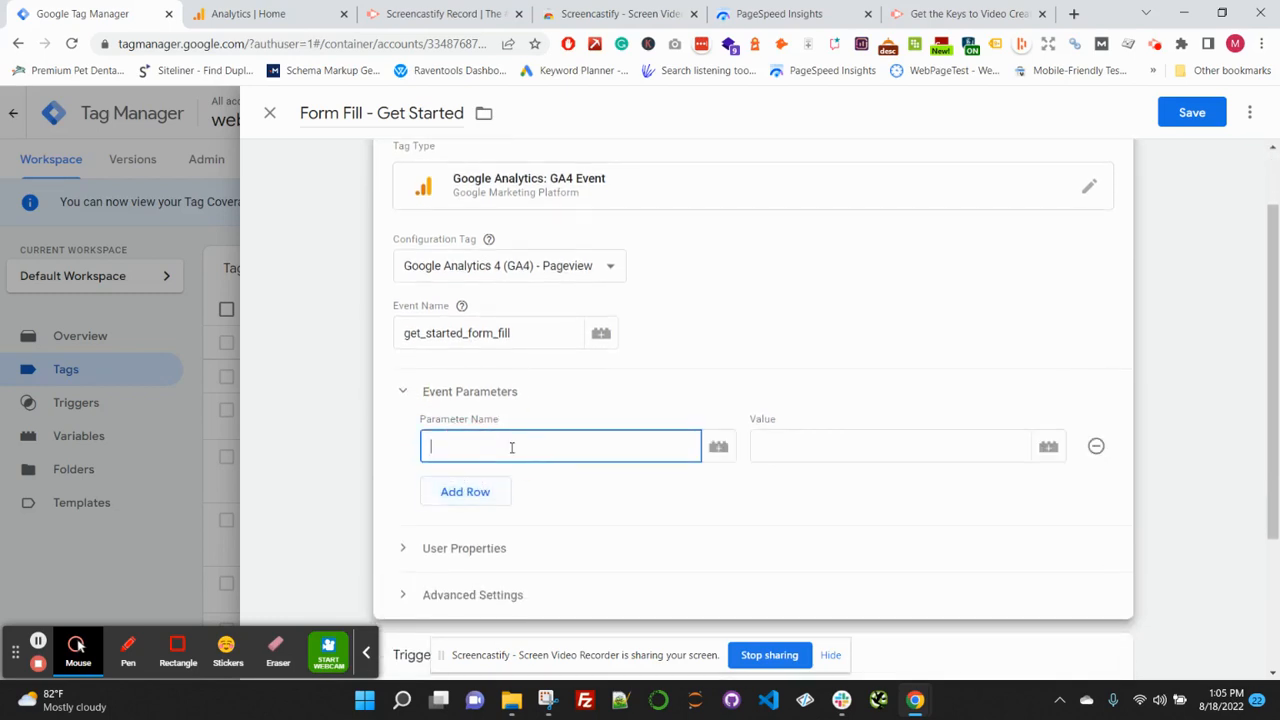
{"action": "type", "text": "form_fill"}
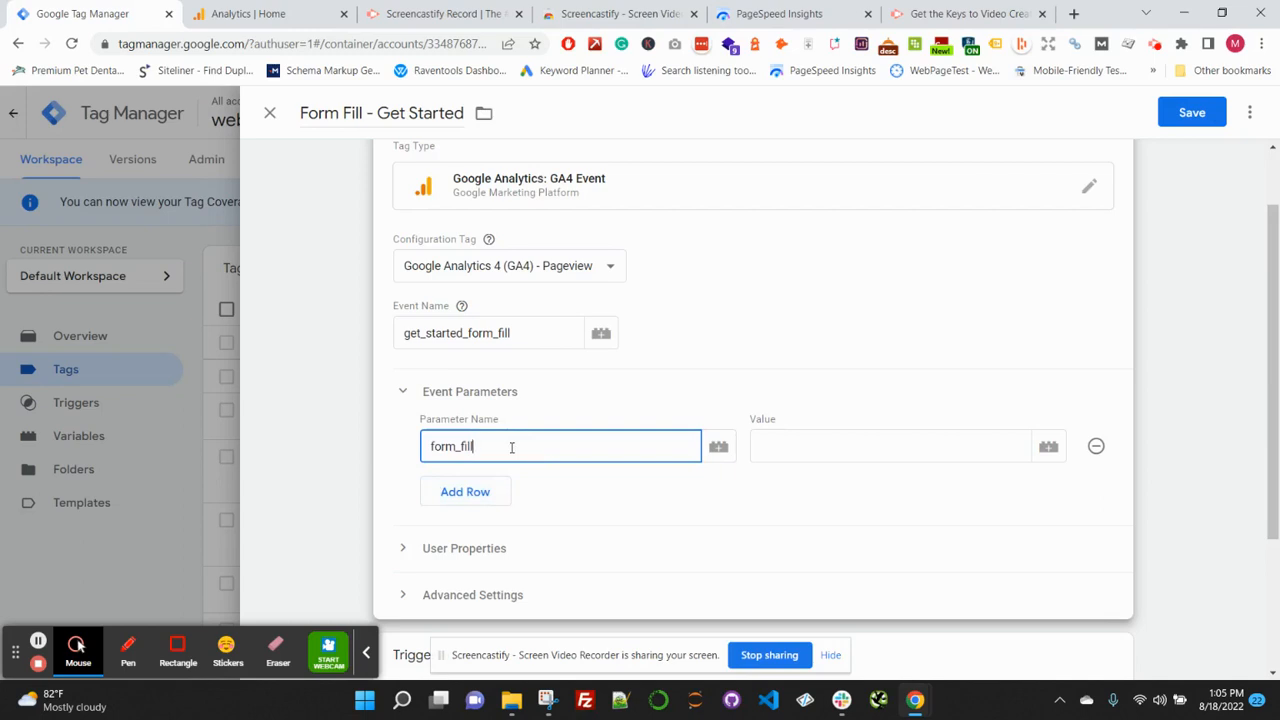
{"action": "type", "text": "_url"}
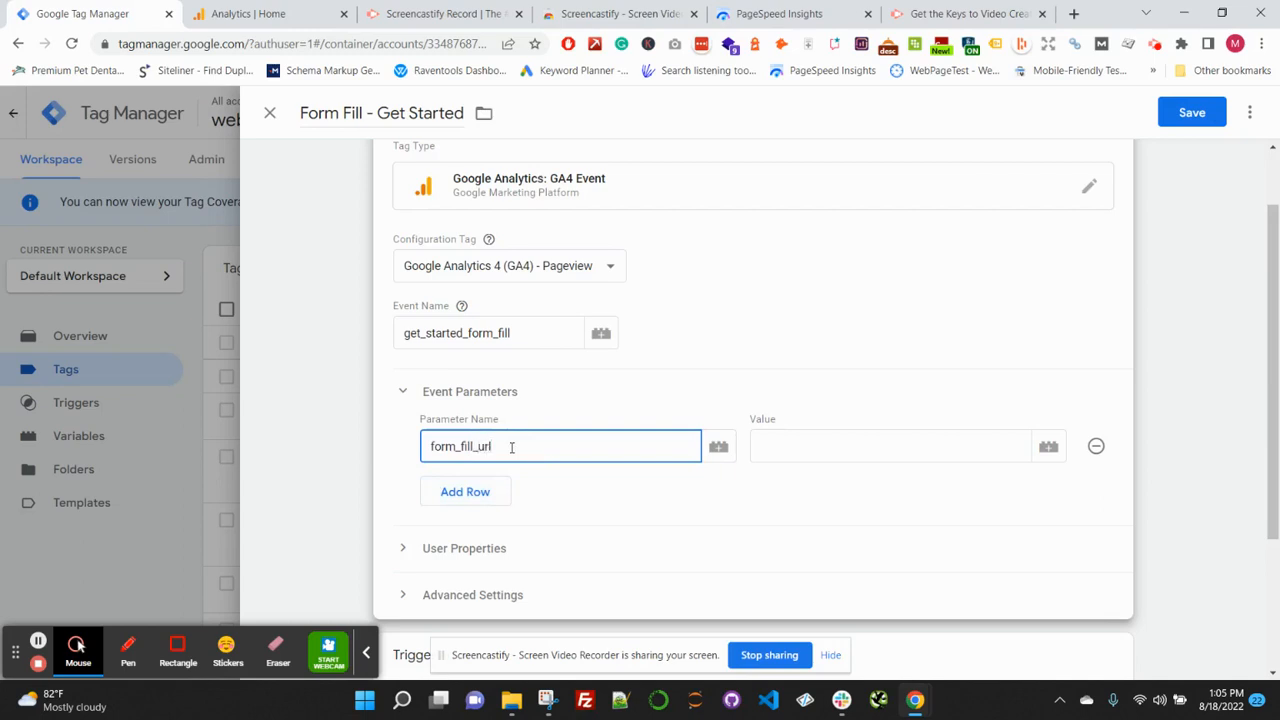
{"action": "left_click", "coordinate": [889, 446]}
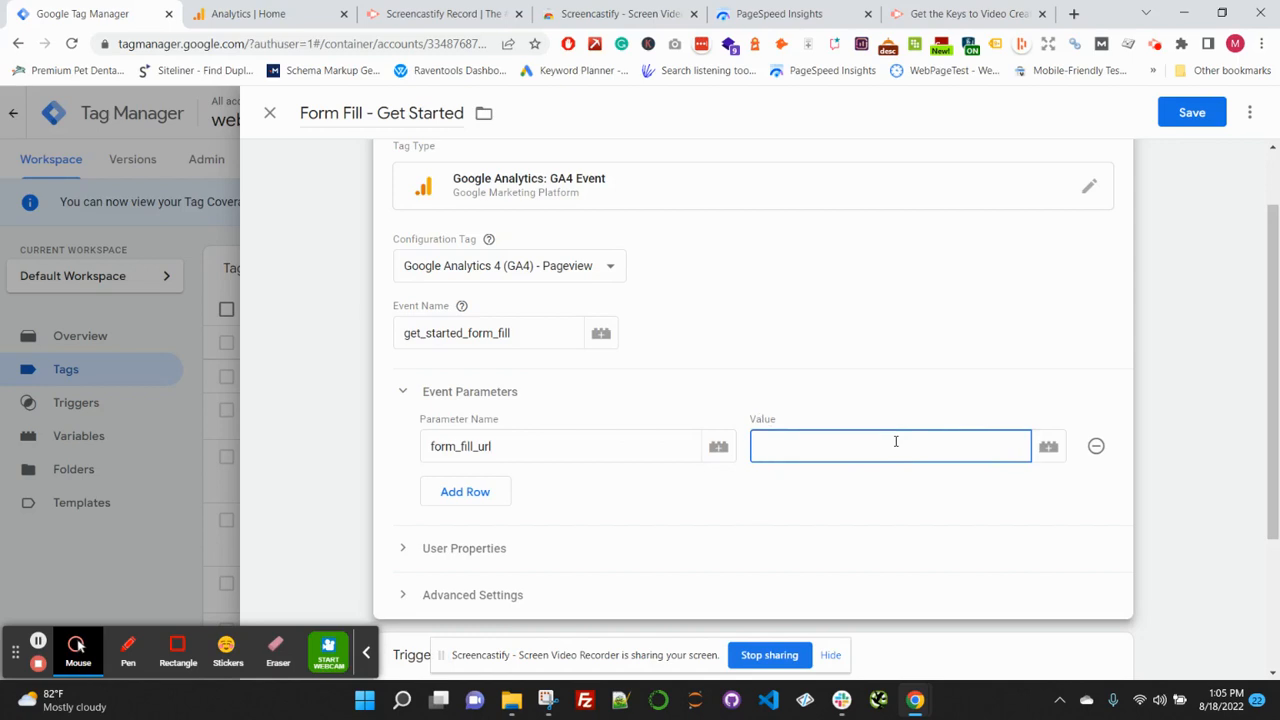
{"action": "left_click", "coordinate": [890, 446]}
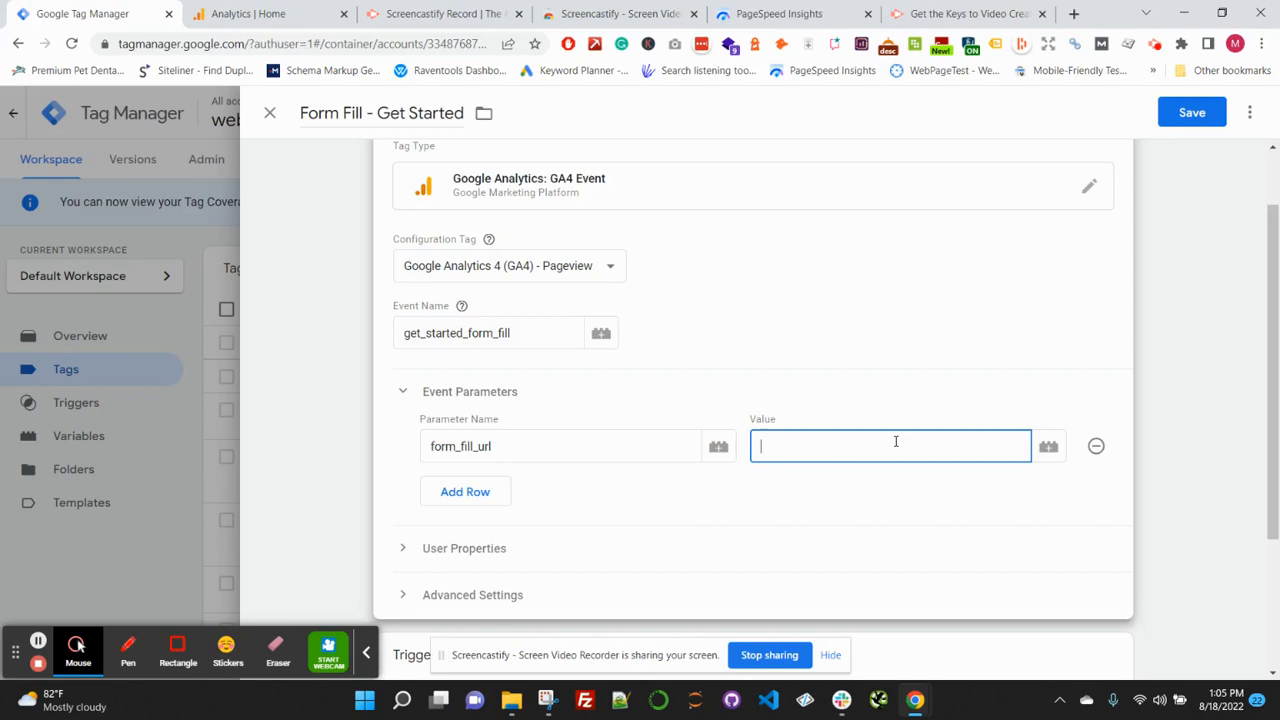
{"action": "mouse_move", "coordinate": [820, 446]}
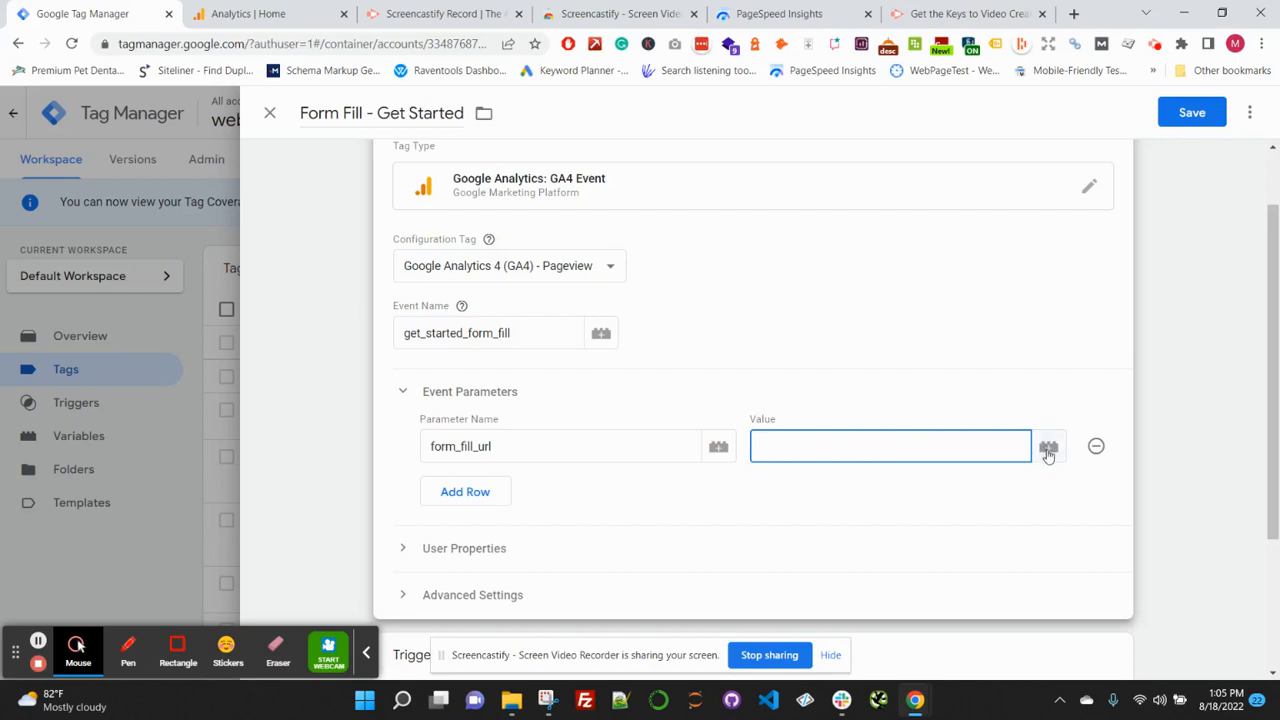
{"action": "mouse_move", "coordinate": [1050, 453]}
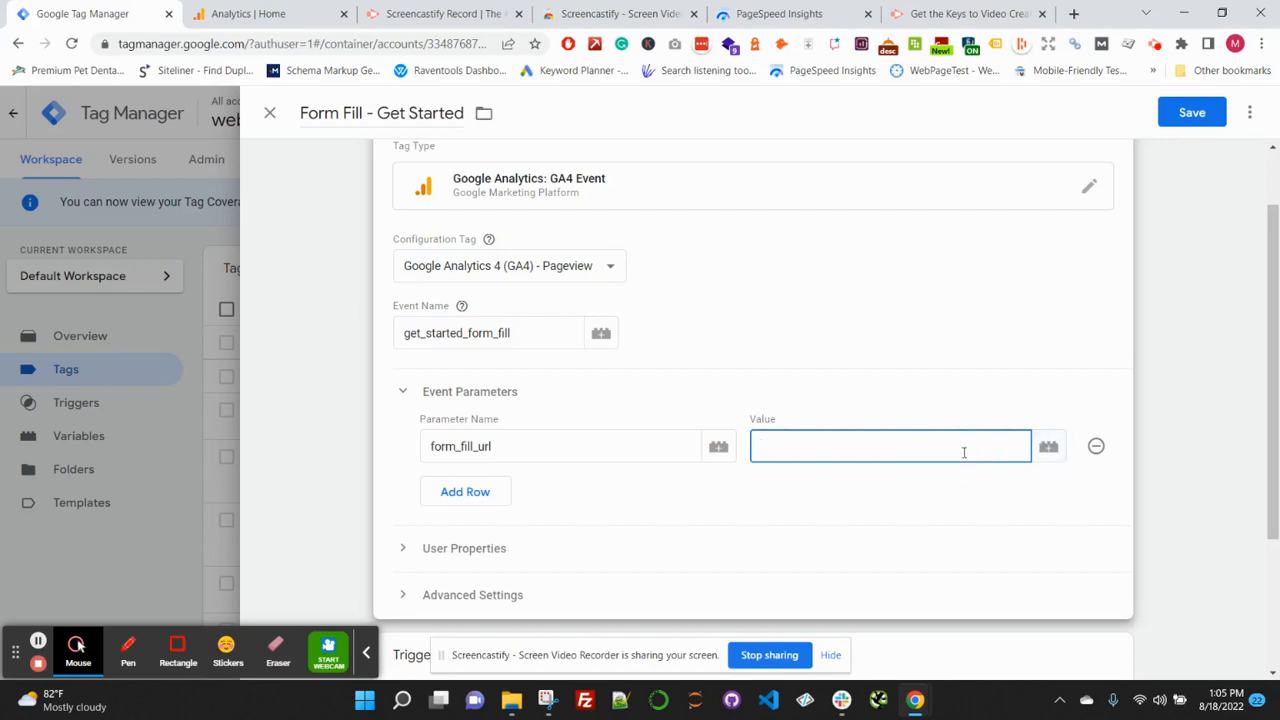
{"action": "type", "text": "{{"}
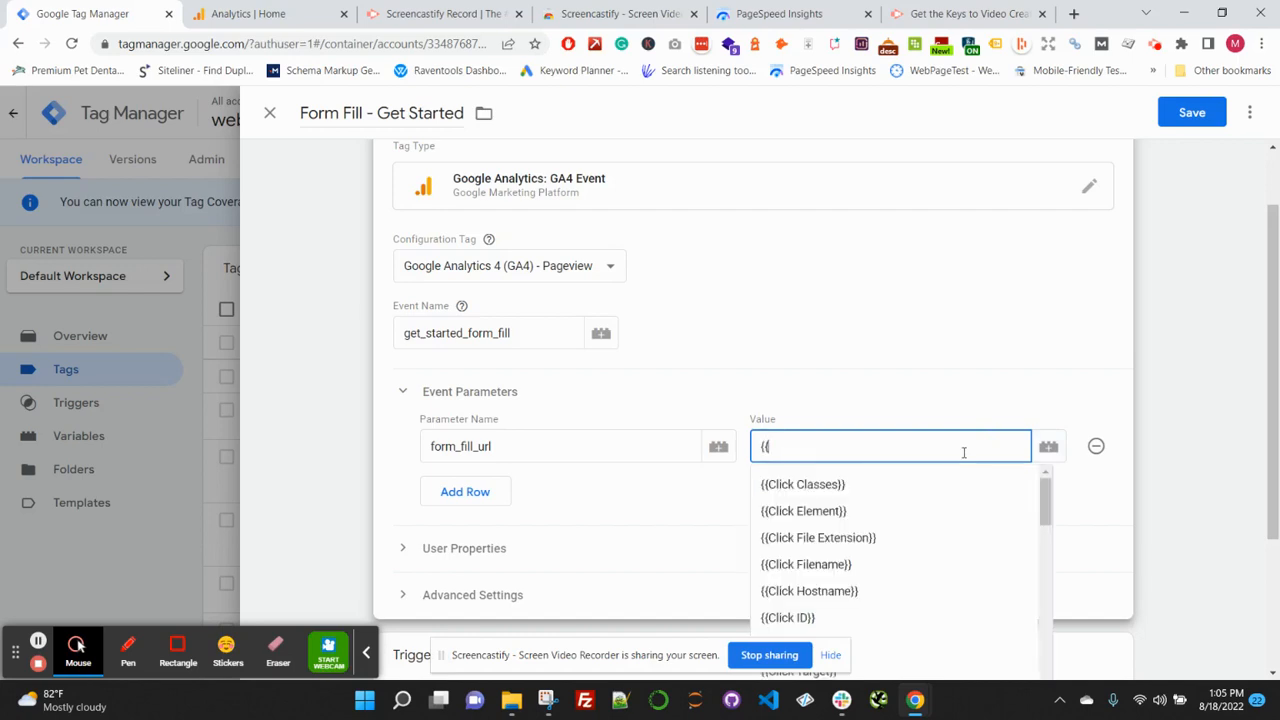
{"action": "type", "text": "Page"}
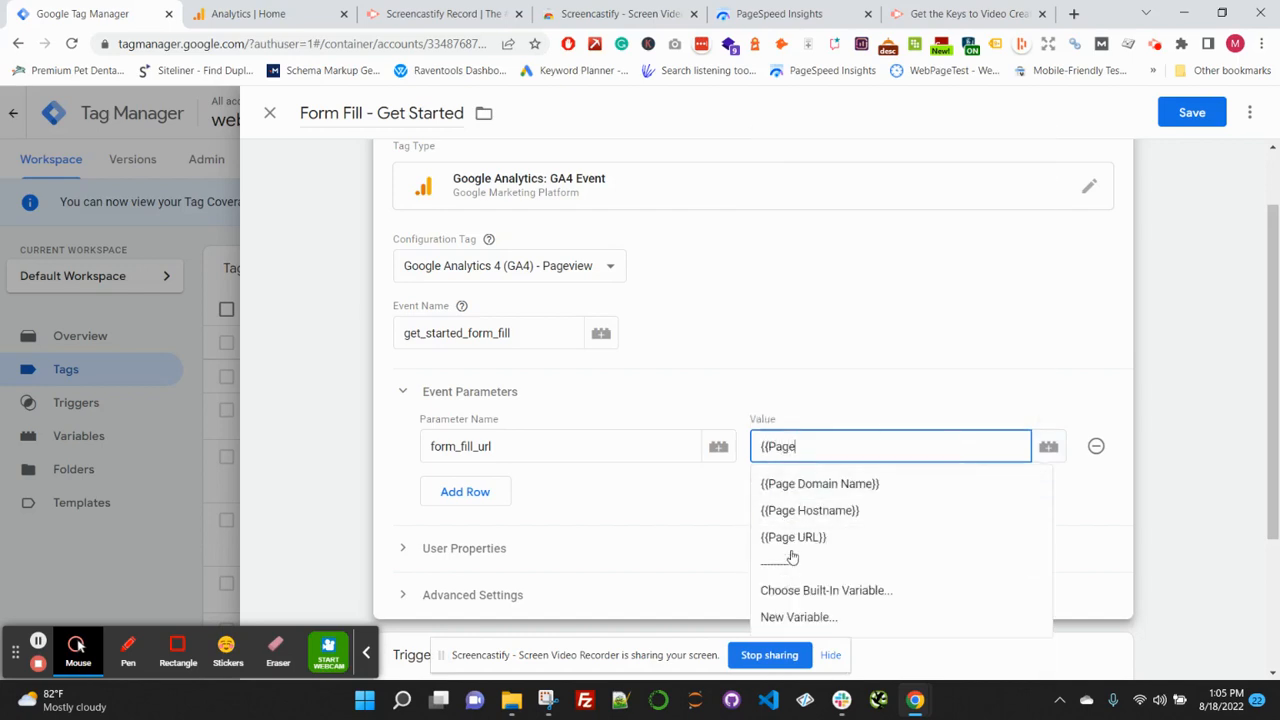
{"action": "left_click", "coordinate": [793, 537]}
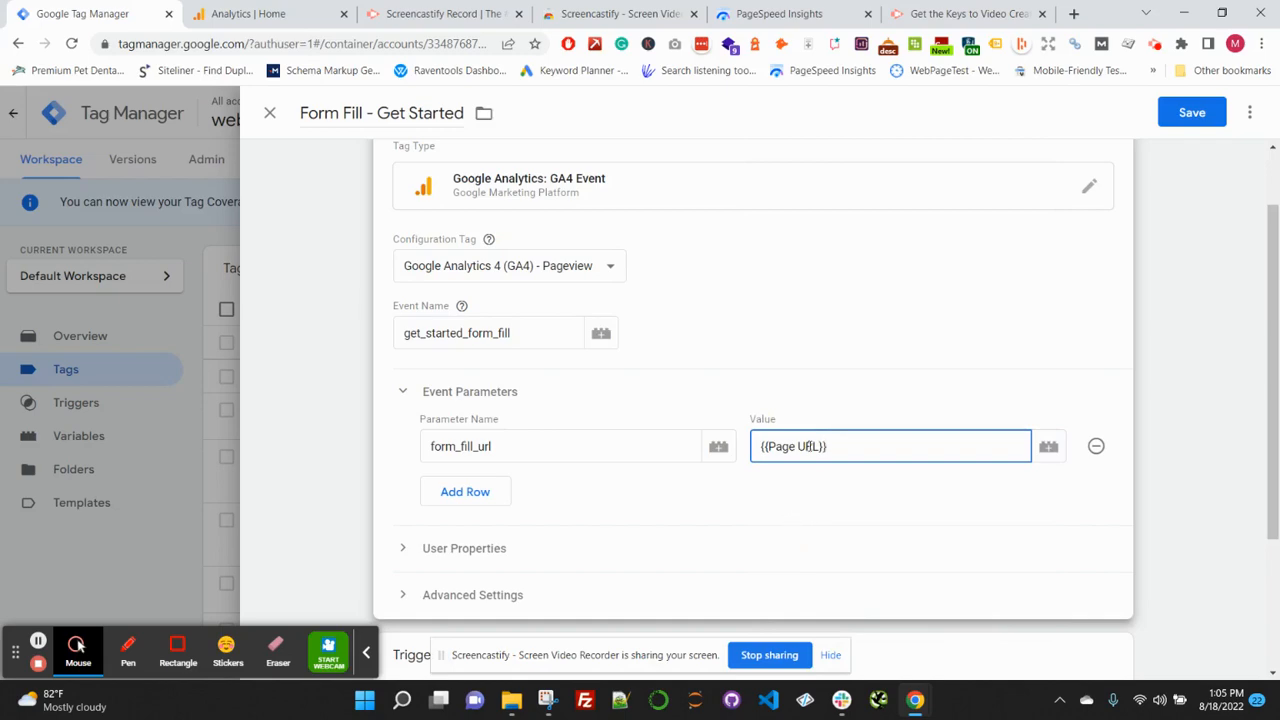
{"action": "scroll", "scroll_direction": "down", "scroll_amount": 3}
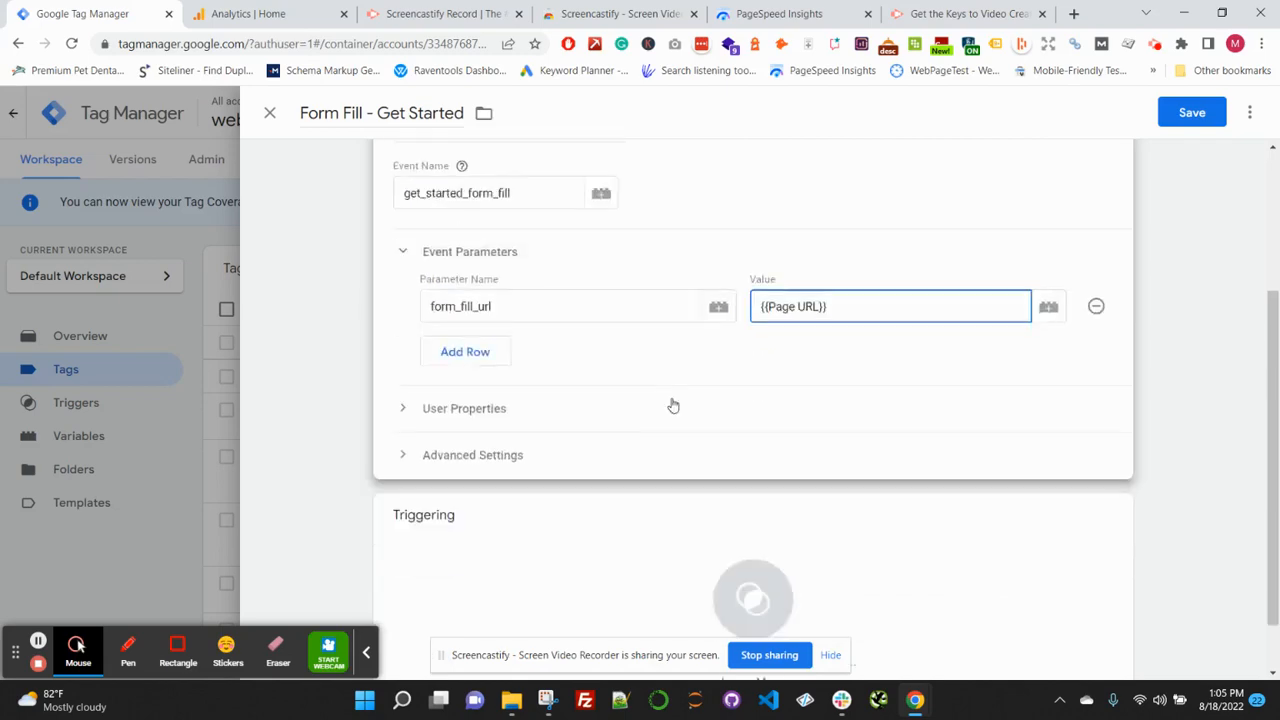
Create a new trigger for the tag named 'Form Fill - Get Started Form'.
{"action": "left_click", "coordinate": [753, 599]}
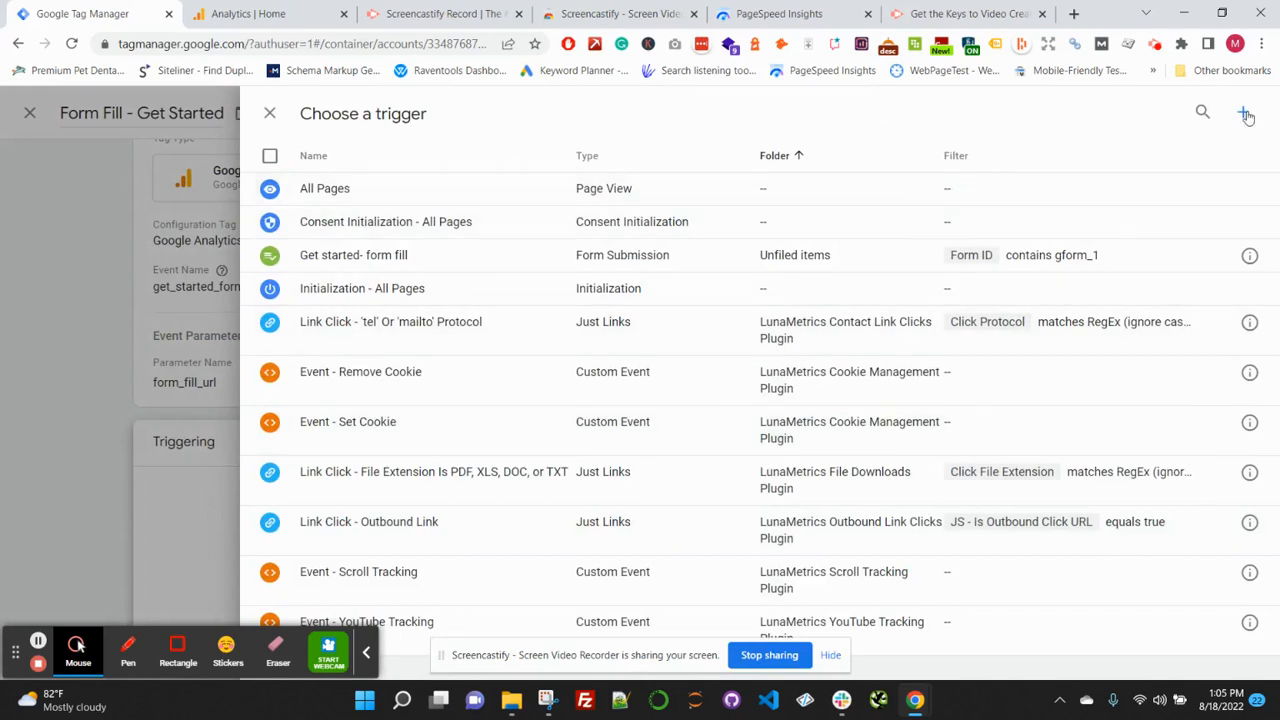
{"action": "left_click", "coordinate": [1246, 113]}
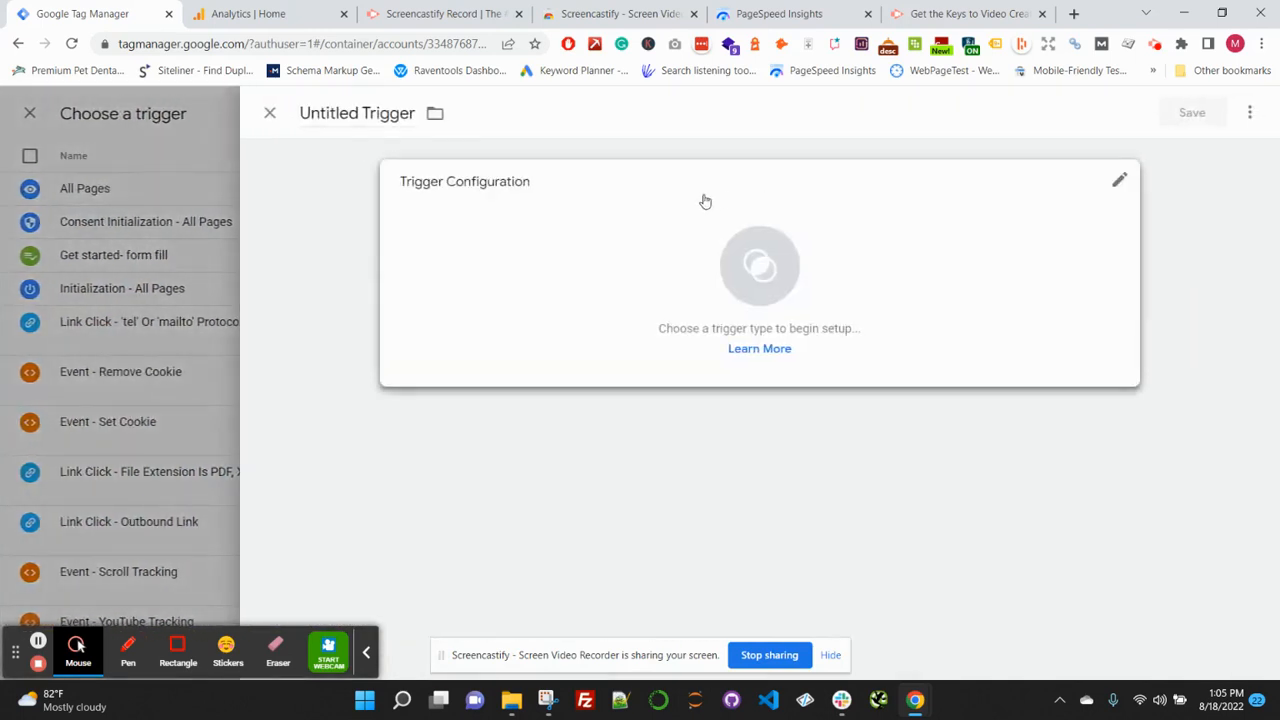
{"action": "double_click", "coordinate": [357, 112]}
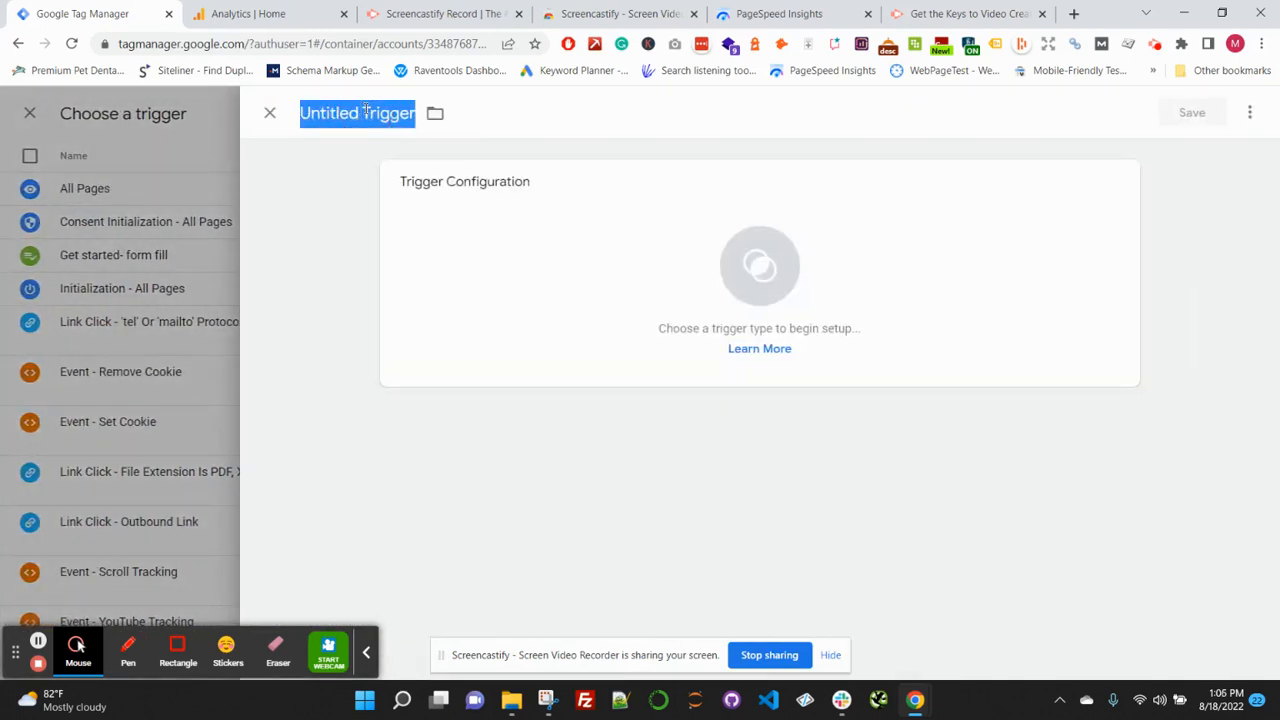
{"action": "type", "text": "Form Submi"}
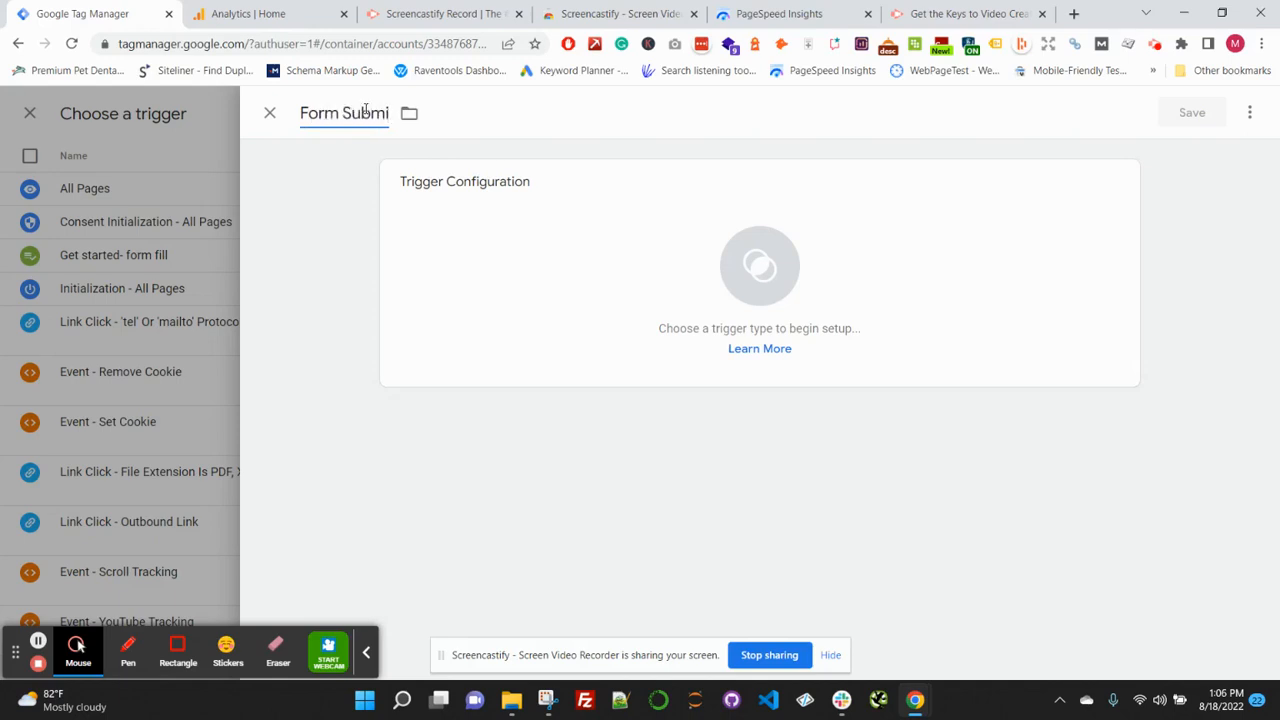
{"action": "type", "text": "Form Fill G"}
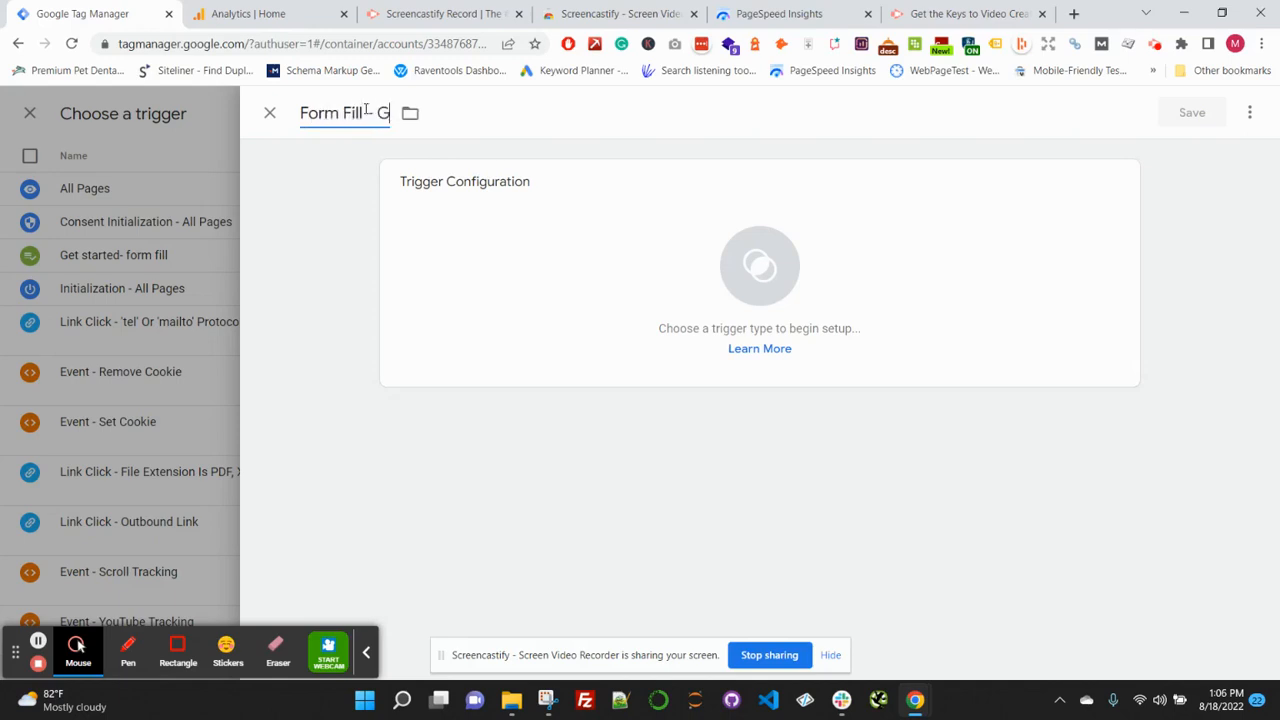
{"action": "type", "text": "et Started Form"}
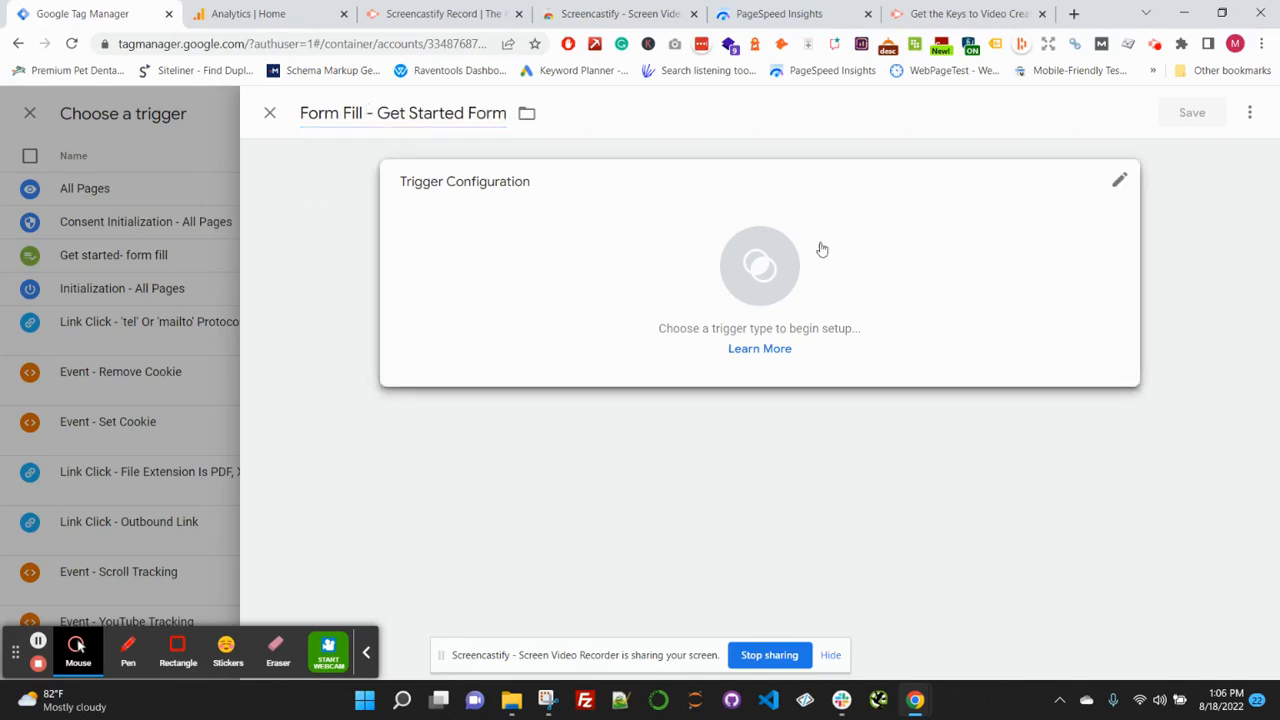
{"action": "mouse_move", "coordinate": [881, 229]}
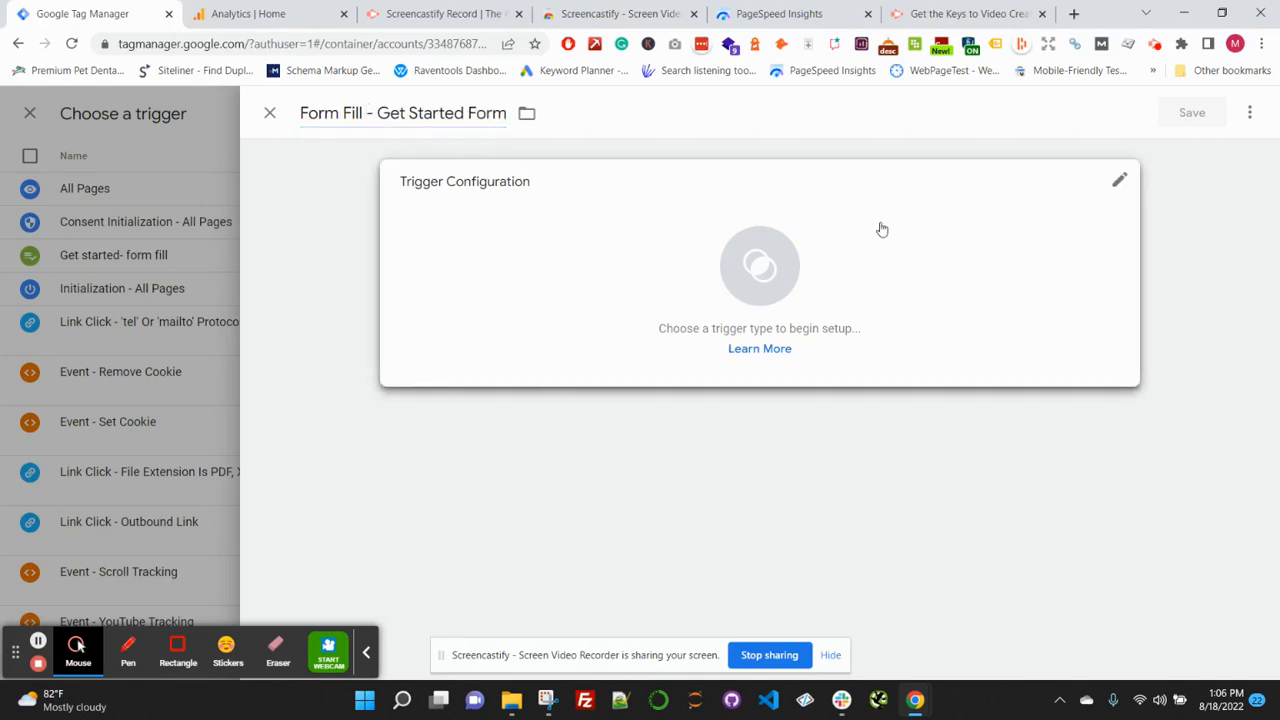
Make it a Form Submission trigger limited to Some Forms, filtered by Form ID.
{"action": "left_click", "coordinate": [1119, 179]}
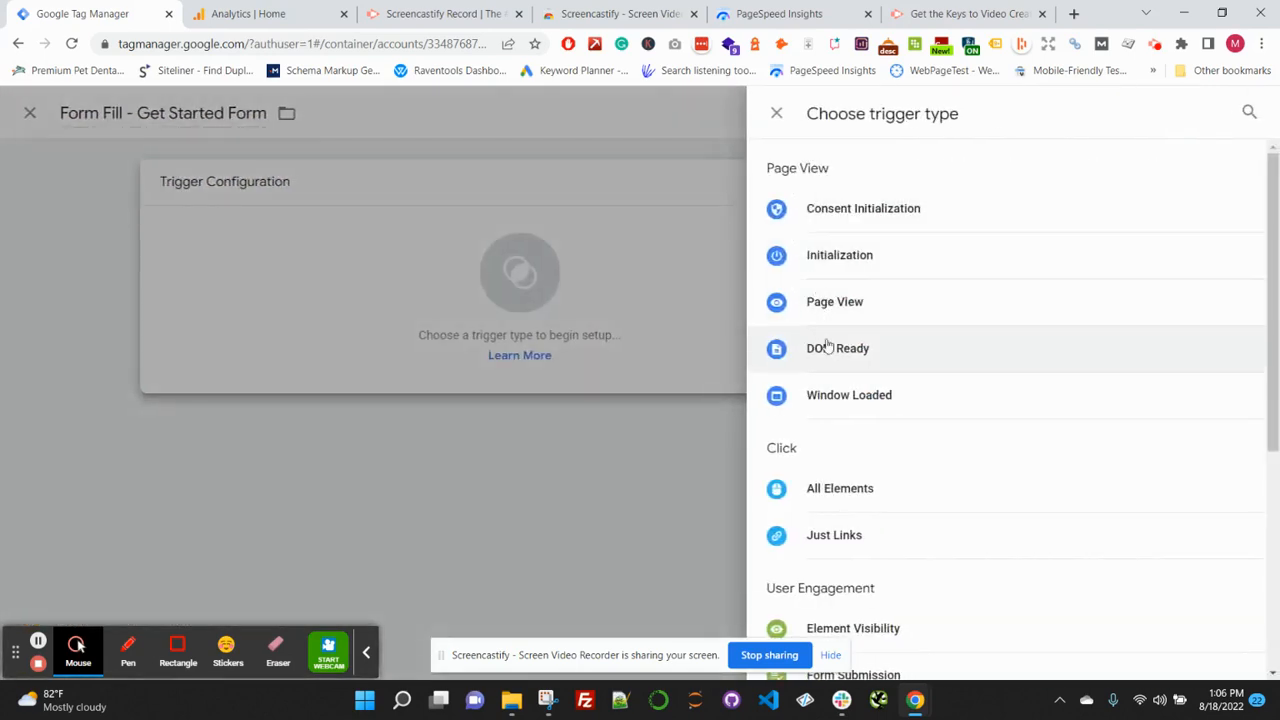
{"action": "scroll", "scroll_direction": "down", "scroll_amount": 3}
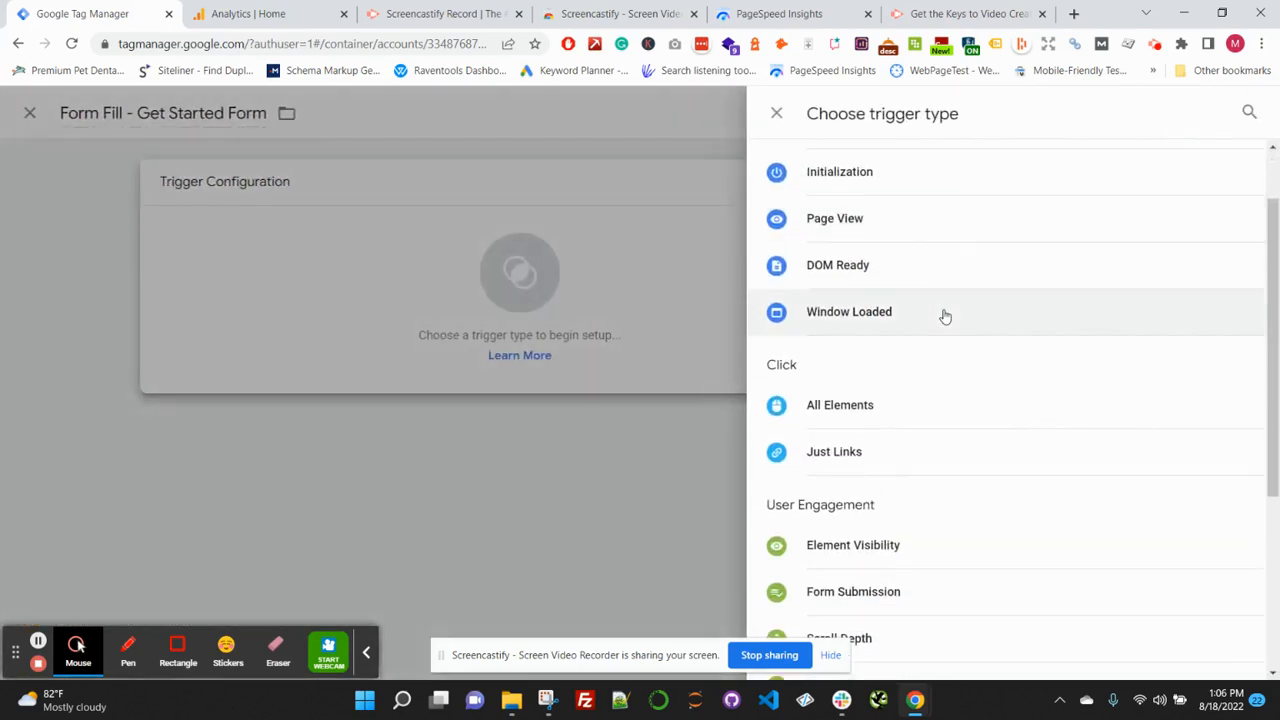
{"action": "scroll", "scroll_direction": "down", "scroll_amount": 3}
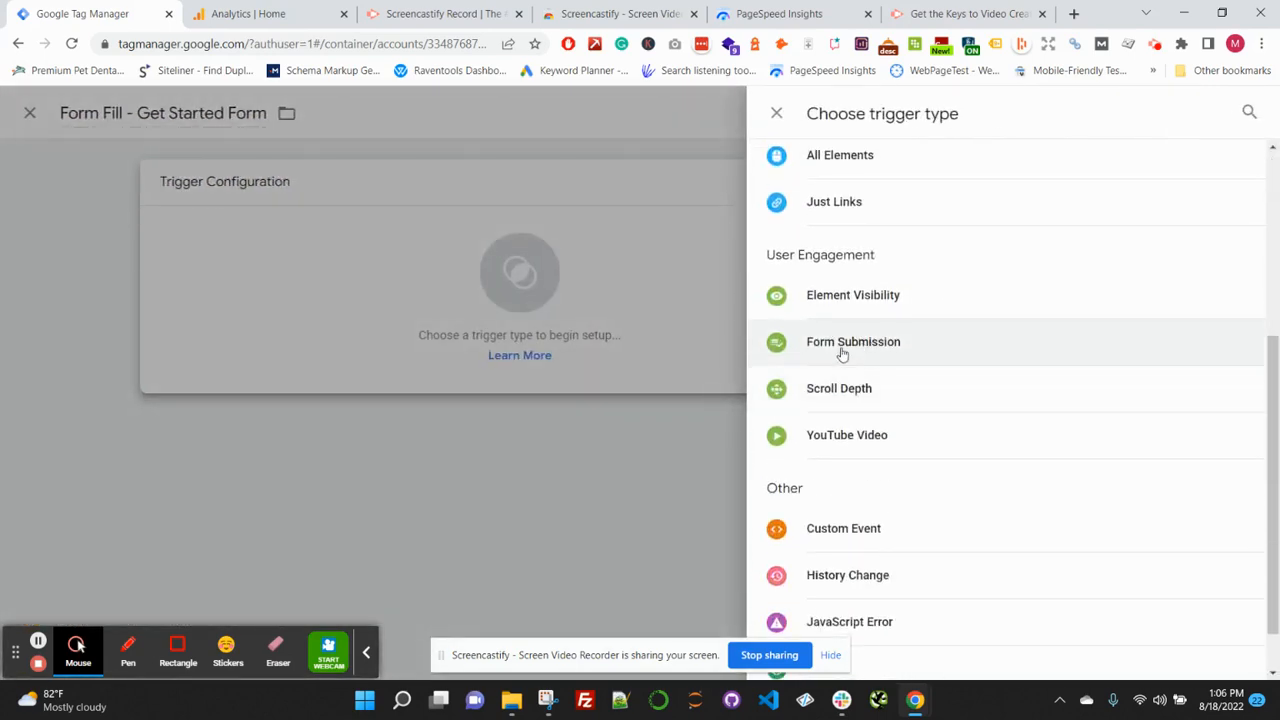
{"action": "left_click", "coordinate": [853, 341]}
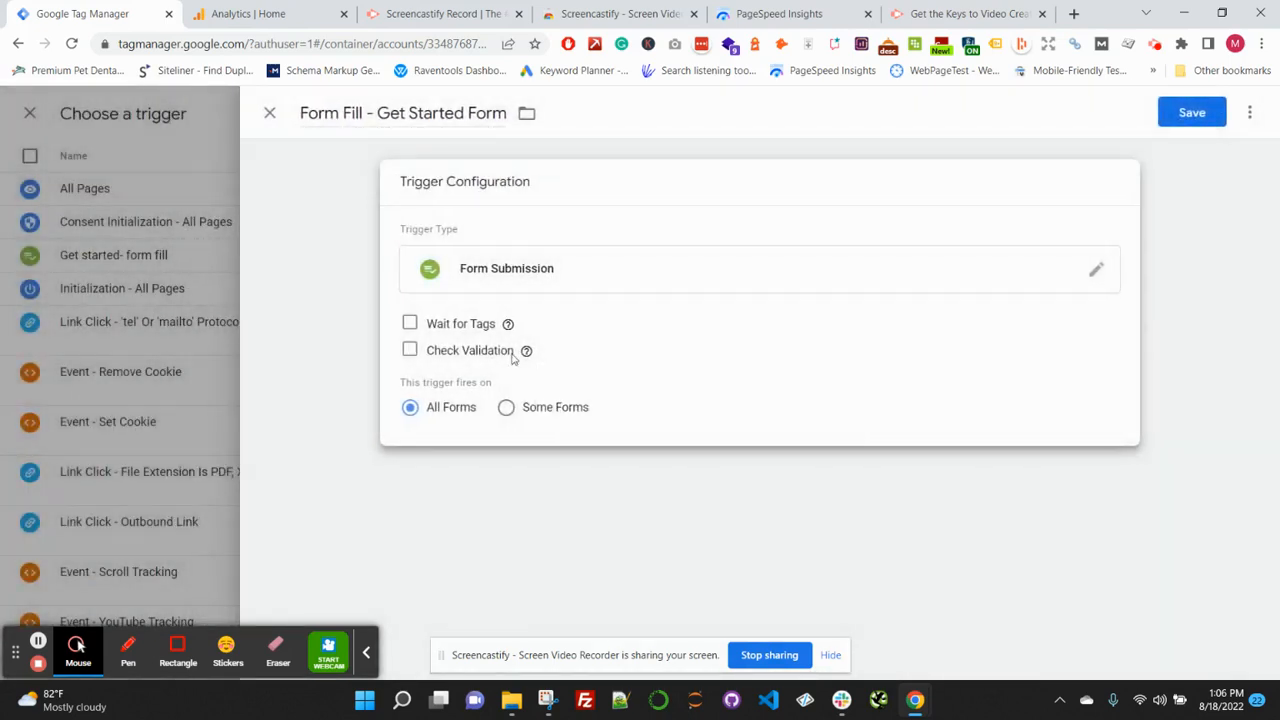
{"action": "left_click", "coordinate": [506, 407]}
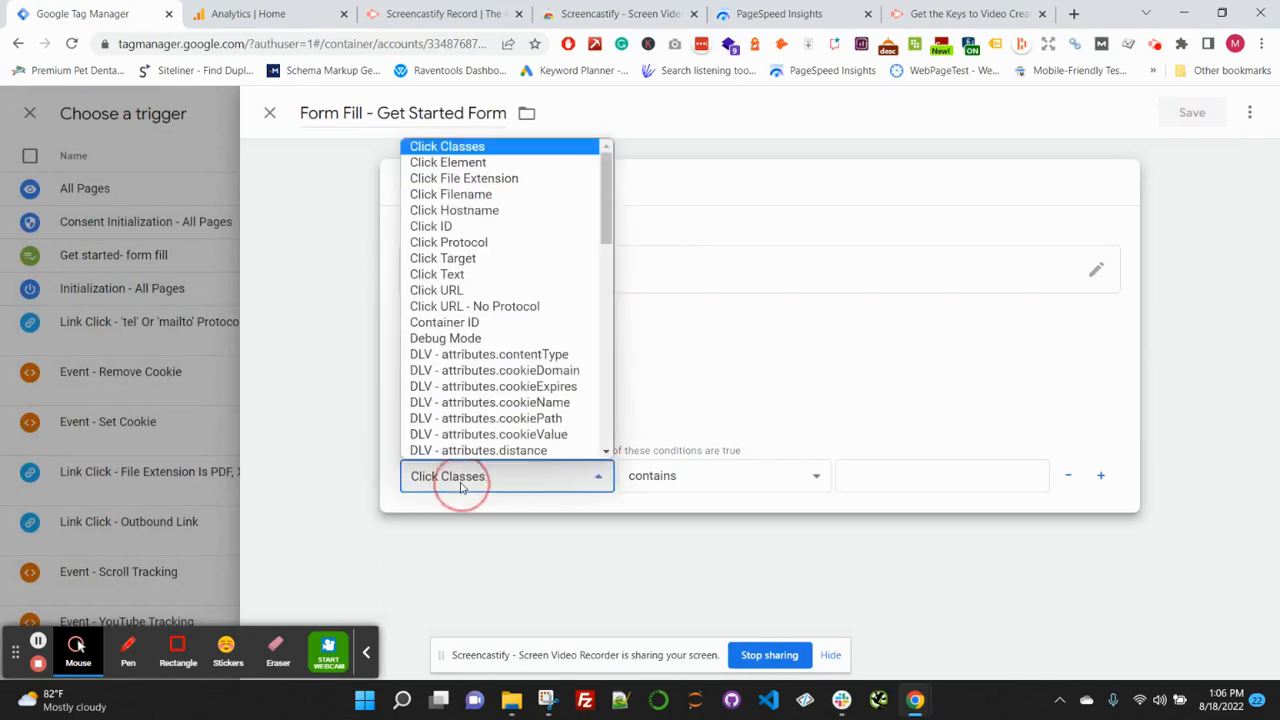
{"action": "scroll", "scroll_direction": "down", "scroll_amount": 3}
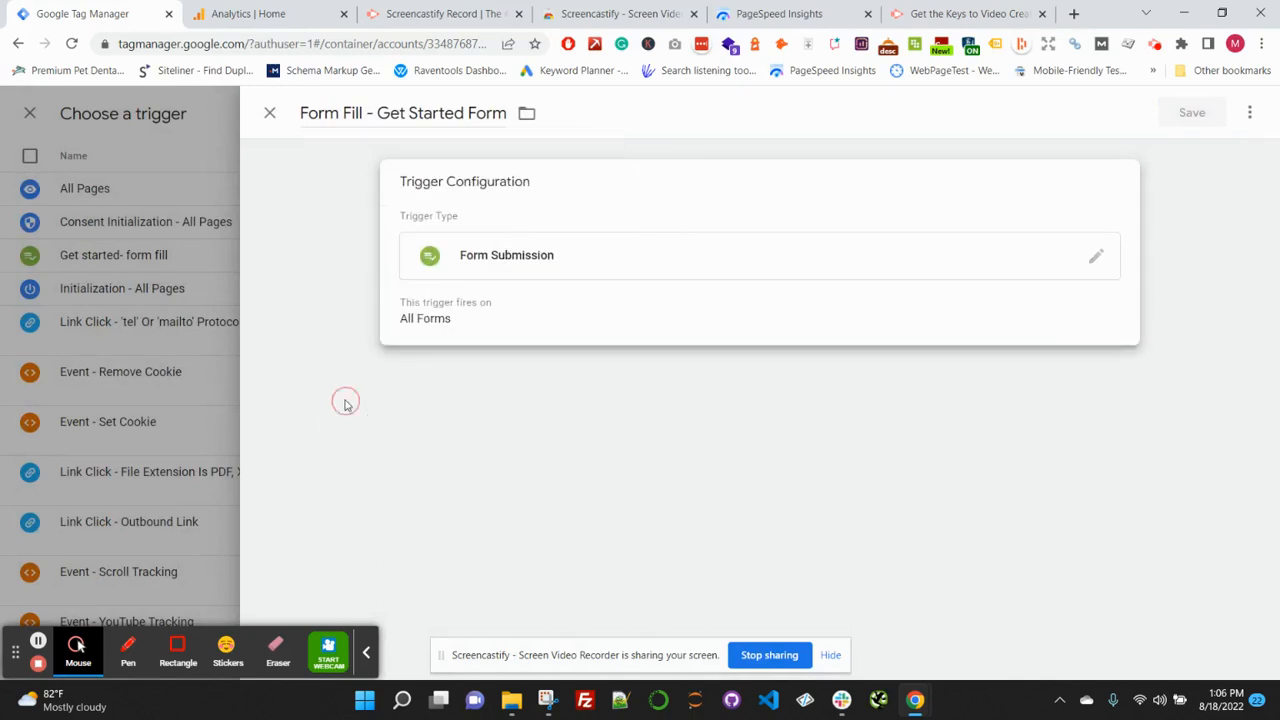
{"action": "left_click", "coordinate": [506, 407]}
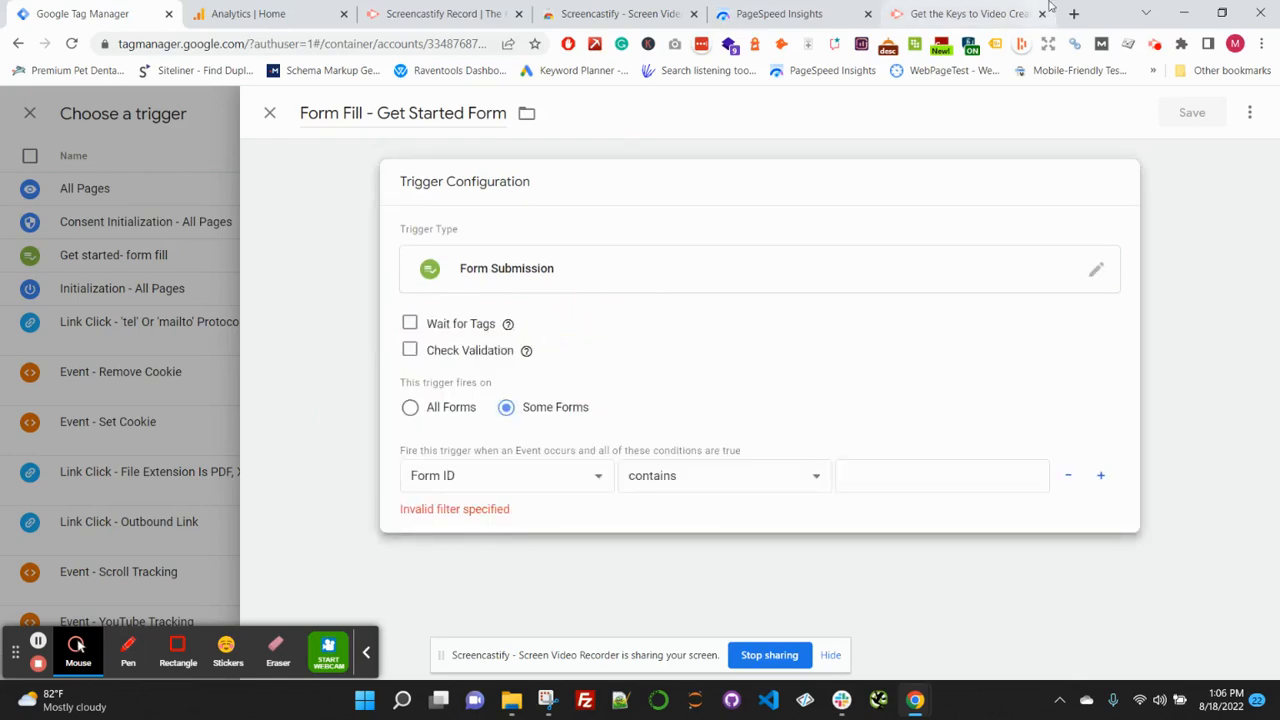
Open webfor.com/get-started in a new tab and inspect the contact form, finding id gform_1.
{"action": "left_click", "coordinate": [1073, 13]}
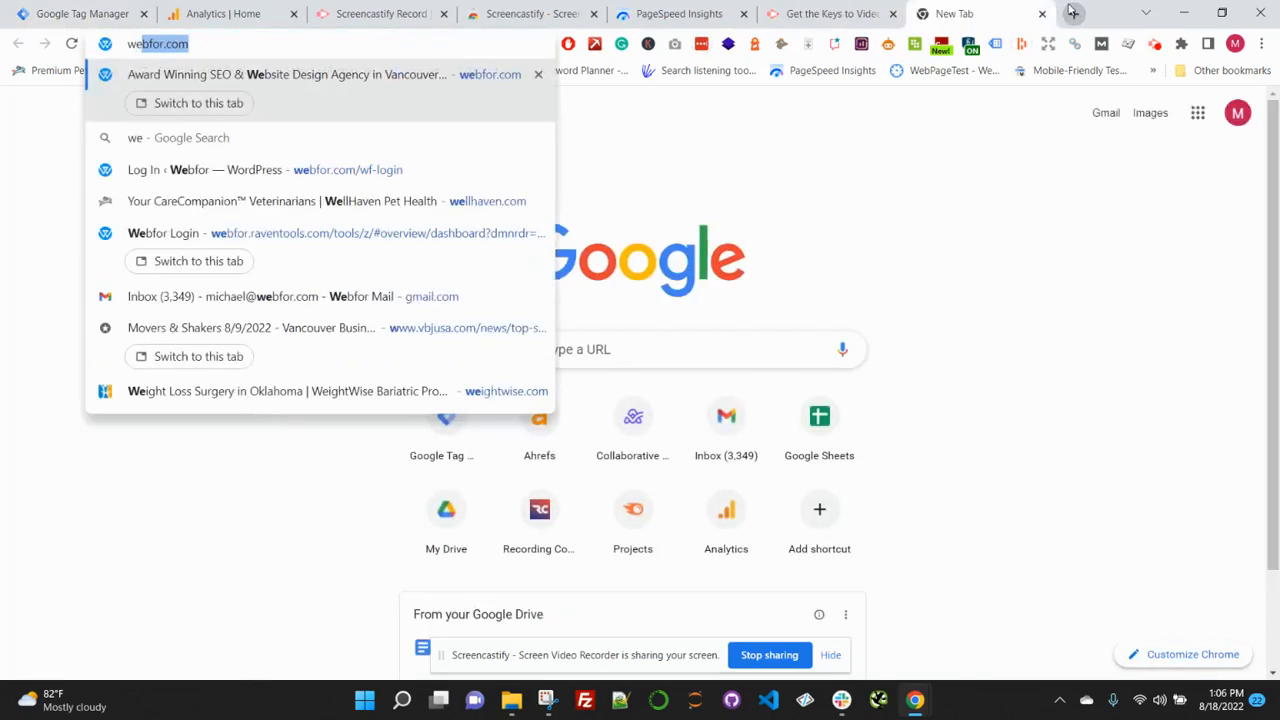
{"action": "type", "text": "webfor.com"}
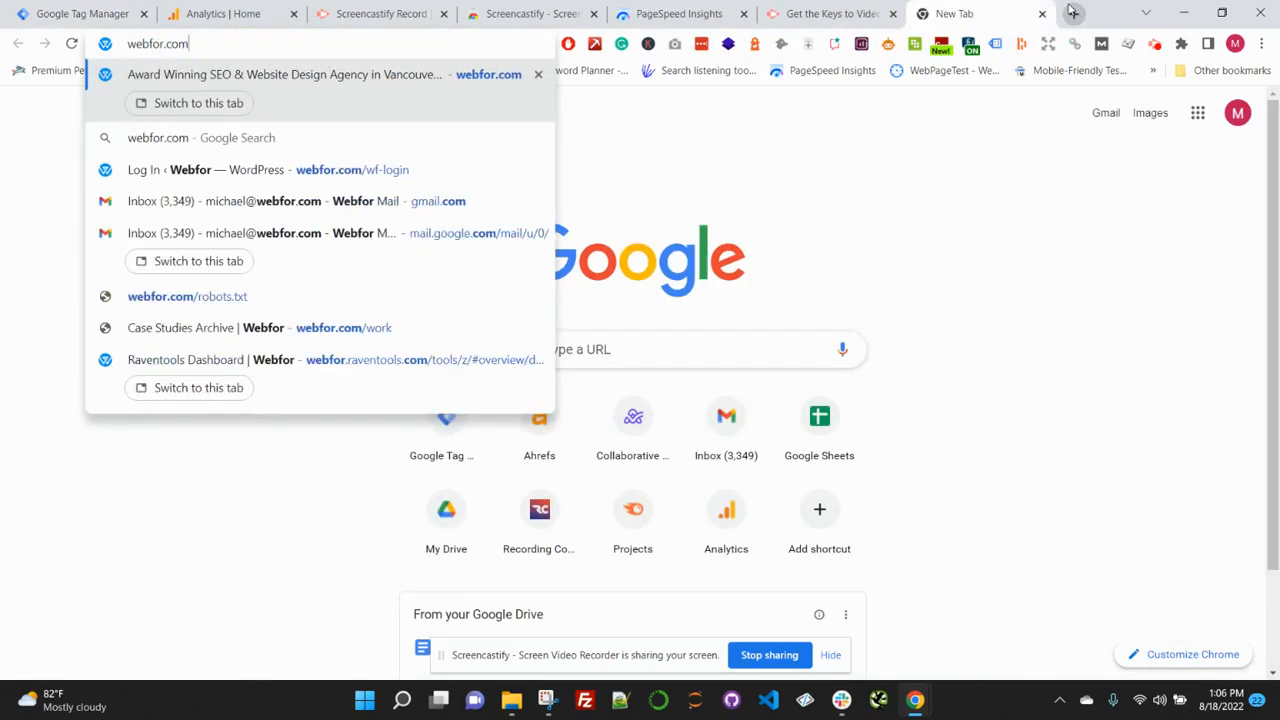
{"action": "type", "text": "/get-started/"}
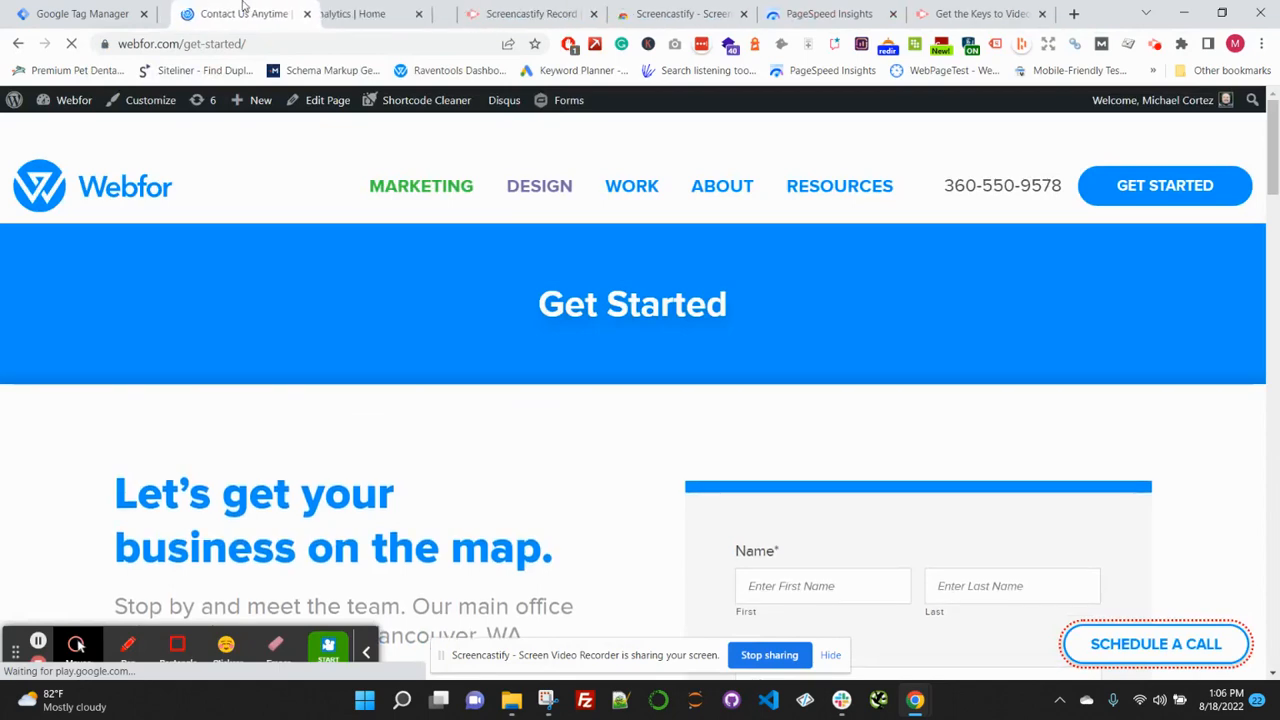
{"action": "scroll", "scroll_direction": "down", "scroll_amount": 3}
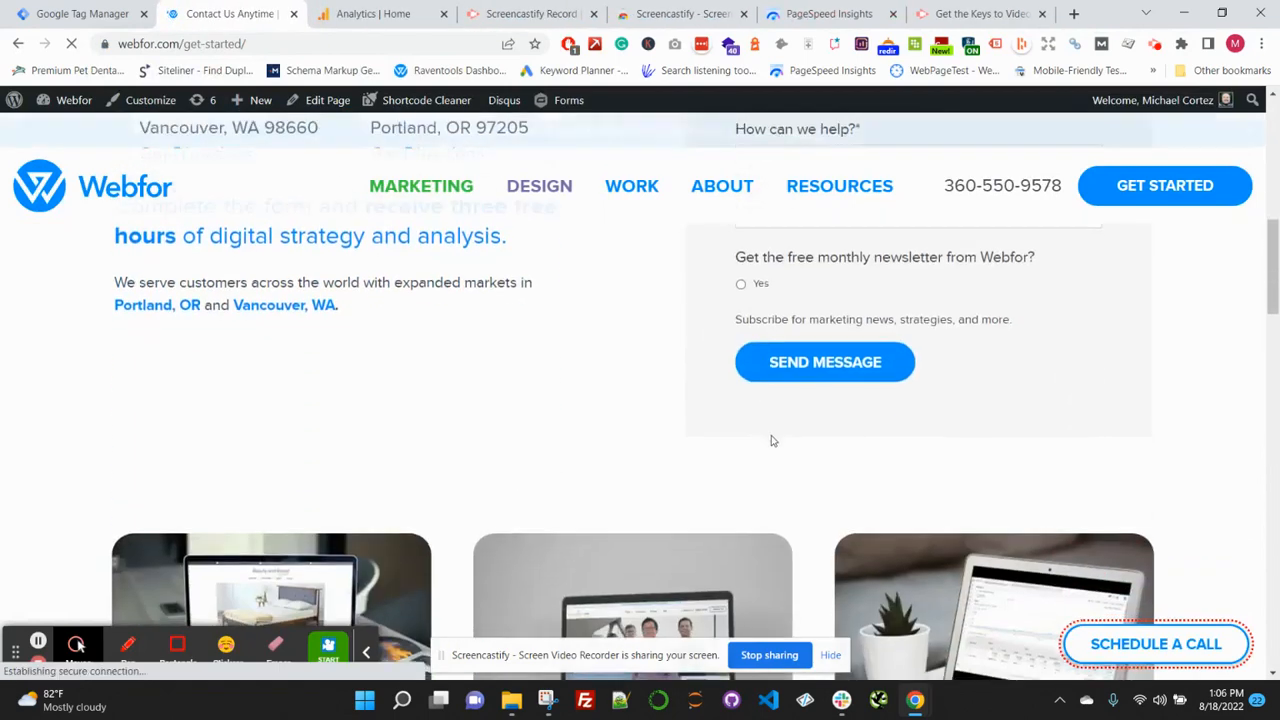
{"action": "right_click", "coordinate": [770, 440]}
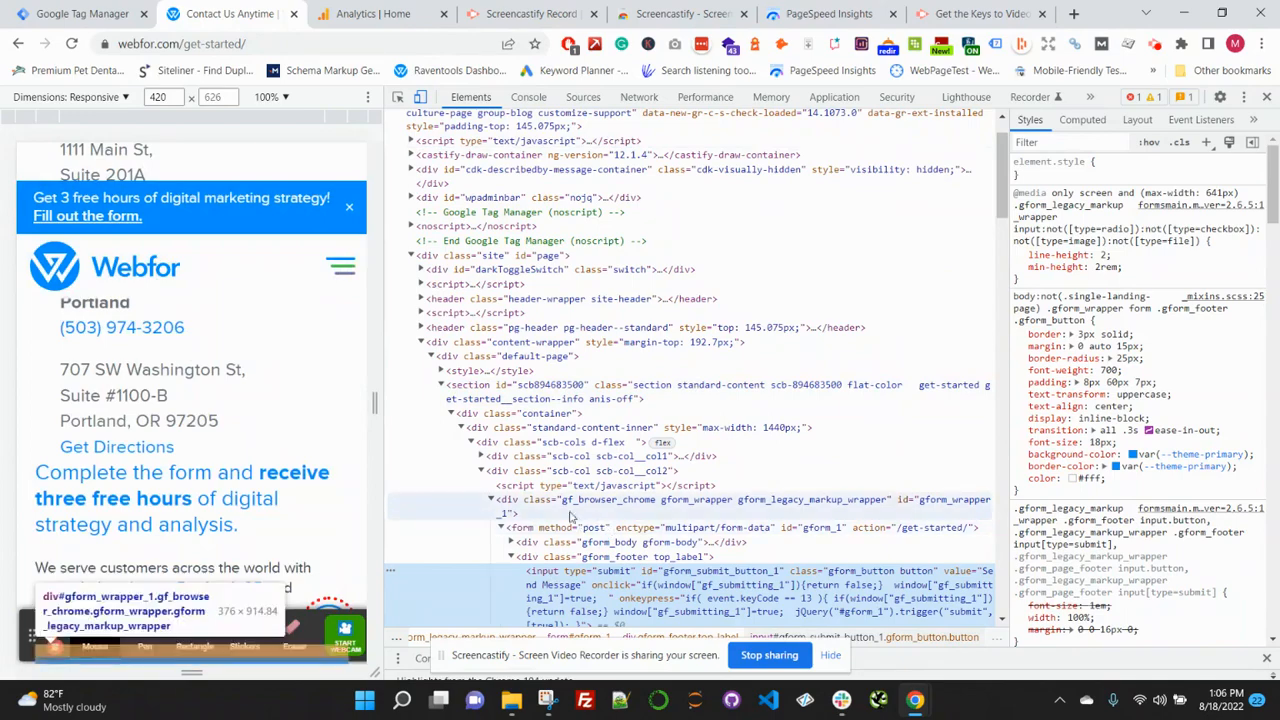
{"action": "scroll", "scroll_direction": "down", "scroll_amount": 3}
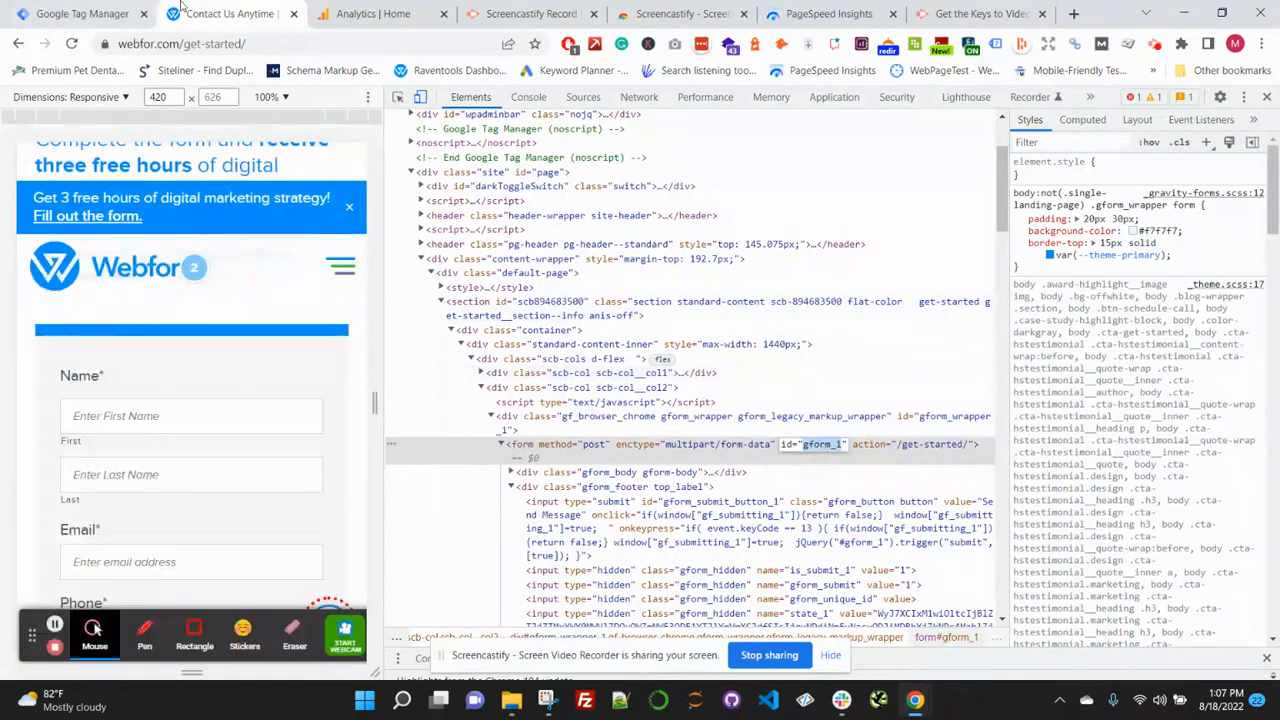
Set the trigger condition to Form ID equals gform_1, then save the trigger and the tag.
{"action": "left_click", "coordinate": [80, 13]}
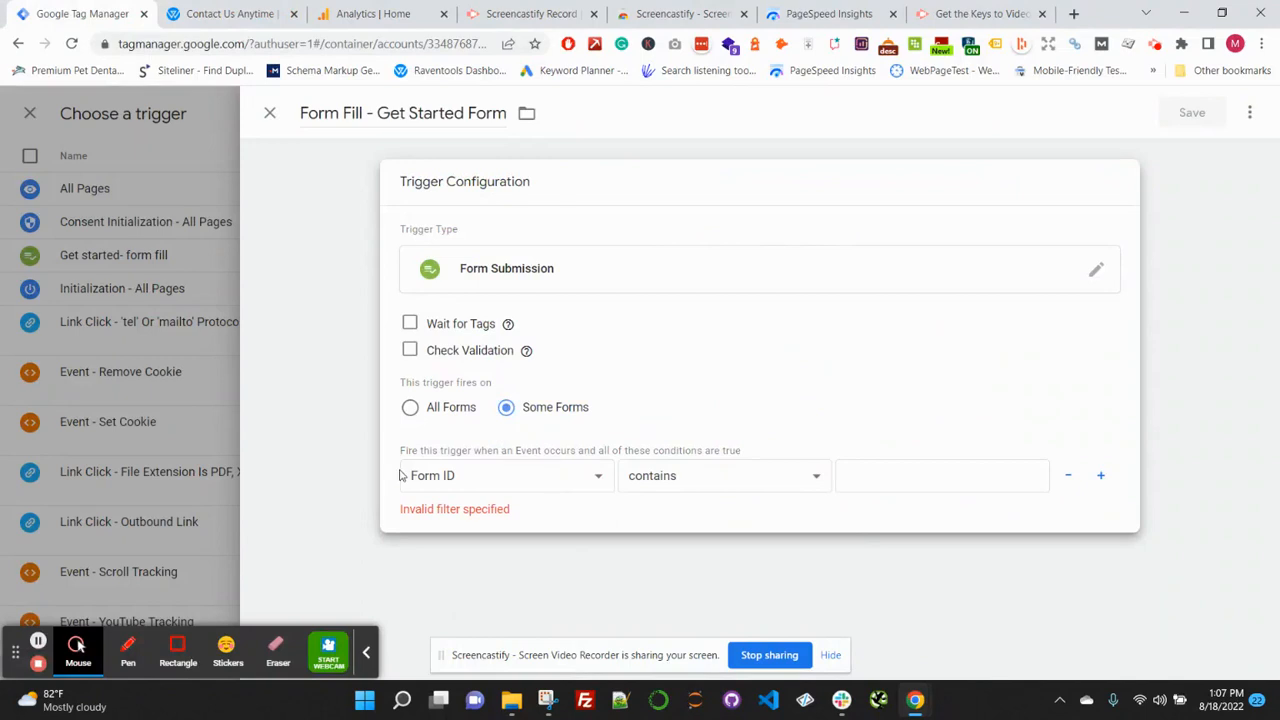
{"action": "mouse_move", "coordinate": [476, 392]}
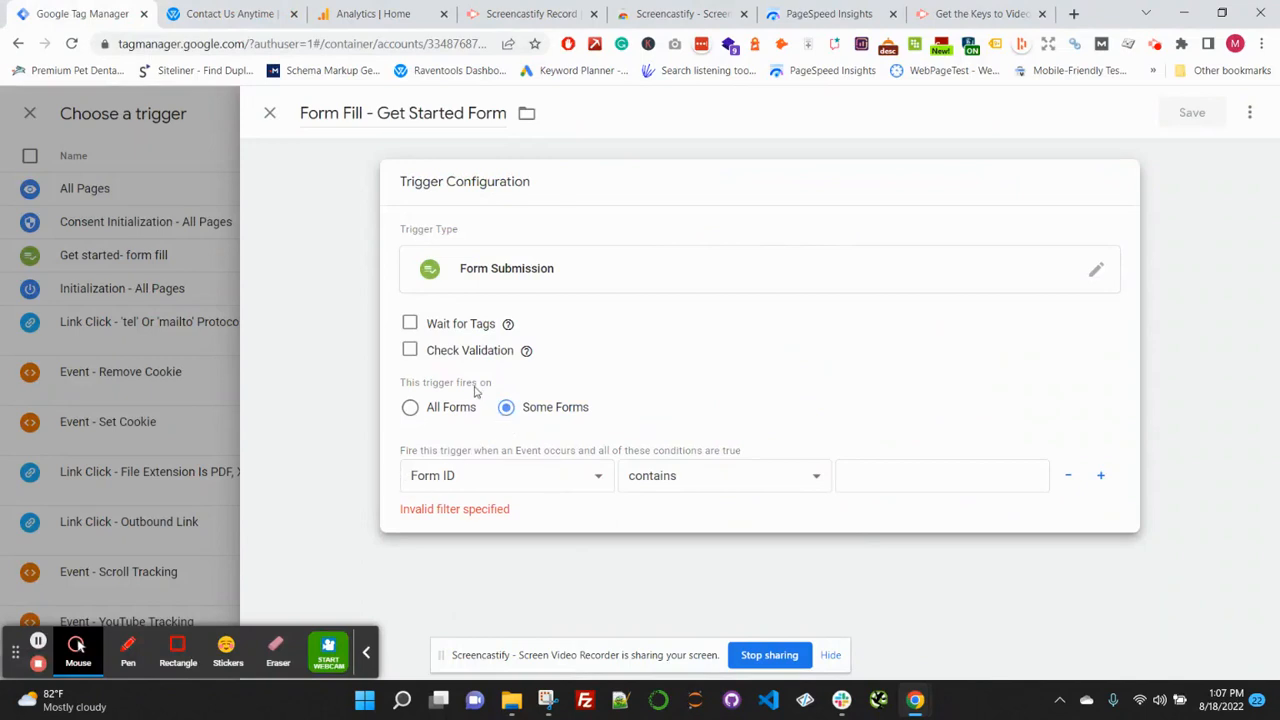
{"action": "mouse_move", "coordinate": [513, 392]}
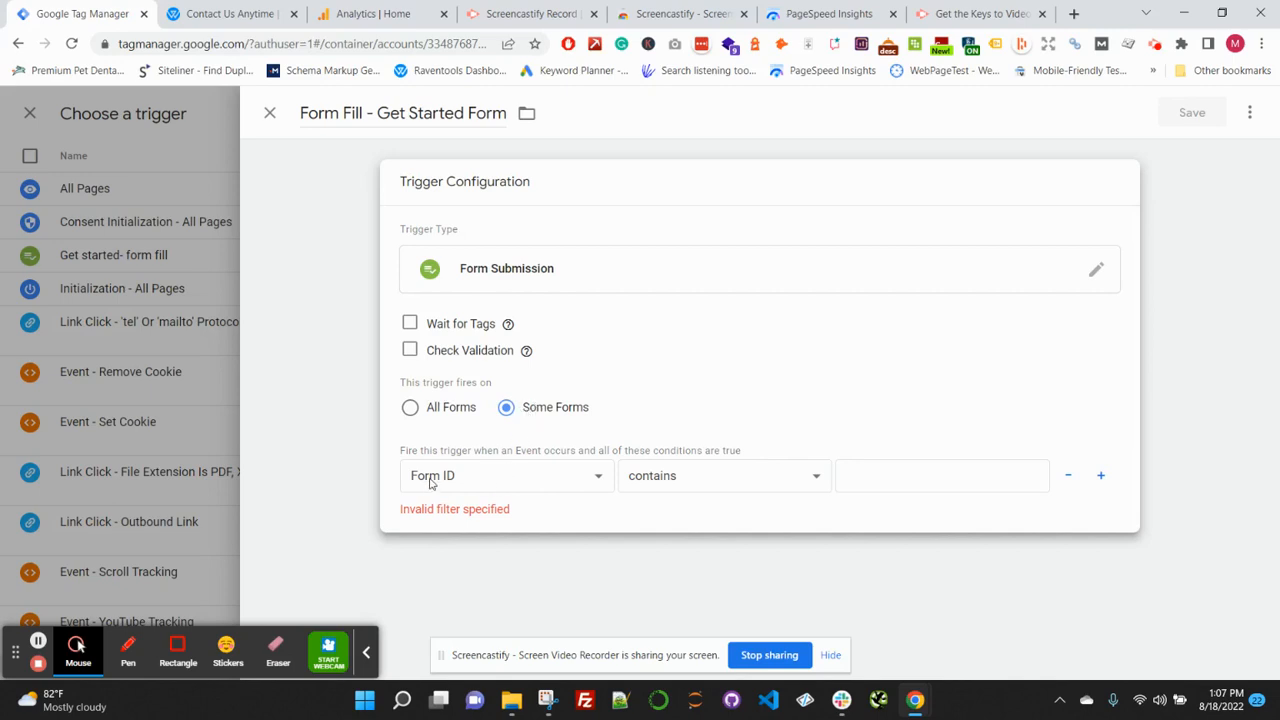
{"action": "left_click", "coordinate": [720, 475]}
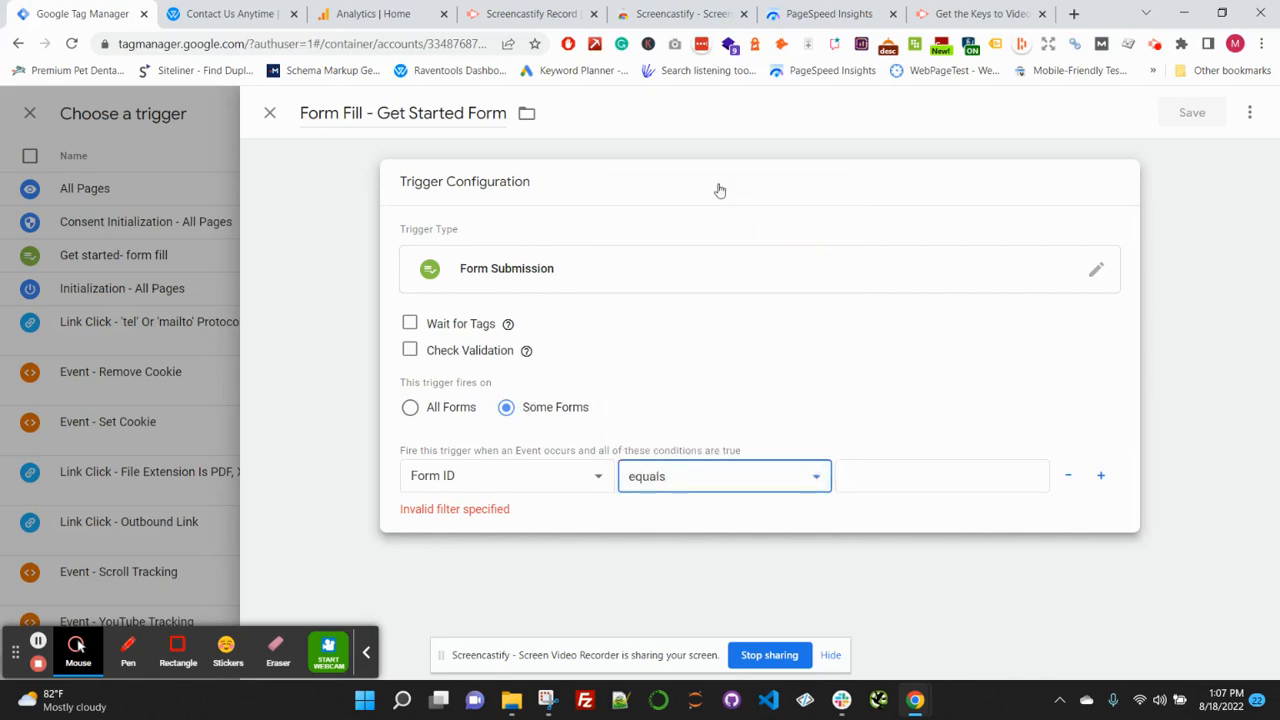
{"action": "type", "text": "gform_1"}
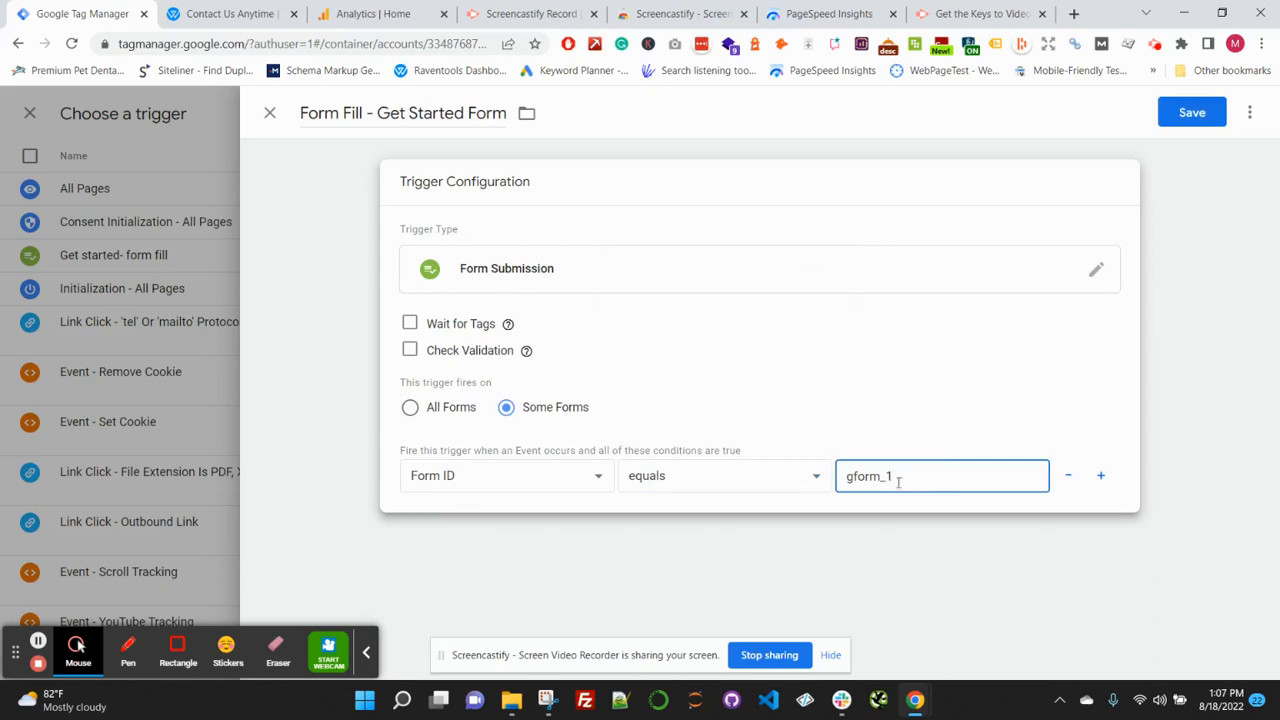
{"action": "mouse_move", "coordinate": [1125, 188]}
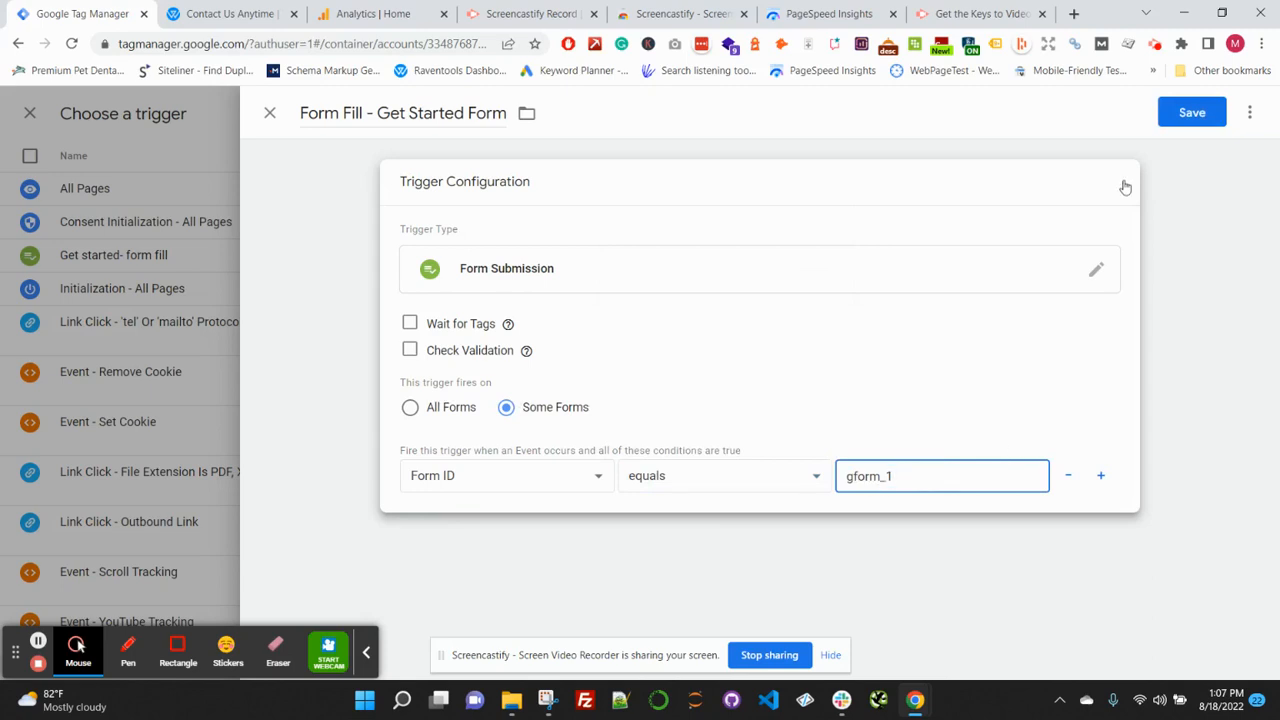
{"action": "left_click", "coordinate": [1191, 112]}
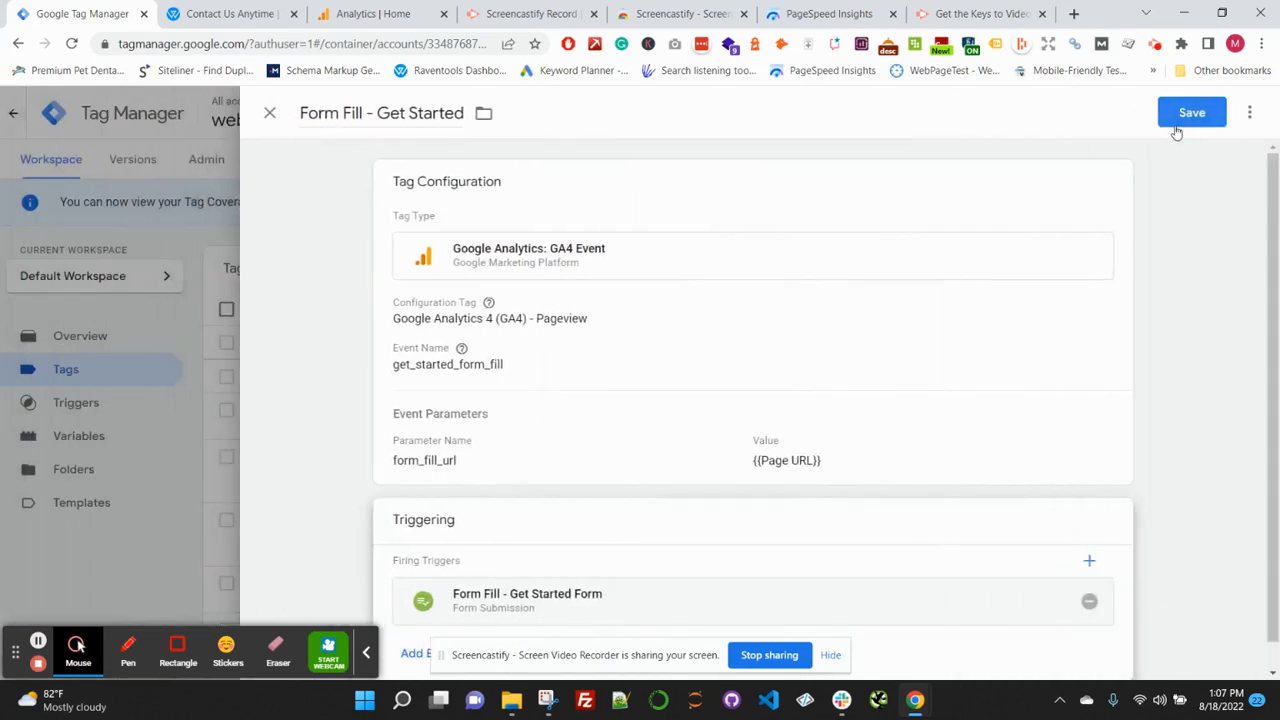
{"action": "left_click", "coordinate": [1192, 112]}
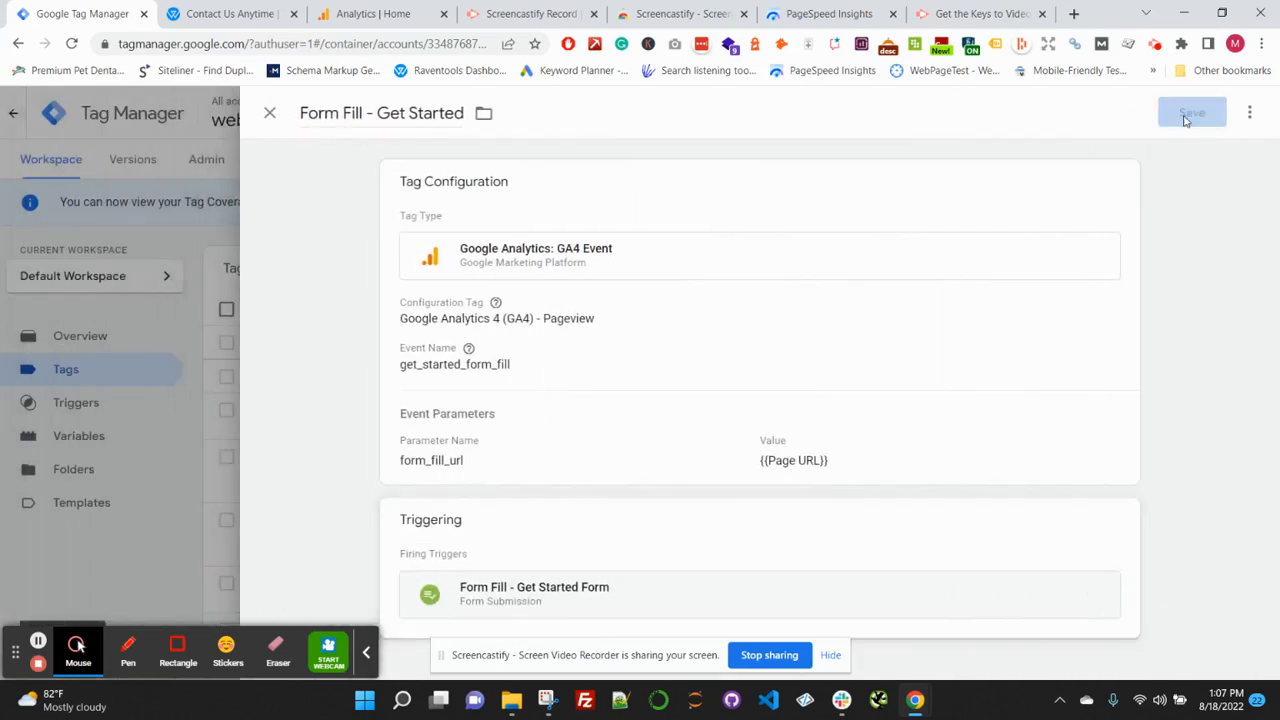
{"action": "left_click", "coordinate": [1191, 112]}
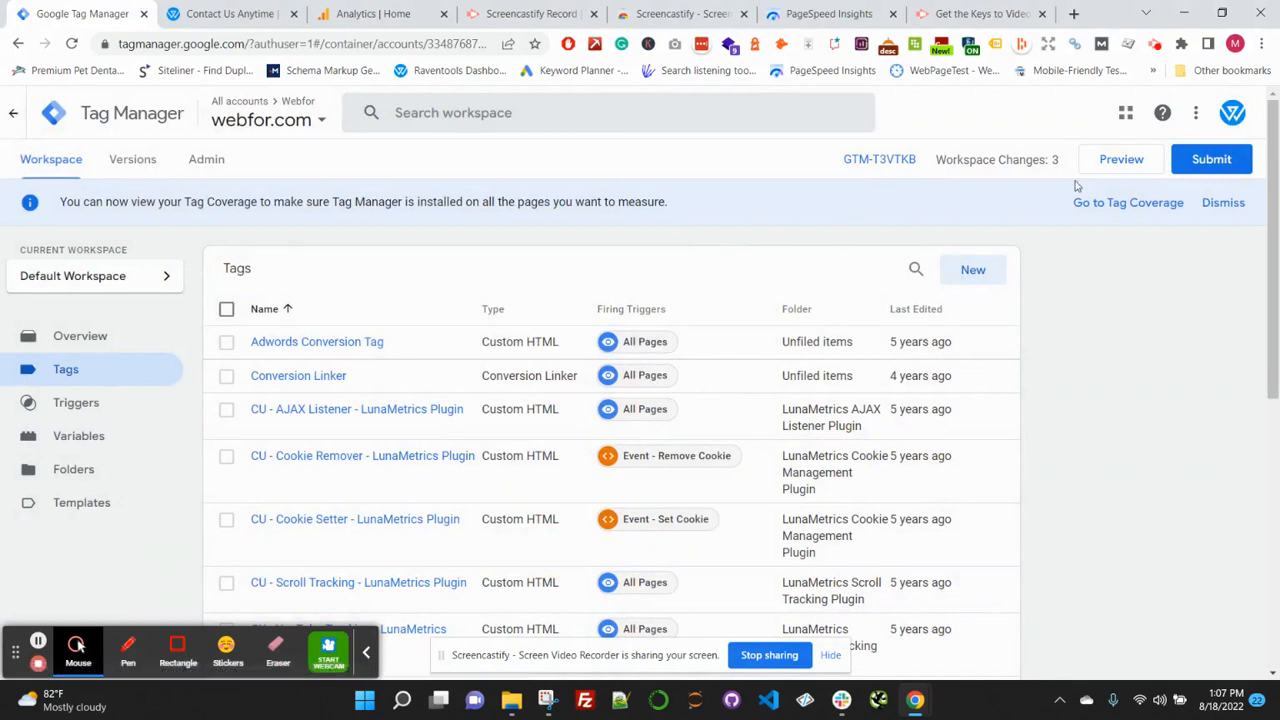
{"action": "mouse_move", "coordinate": [1121, 159]}
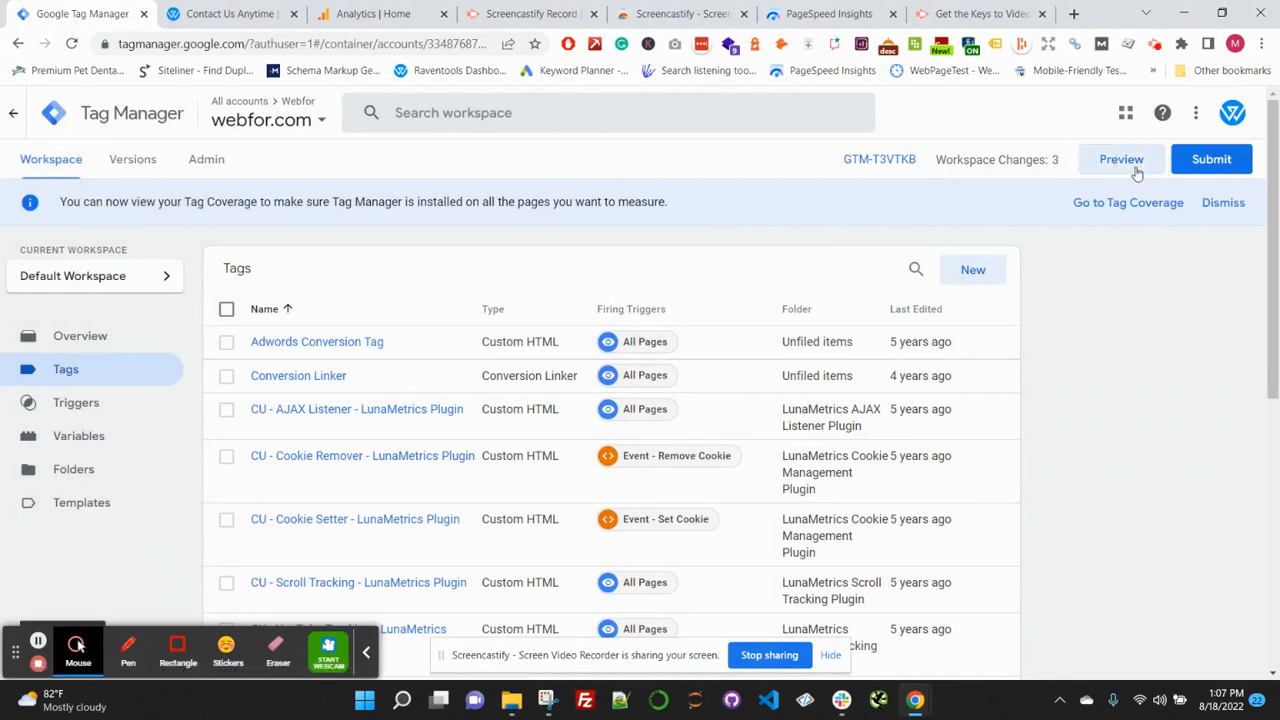
{"action": "left_click", "coordinate": [1121, 159]}
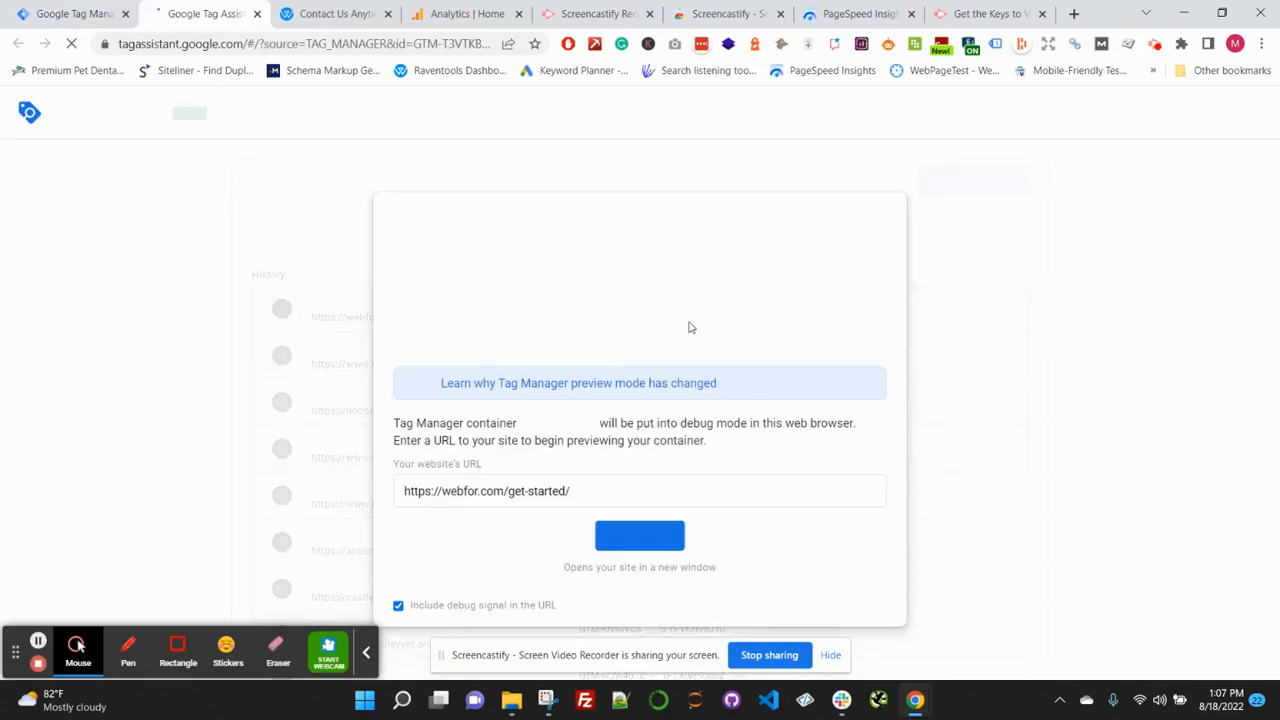
{"action": "left_click", "coordinate": [639, 536]}
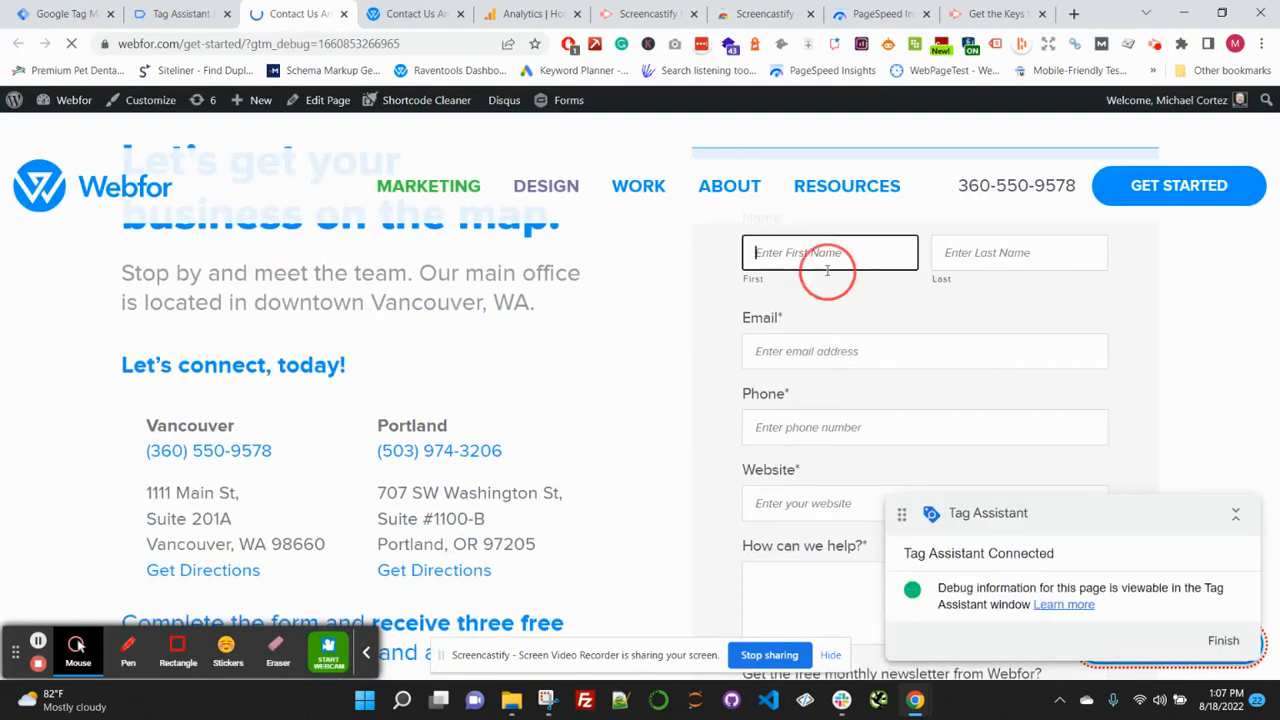
{"action": "type", "text": "Michael"}
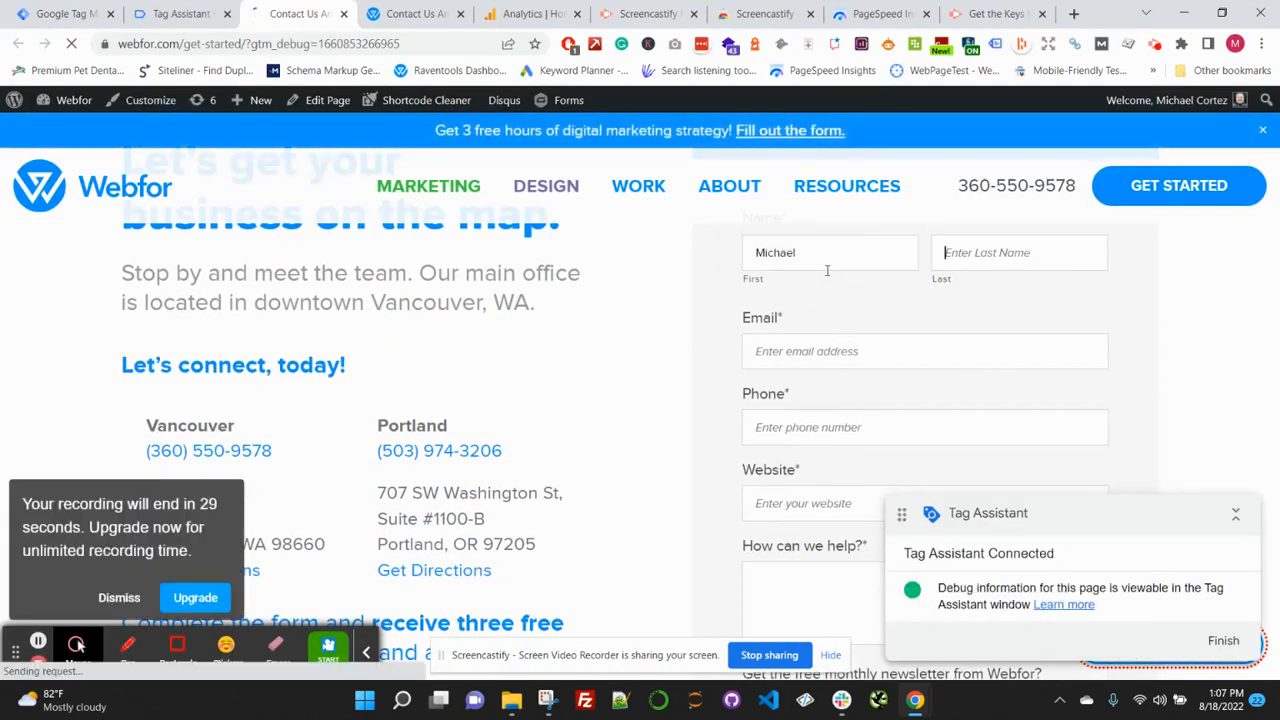
{"action": "type", "text": "michael@"}
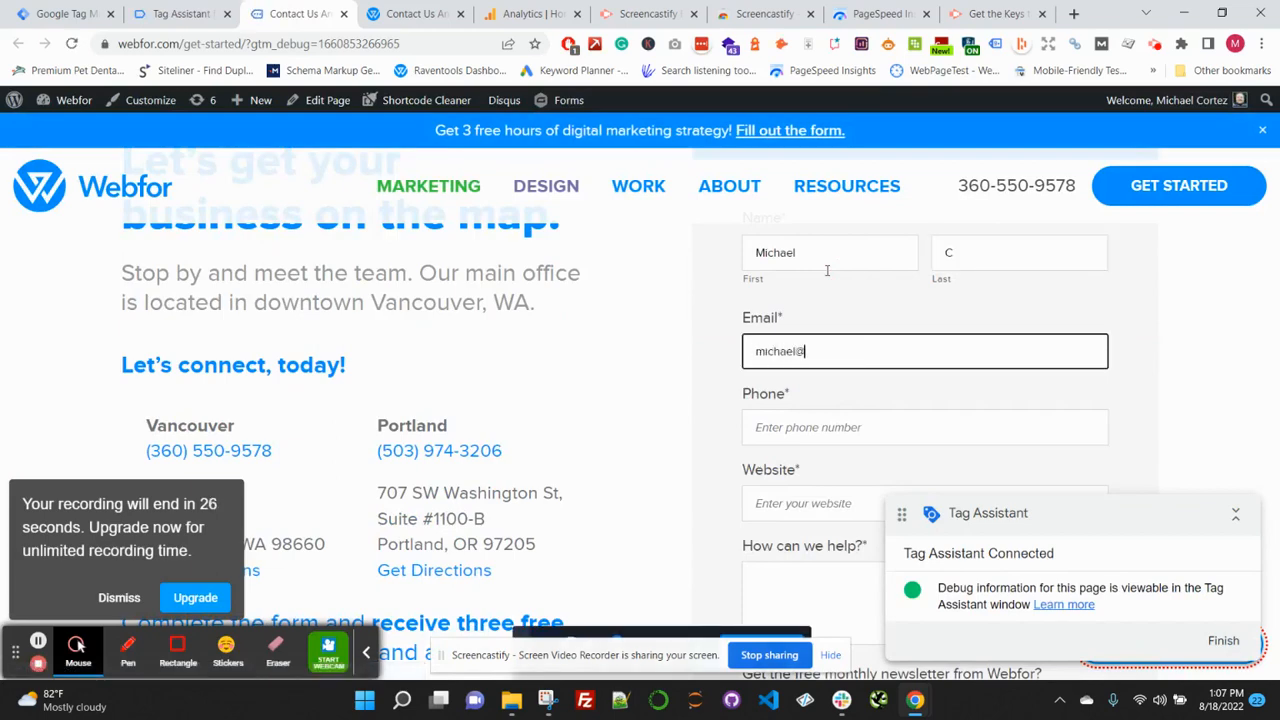
{"action": "left_click", "coordinate": [924, 427]}
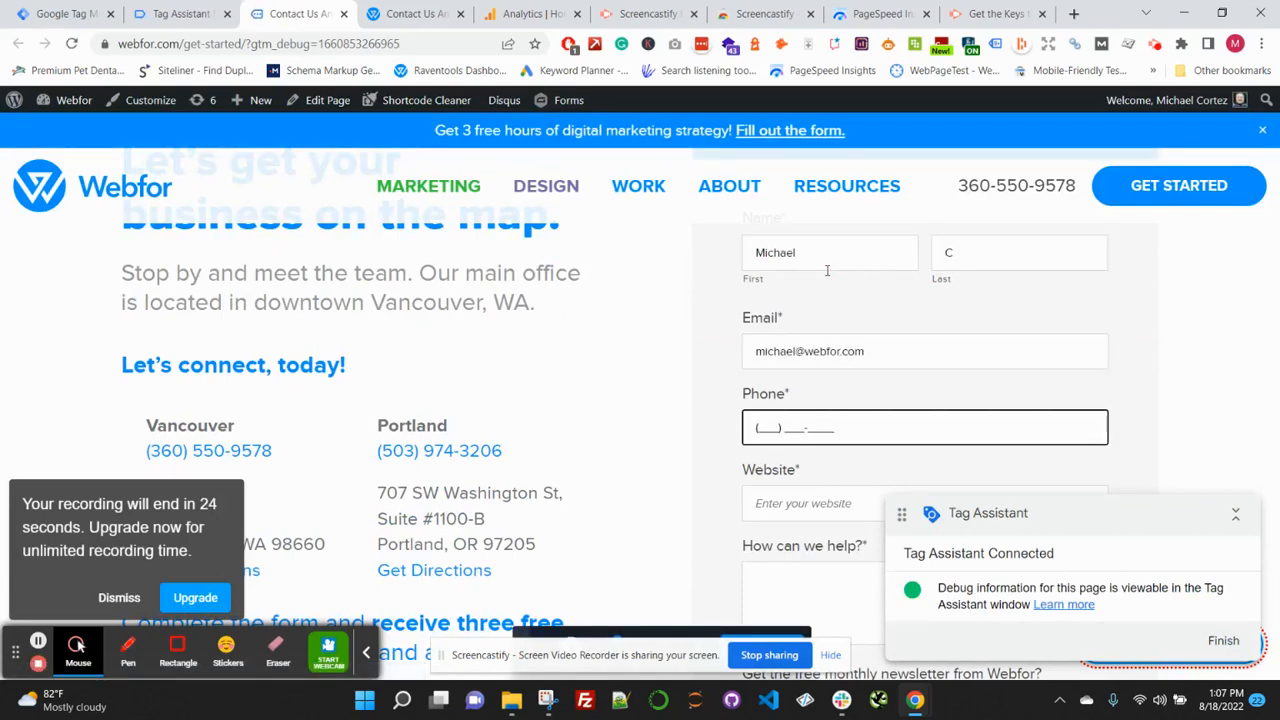
{"action": "type", "text": "(123) 456-7890"}
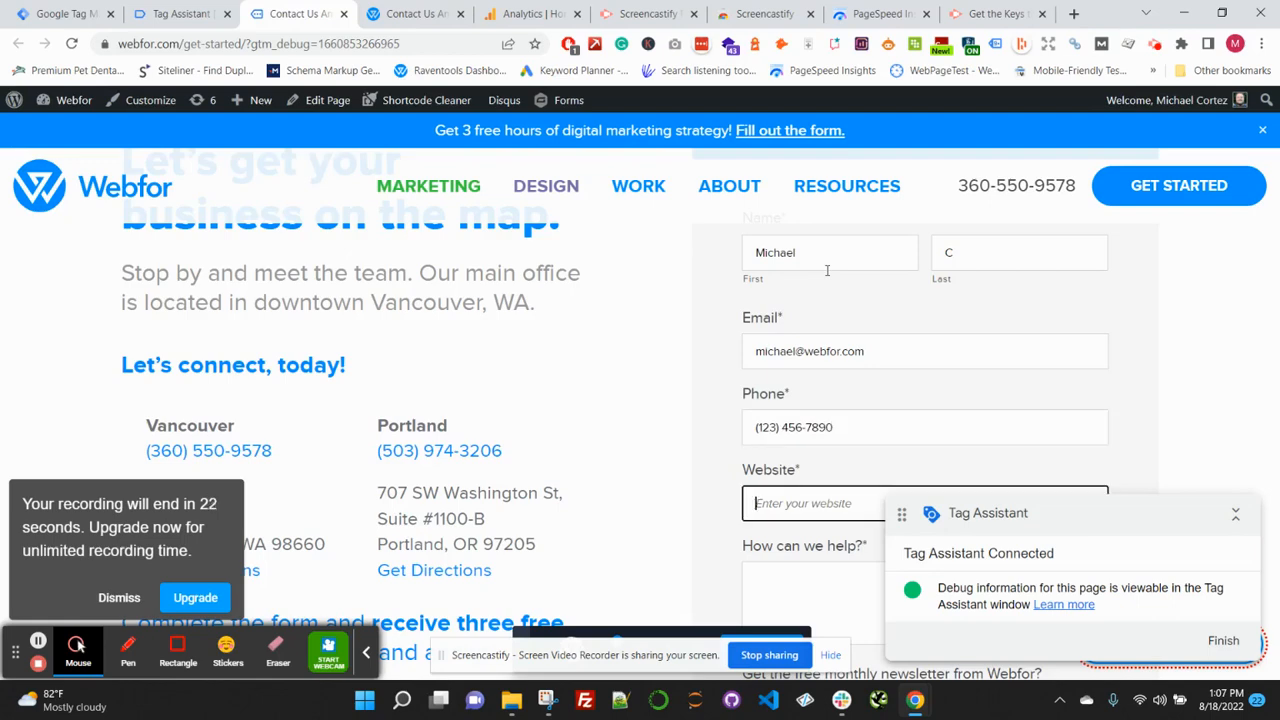
{"action": "type", "text": "webfor.com"}
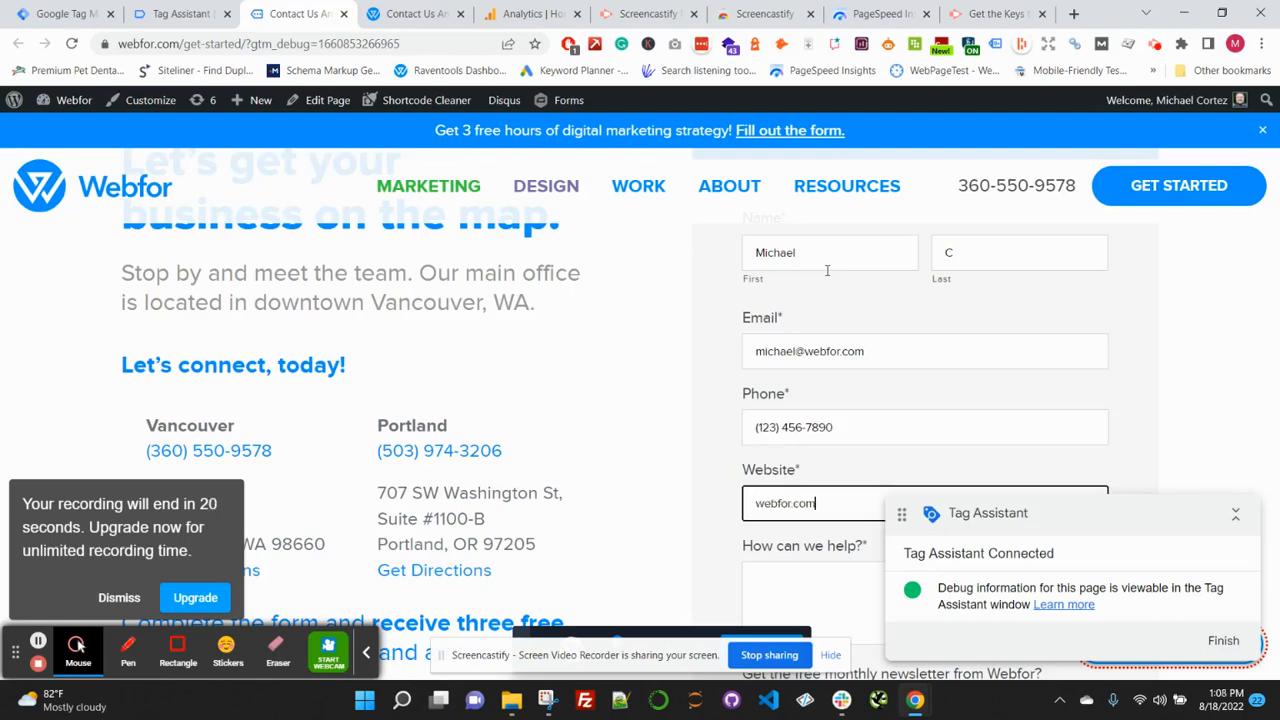
{"action": "type", "text": "testing form for"}
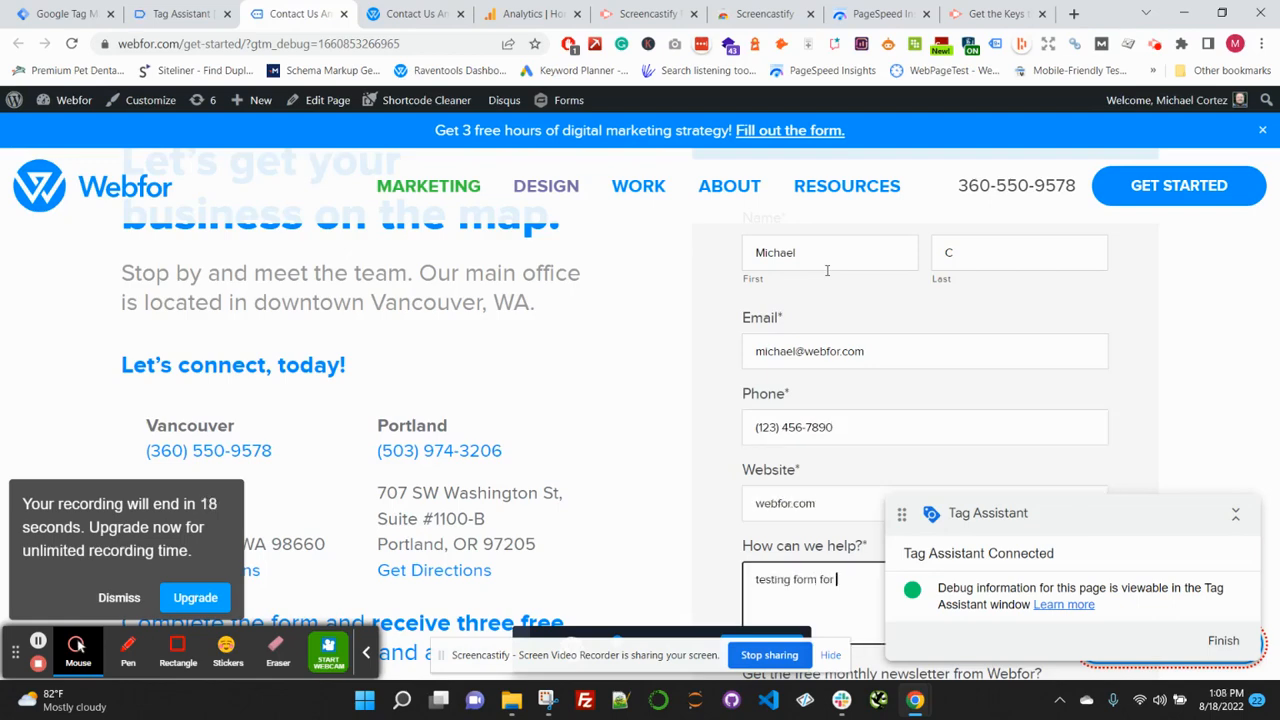
{"action": "type", "text": "GA4 blog"}
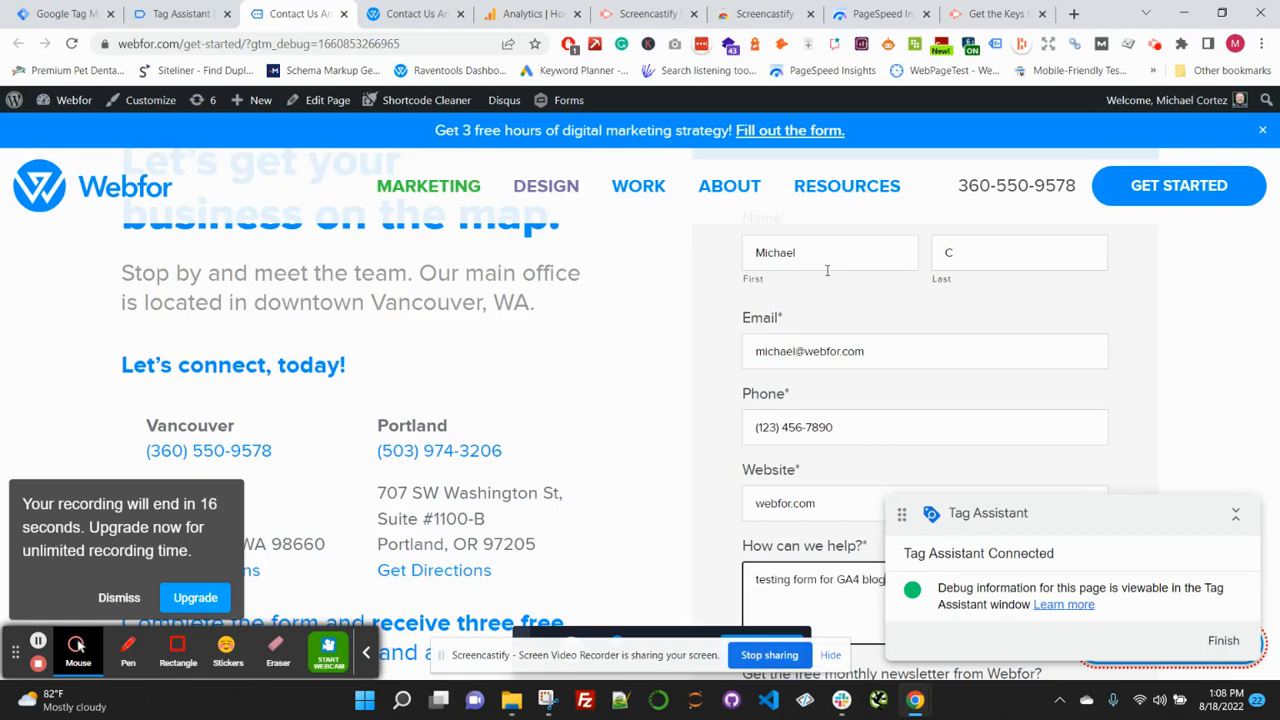
{"action": "scroll", "scroll_direction": "down", "scroll_amount": 3}
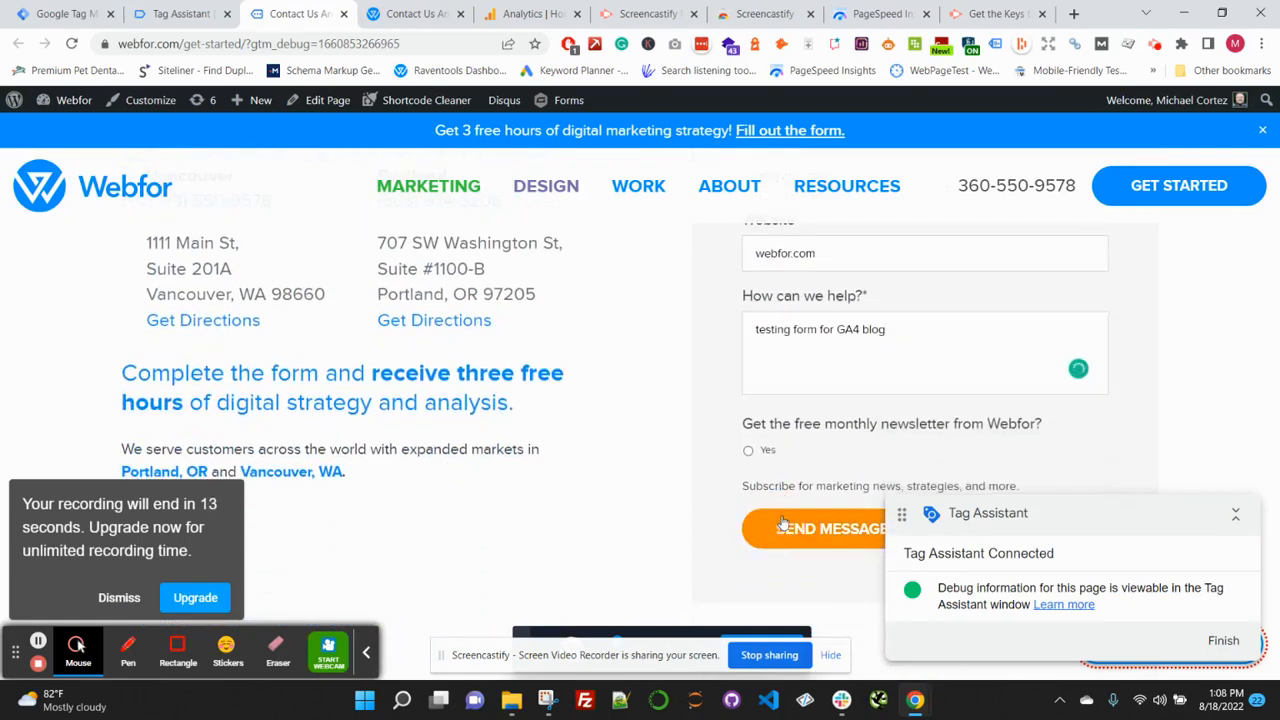
{"action": "left_click", "coordinate": [813, 528]}
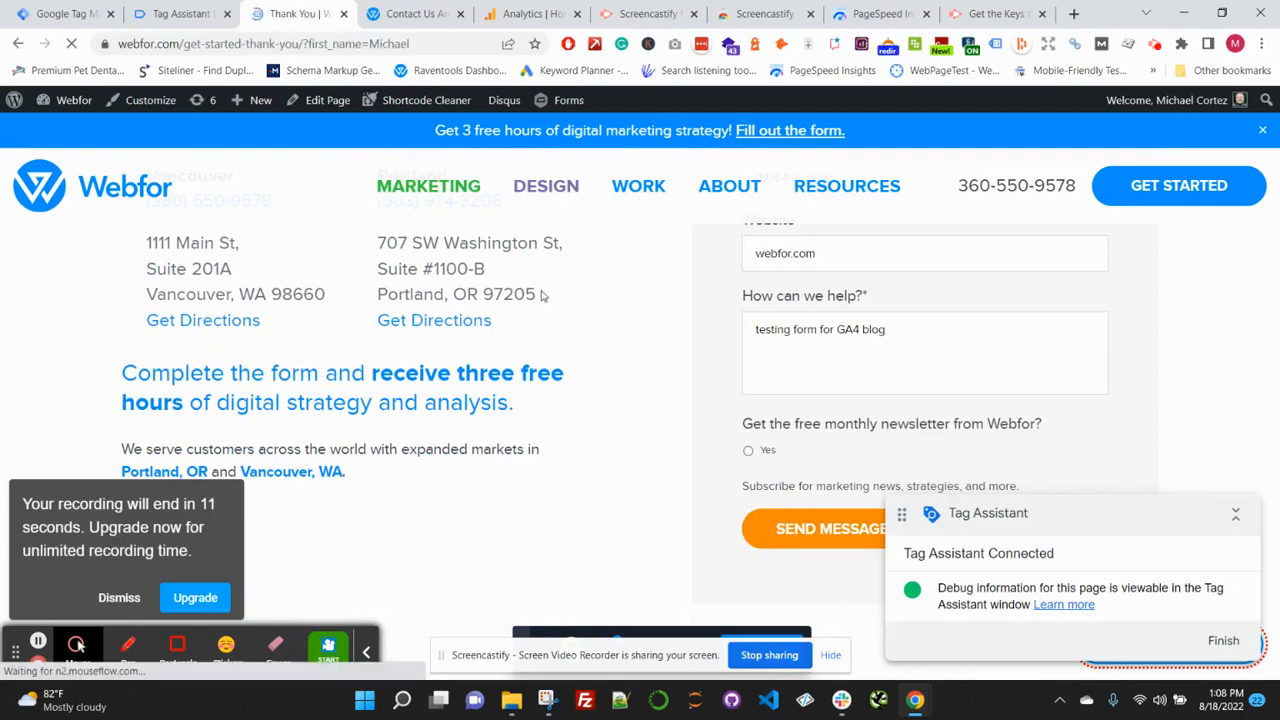
{"action": "left_click", "coordinate": [827, 528]}
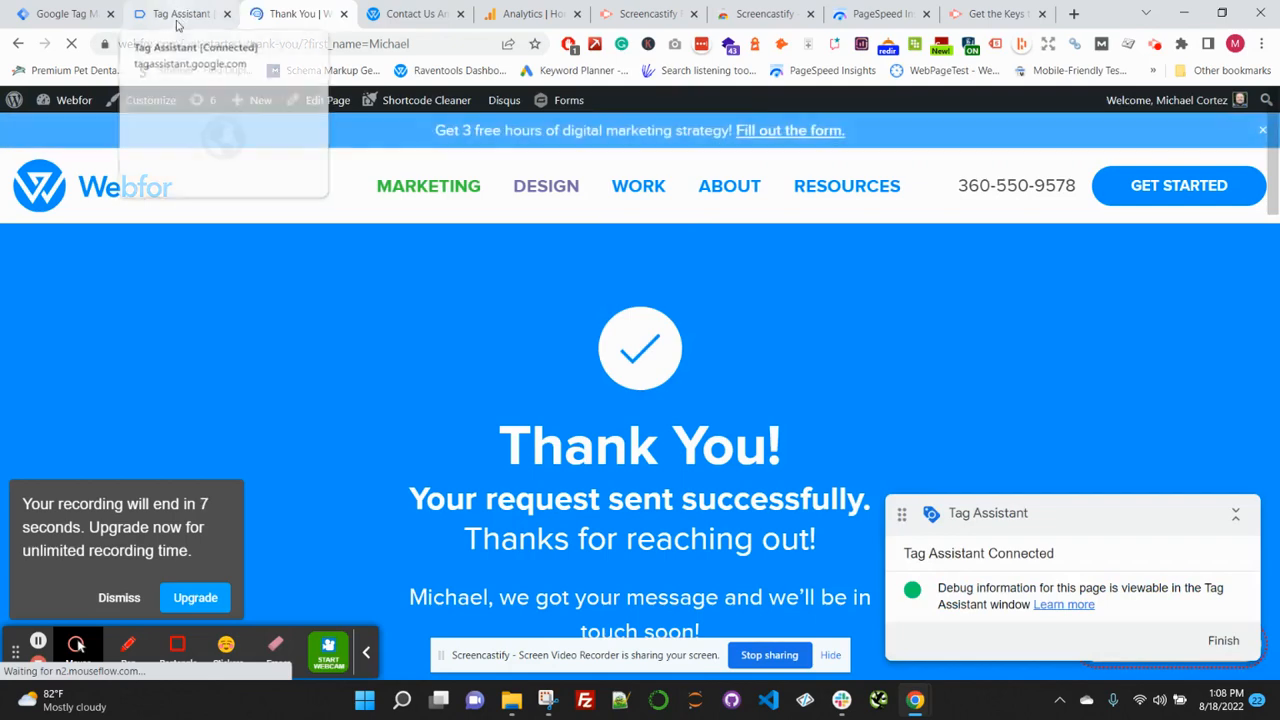
Check that the Form Fill - Get Started tag fired, then stop the debug session.
{"action": "left_click", "coordinate": [180, 13]}
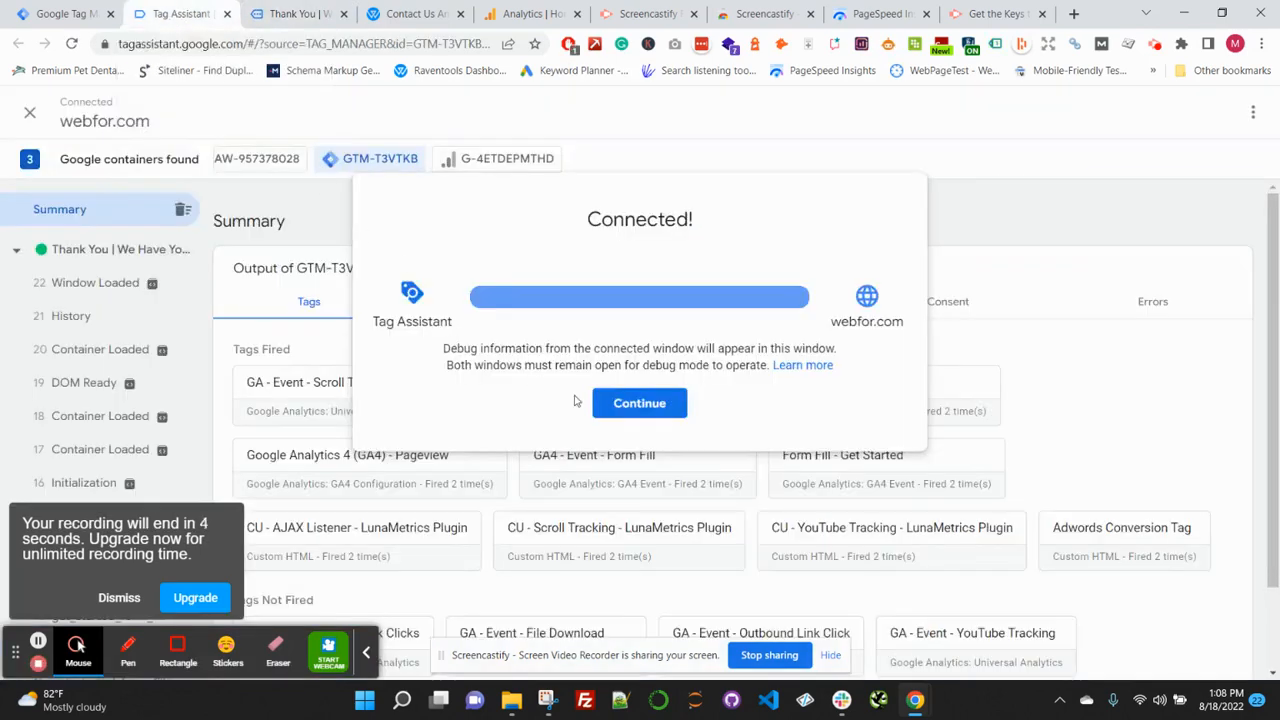
{"action": "left_click", "coordinate": [639, 402]}
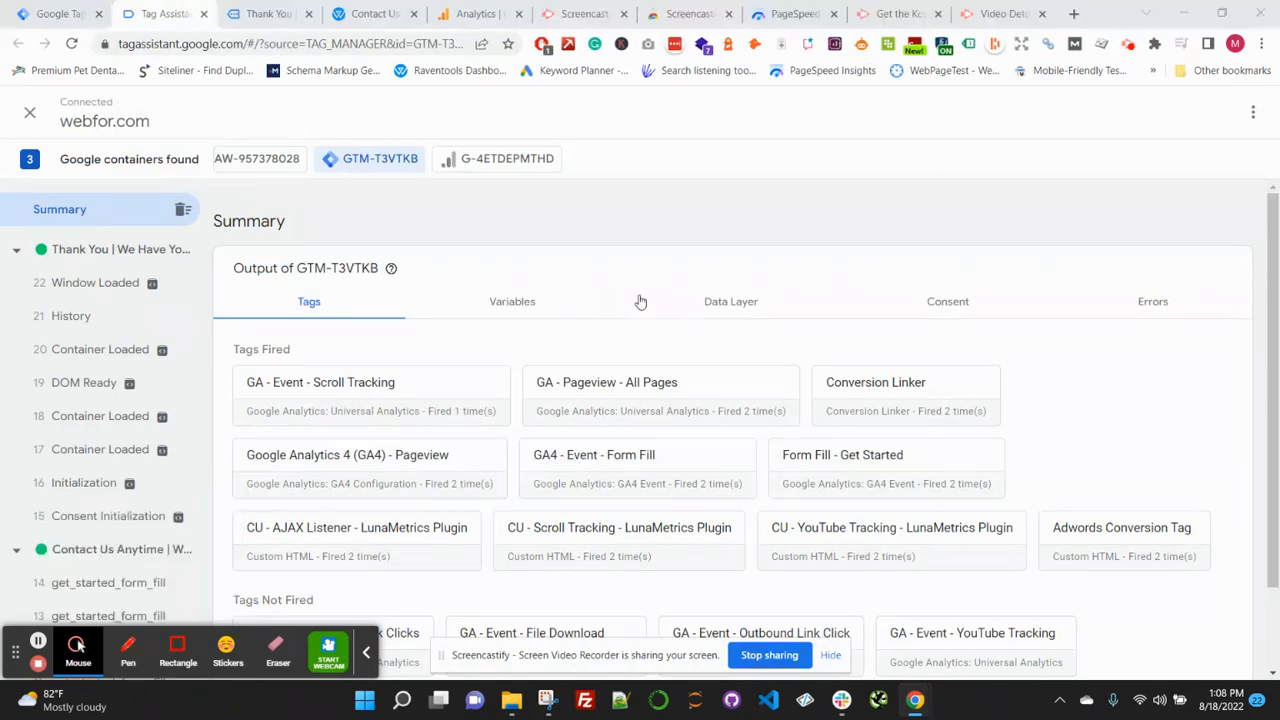
{"action": "mouse_move", "coordinate": [885, 475]}
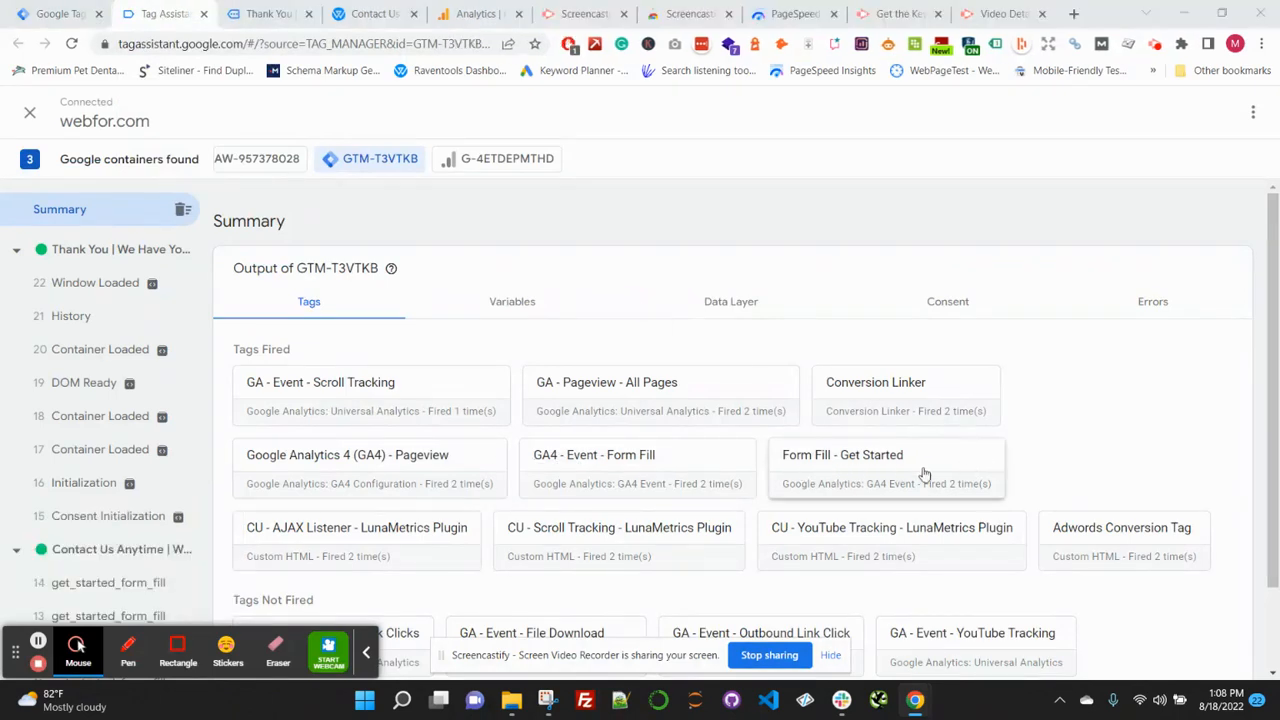
{"action": "mouse_move", "coordinate": [900, 460]}
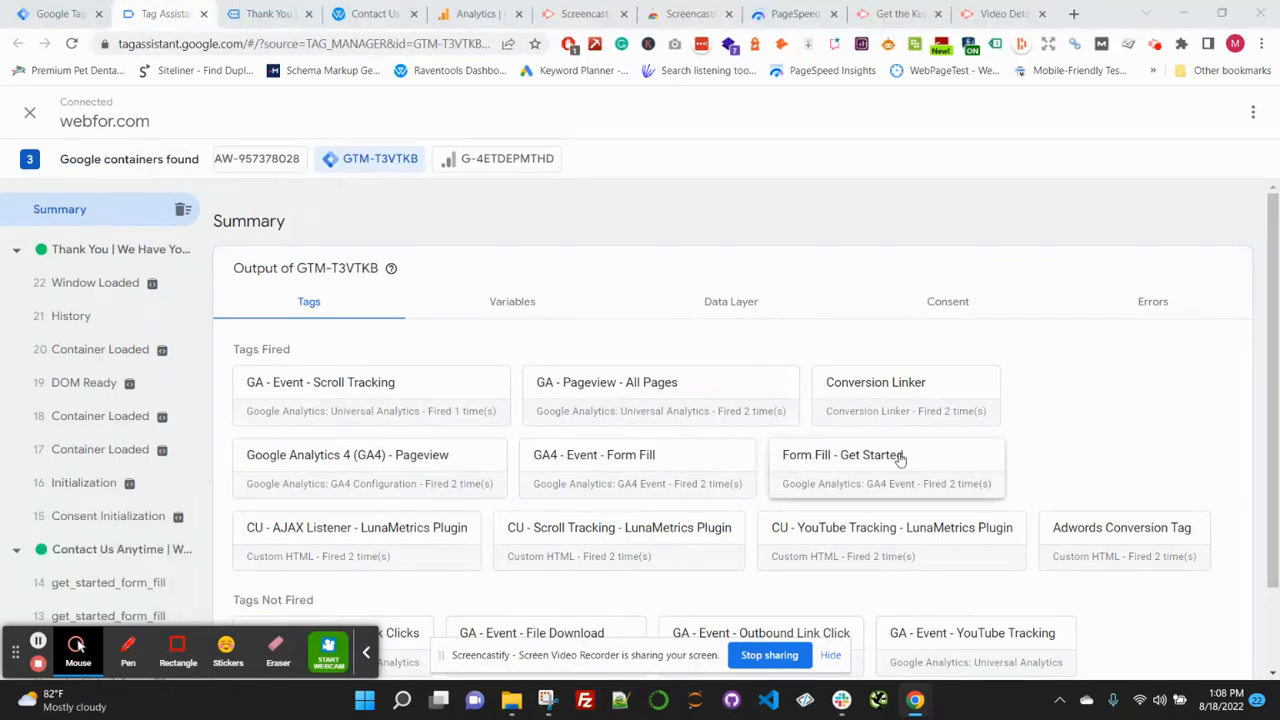
{"action": "mouse_move", "coordinate": [840, 458]}
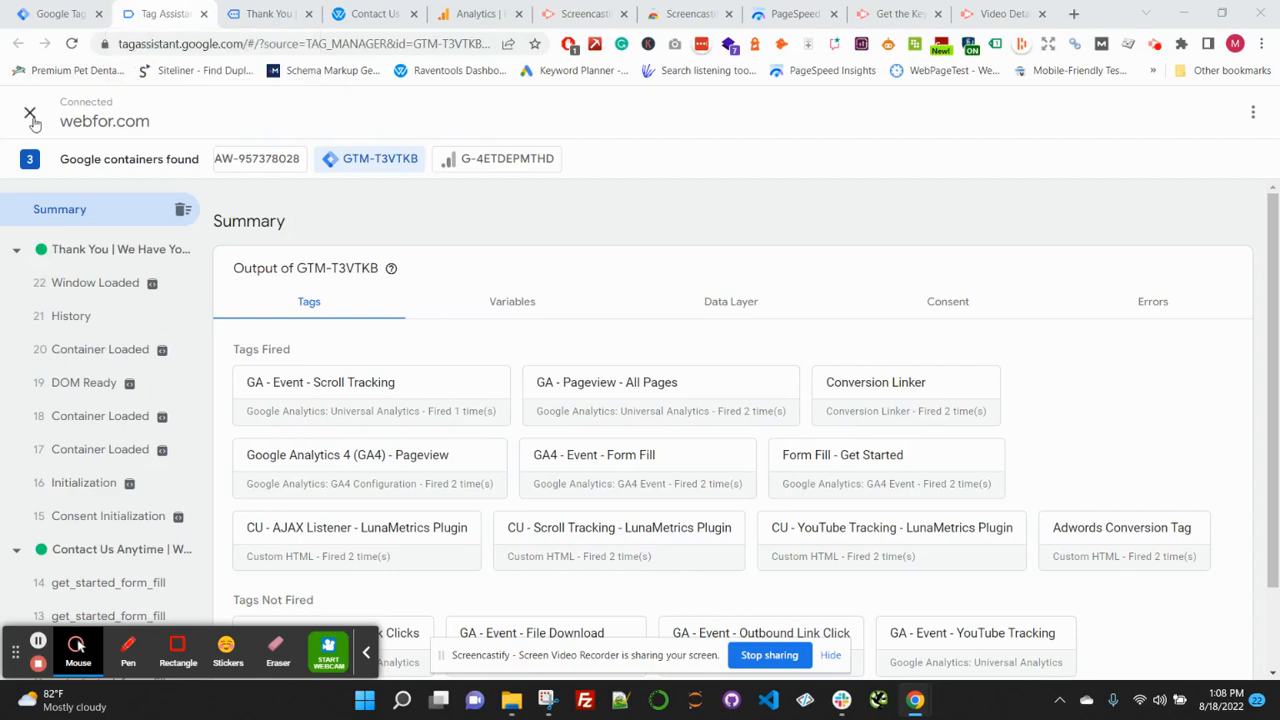
{"action": "left_click", "coordinate": [30, 113]}
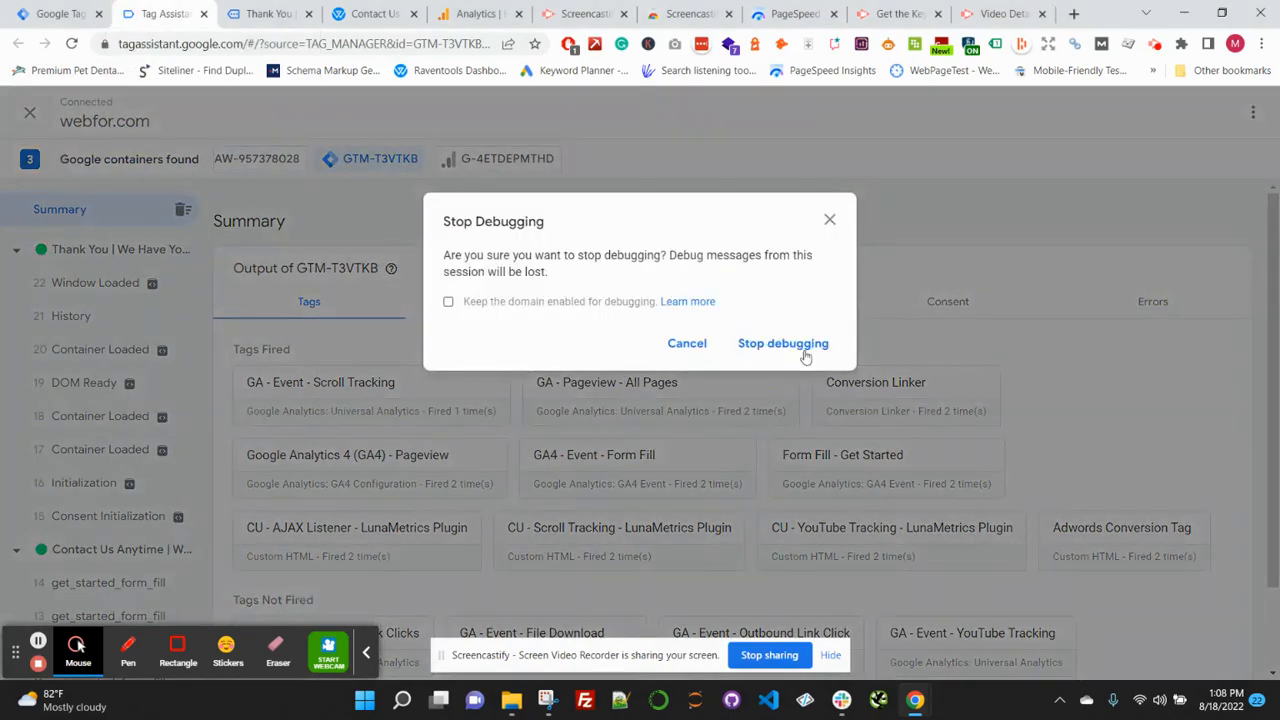
{"action": "left_click", "coordinate": [783, 343]}
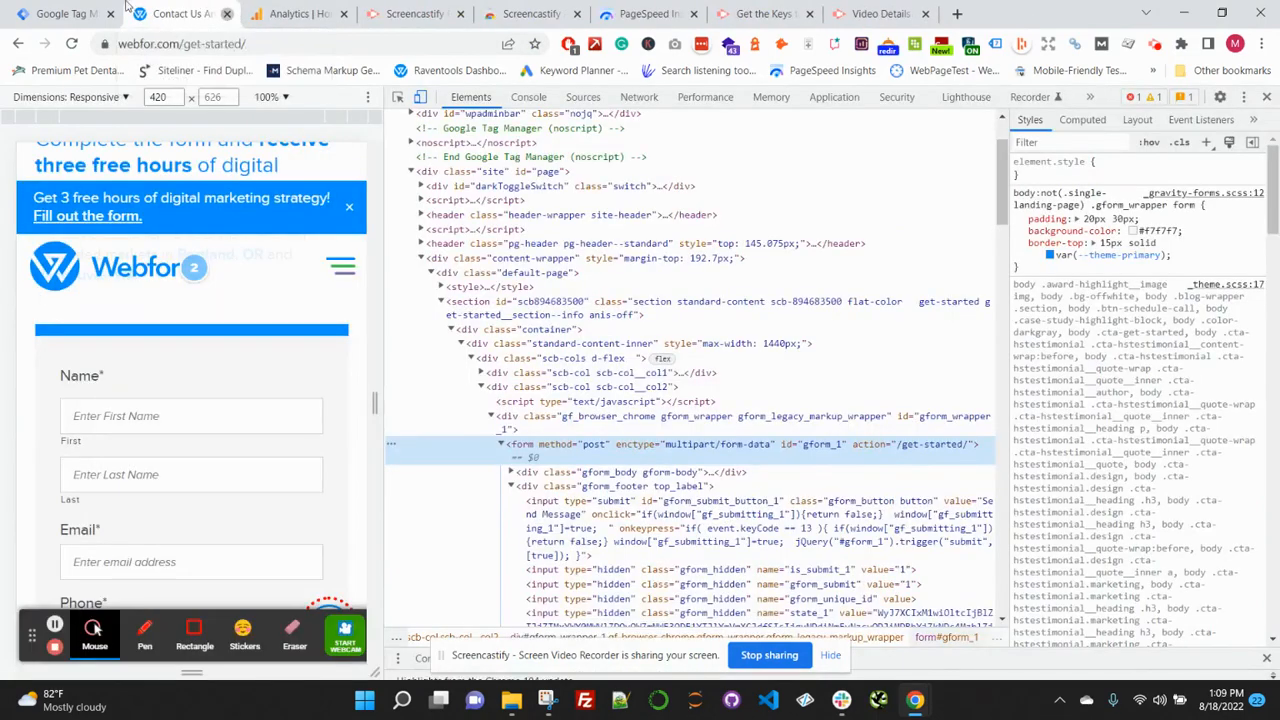
Submit the three workspace changes for publishing to the Live environment.
{"action": "left_click", "coordinate": [65, 13]}
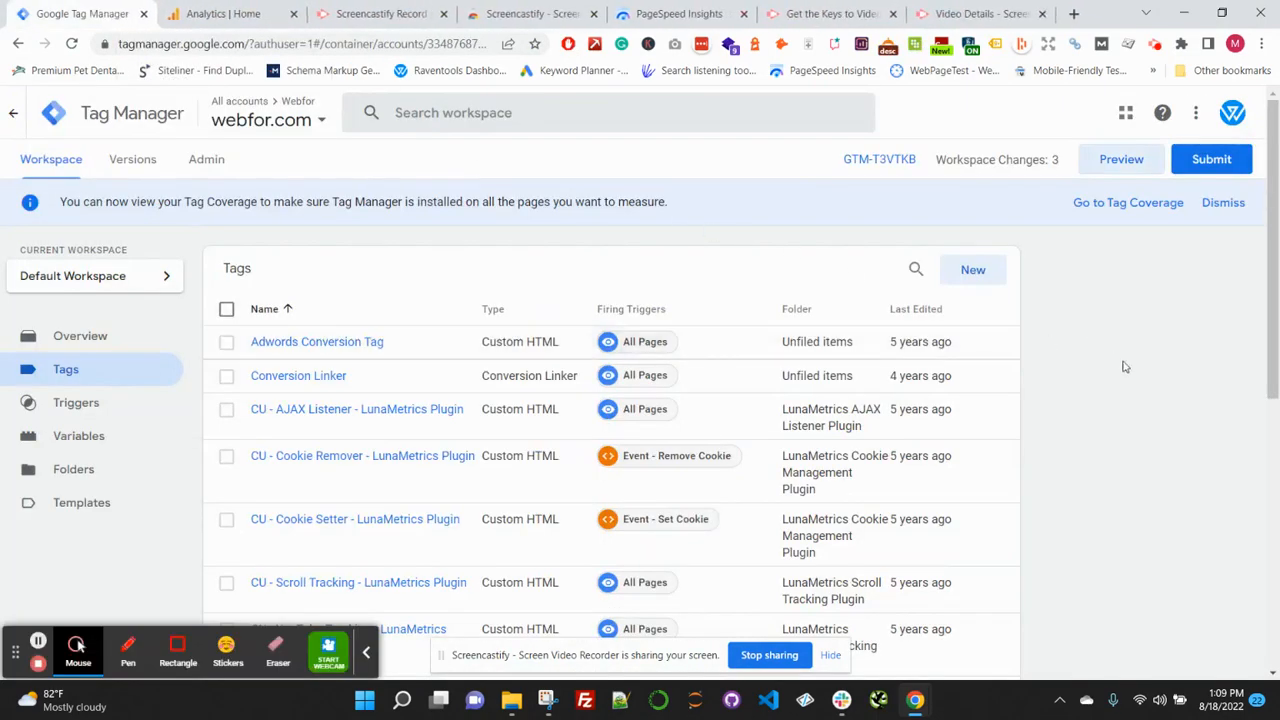
{"action": "mouse_move", "coordinate": [1211, 159]}
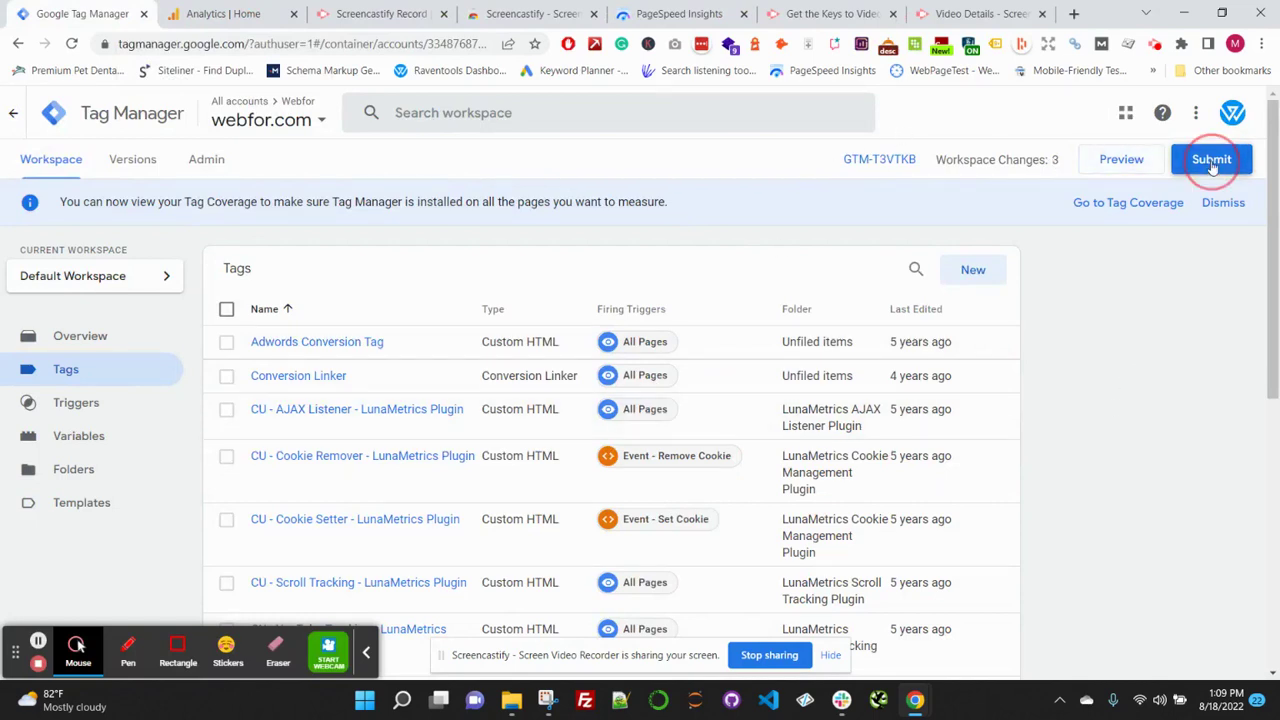
{"action": "left_click", "coordinate": [1211, 159]}
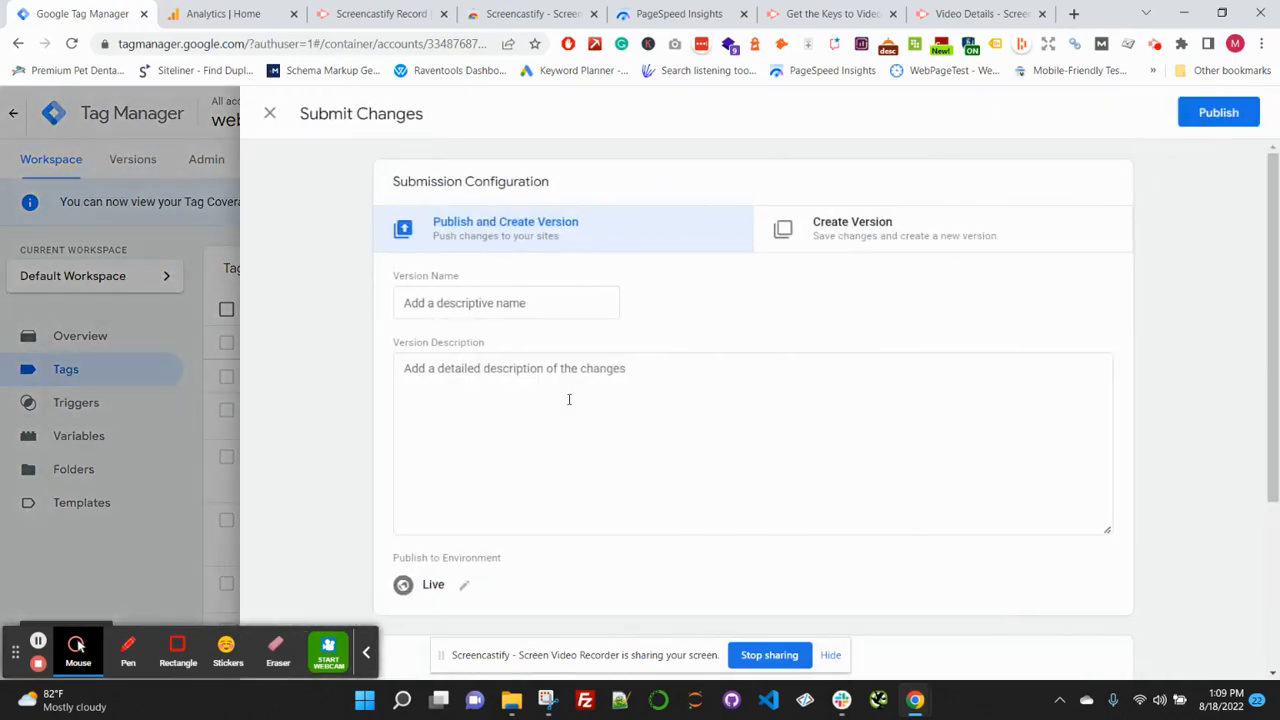
{"action": "mouse_move", "coordinate": [1218, 112]}
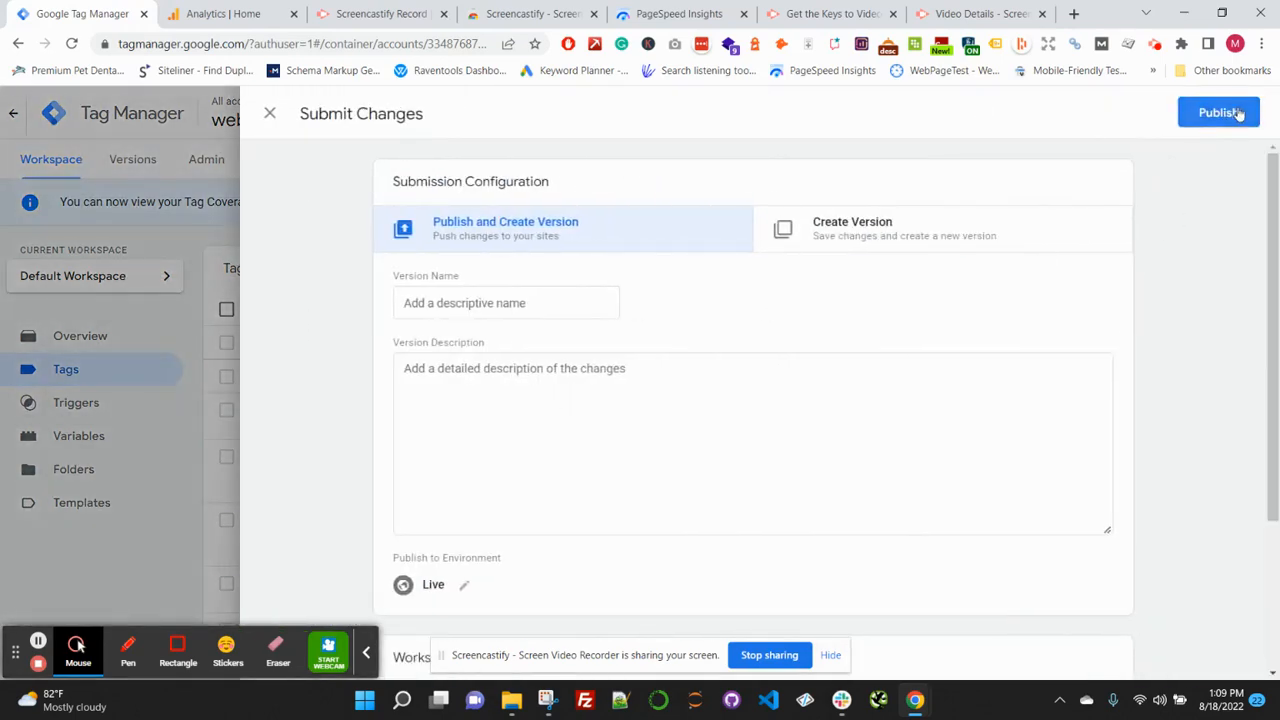
{"action": "left_click", "coordinate": [269, 112]}
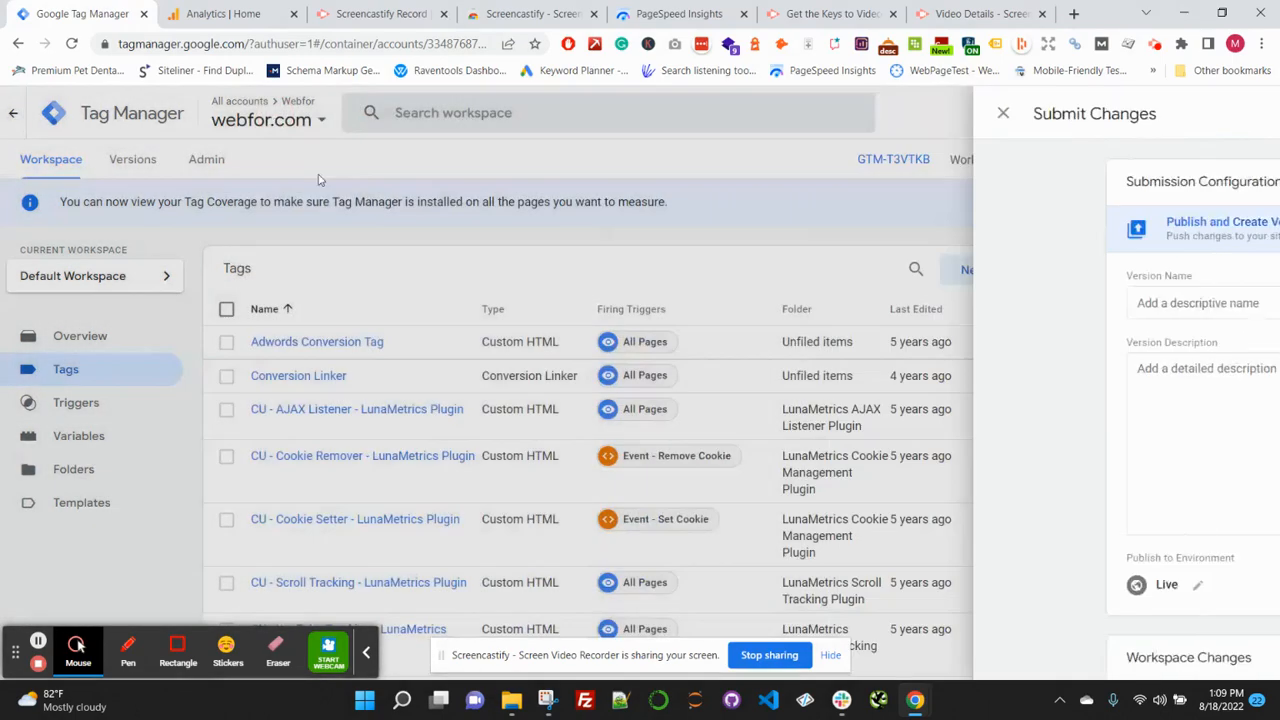
{"action": "left_click", "coordinate": [1002, 112]}
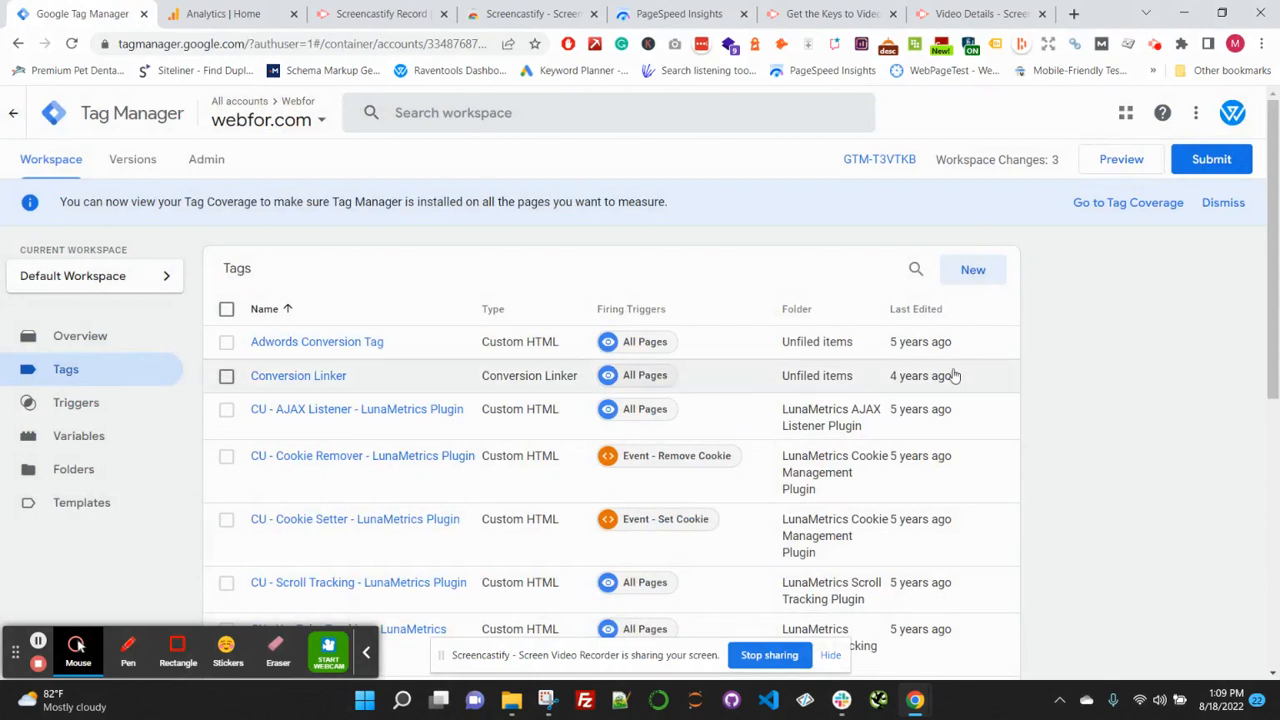
{"action": "mouse_move", "coordinate": [212, 295]}
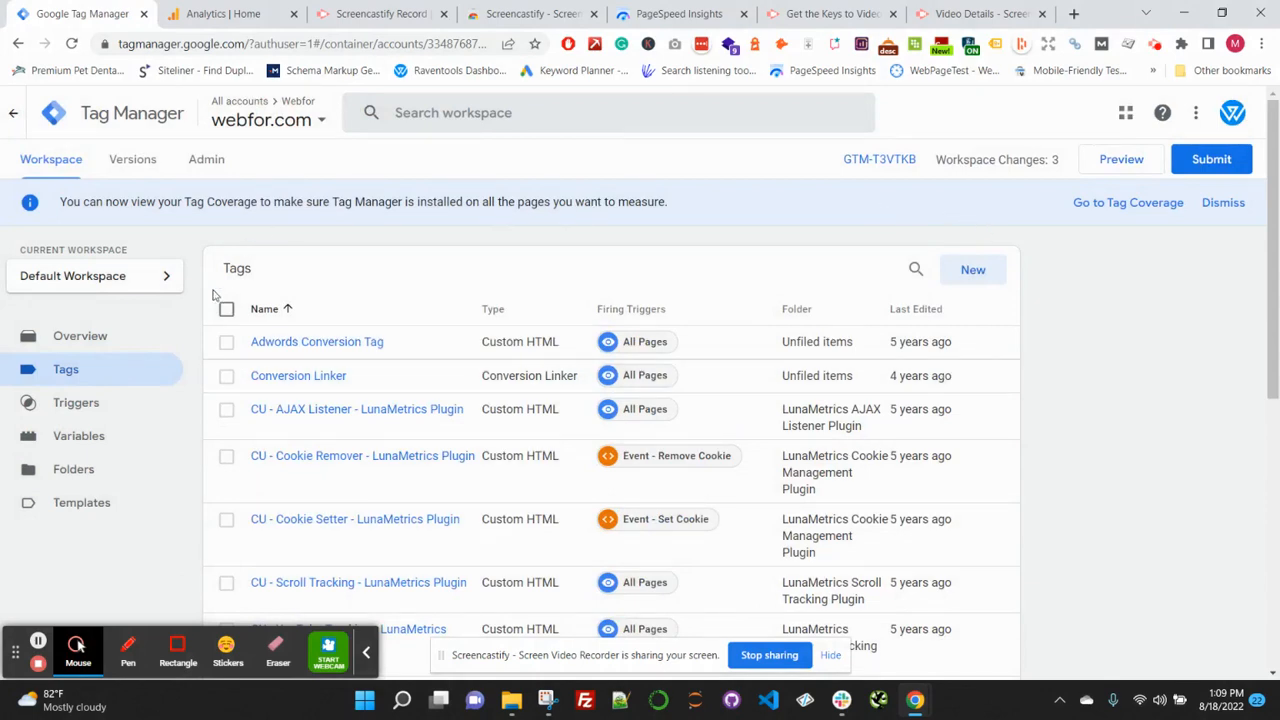
{"action": "mouse_move", "coordinate": [1127, 323]}
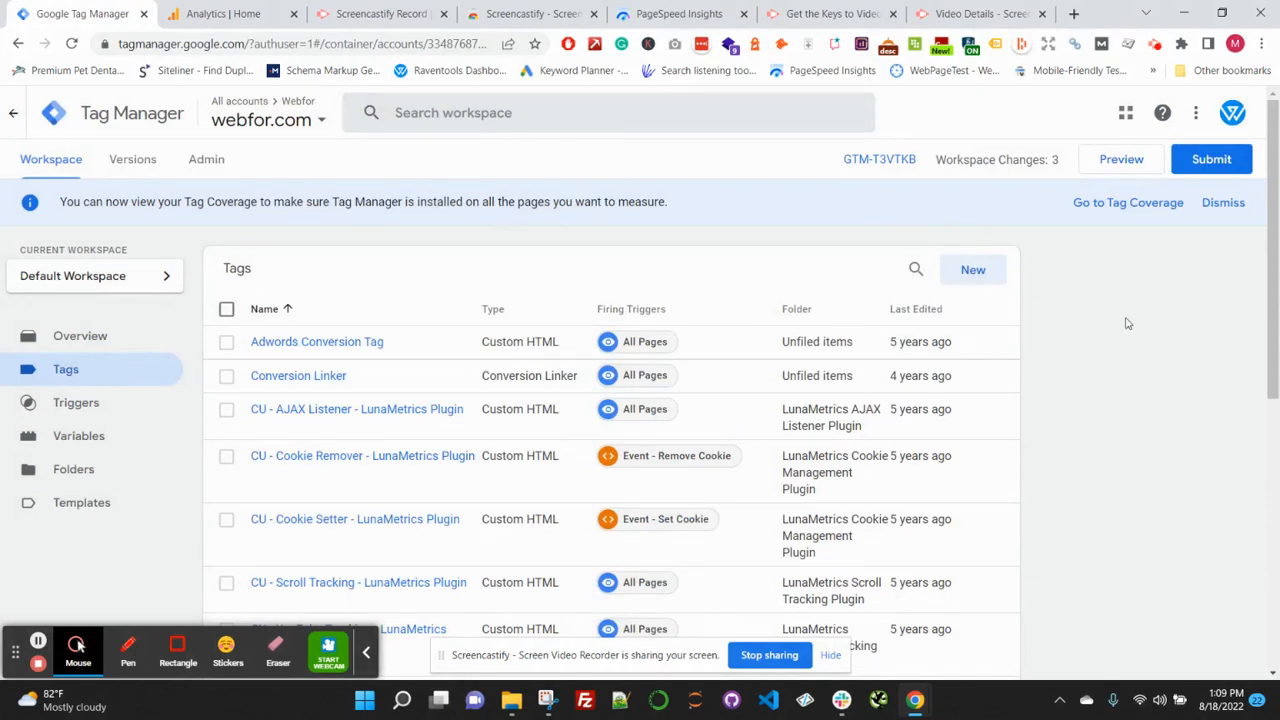
{"action": "mouse_move", "coordinate": [759, 346]}
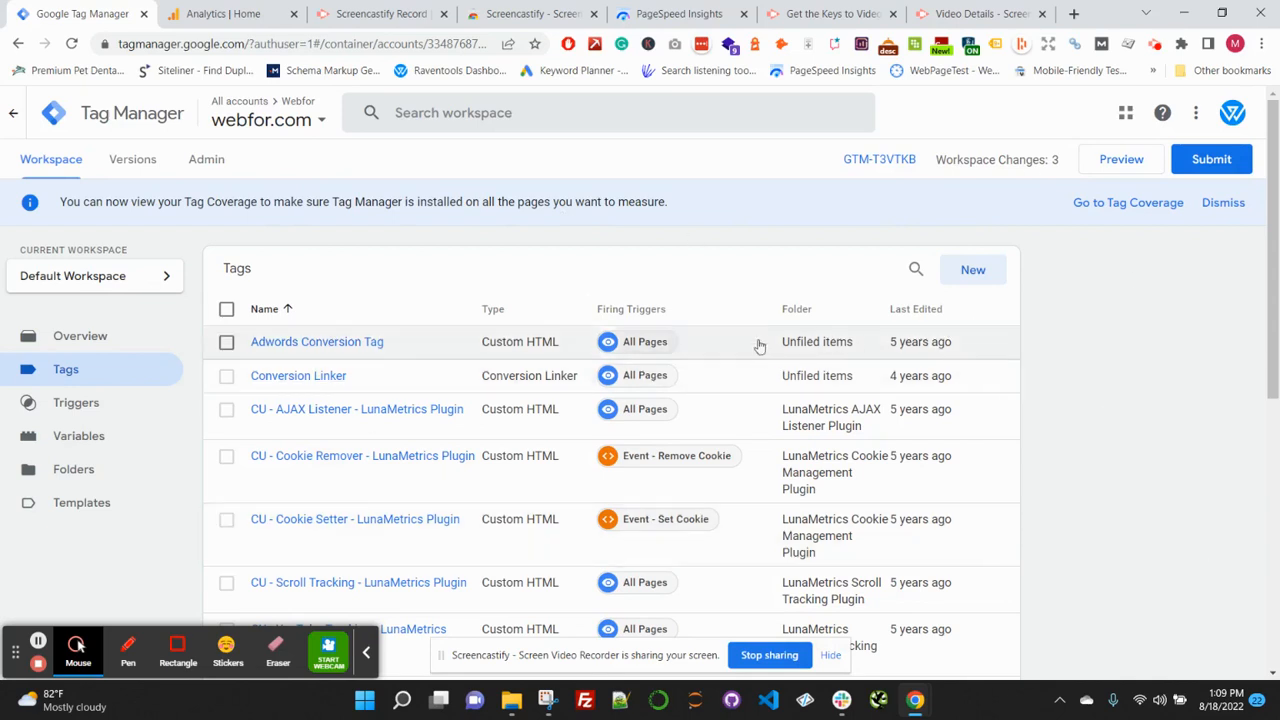
{"action": "mouse_move", "coordinate": [764, 275]}
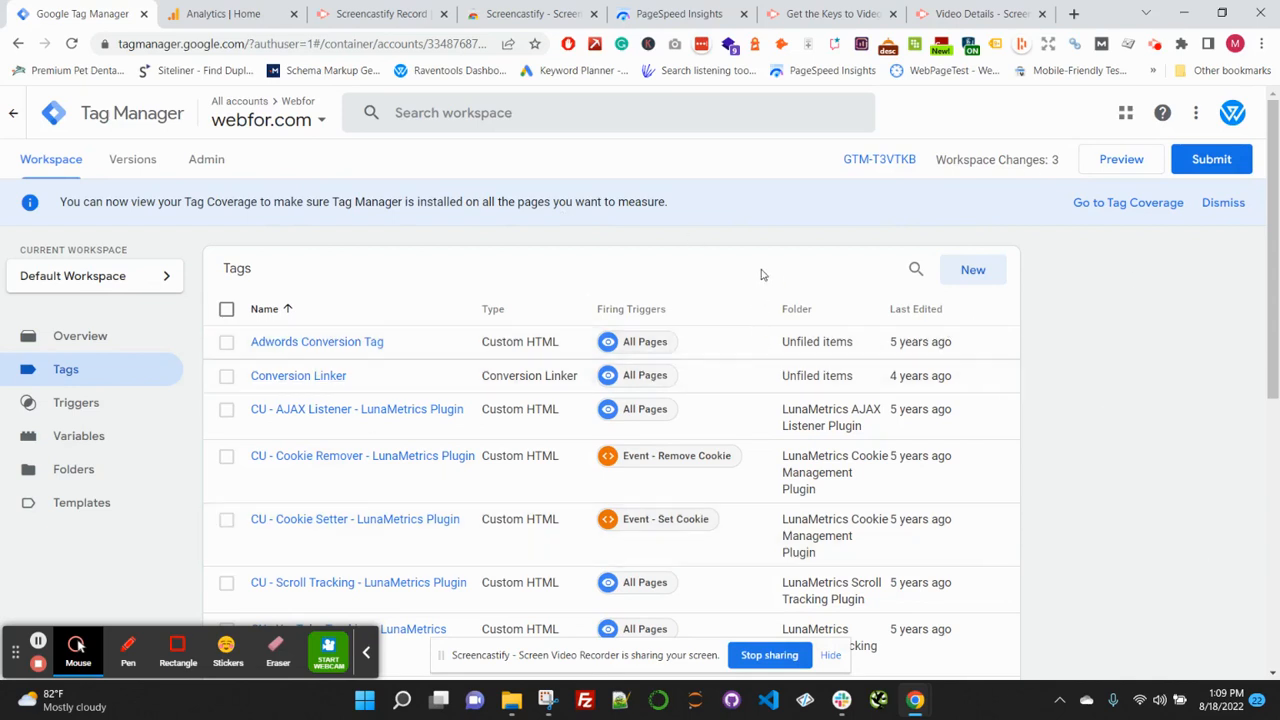
{"action": "mouse_move", "coordinate": [645, 246]}
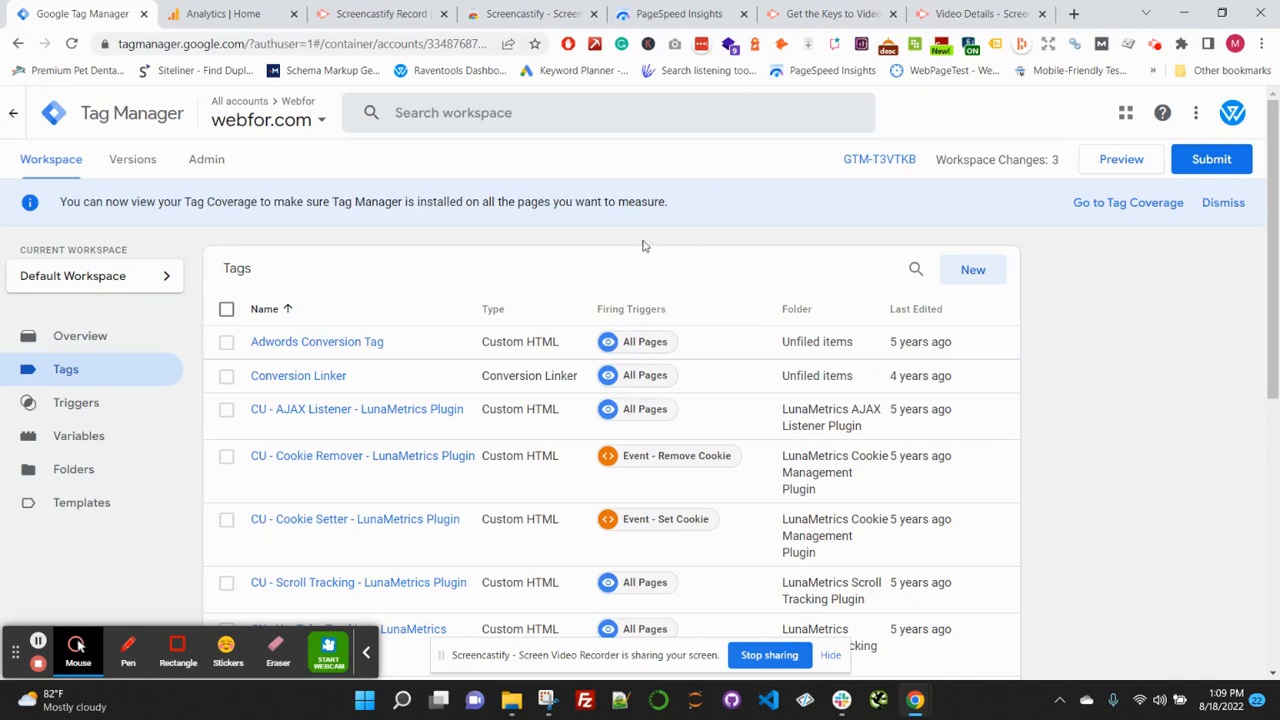
{"action": "mouse_move", "coordinate": [330, 262]}
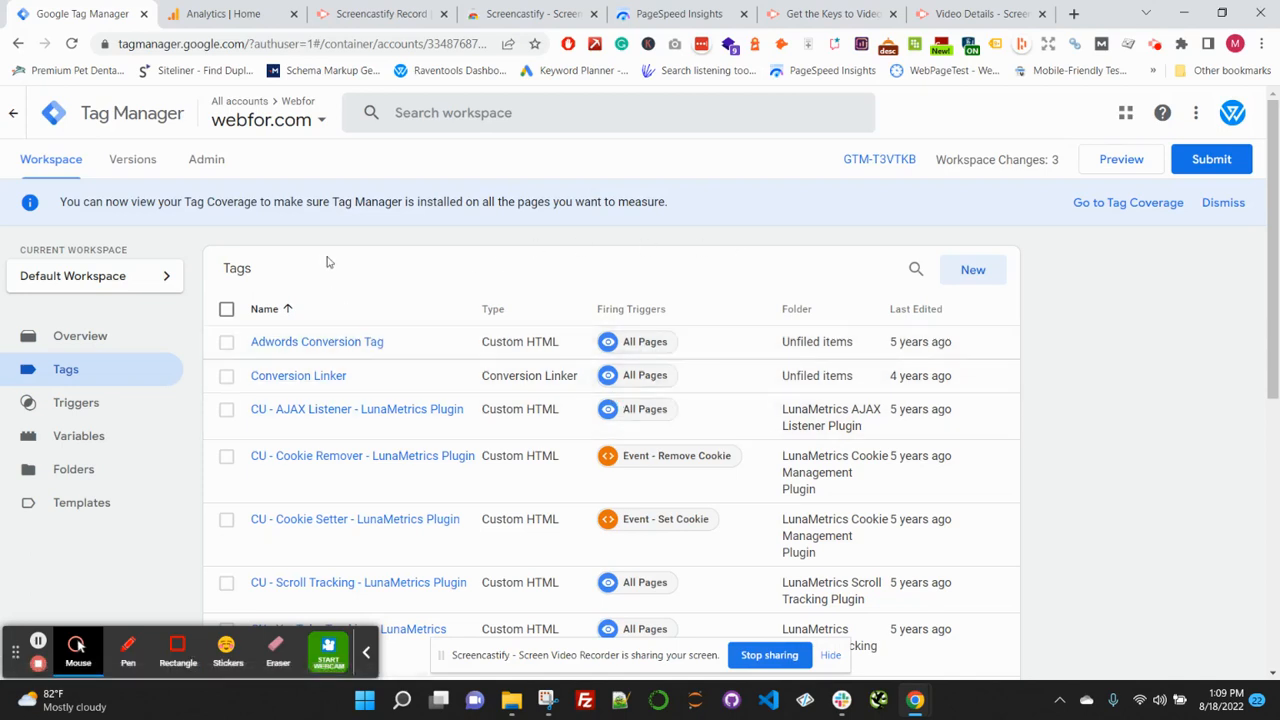
{"action": "mouse_move", "coordinate": [338, 262]}
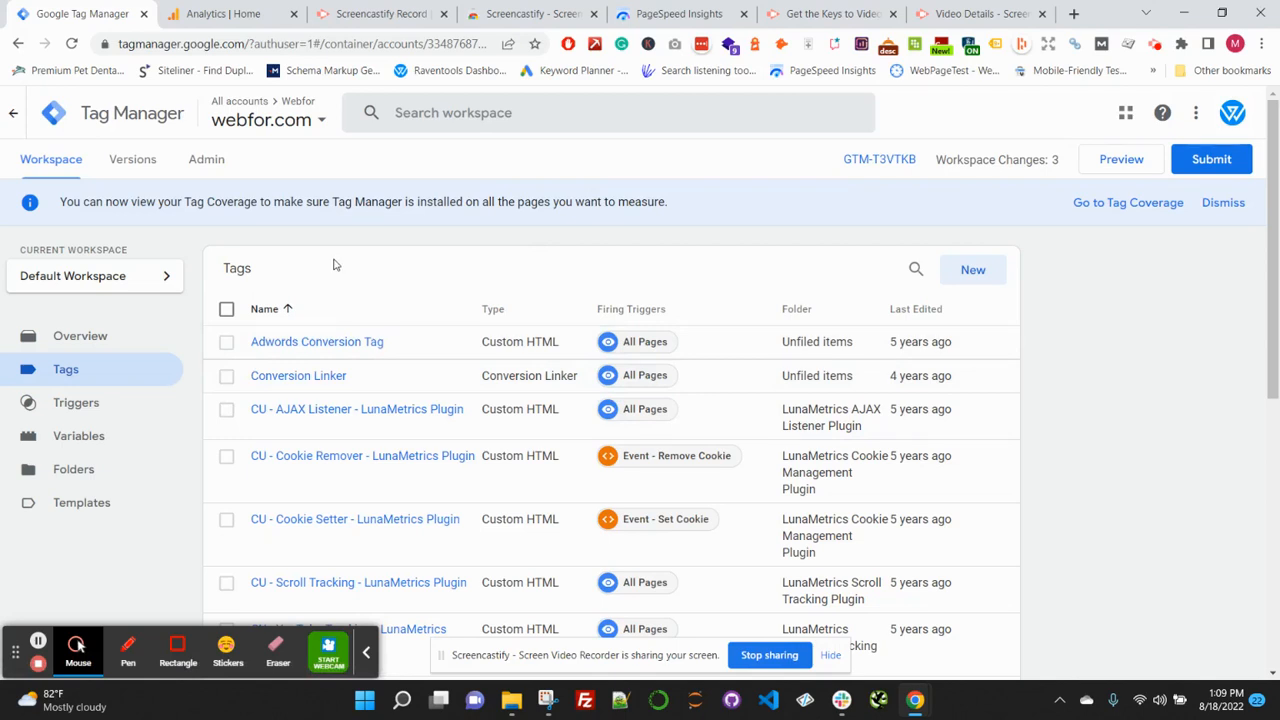
{"action": "mouse_move", "coordinate": [322, 273]}
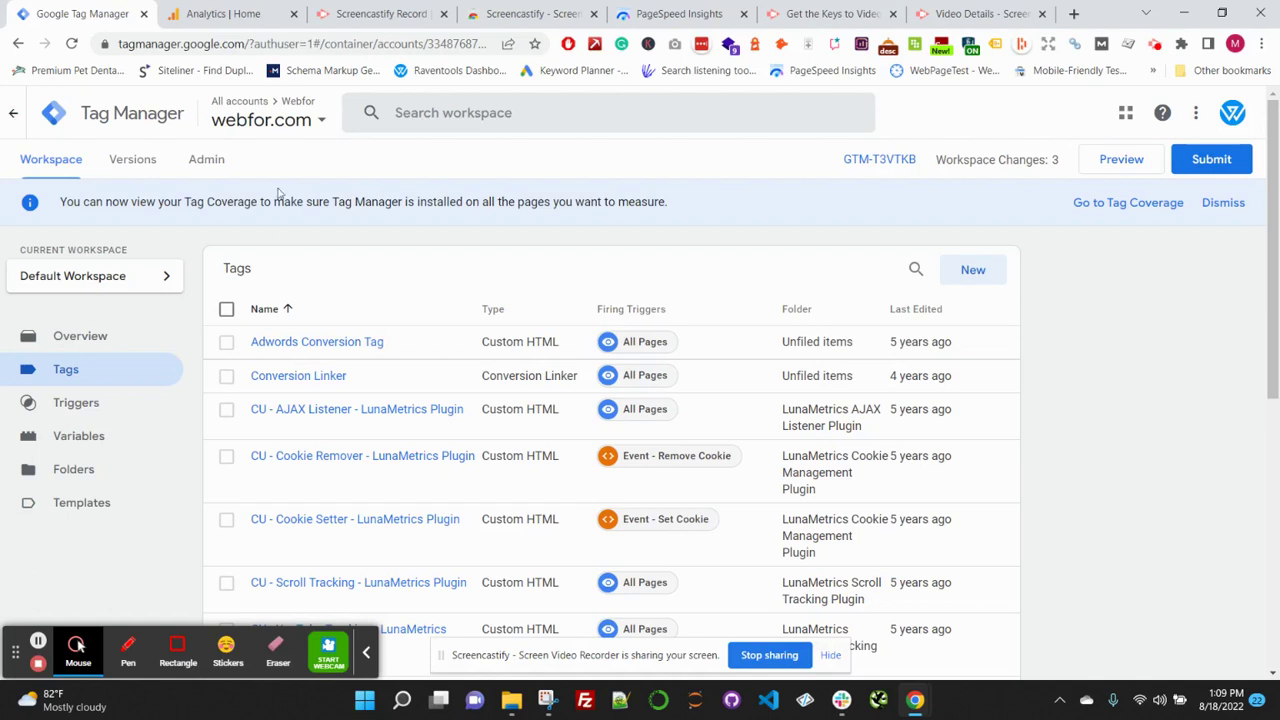
Check the GA4 Realtime report showing 12 get_started_form_fill conversions.
{"action": "left_click", "coordinate": [220, 13]}
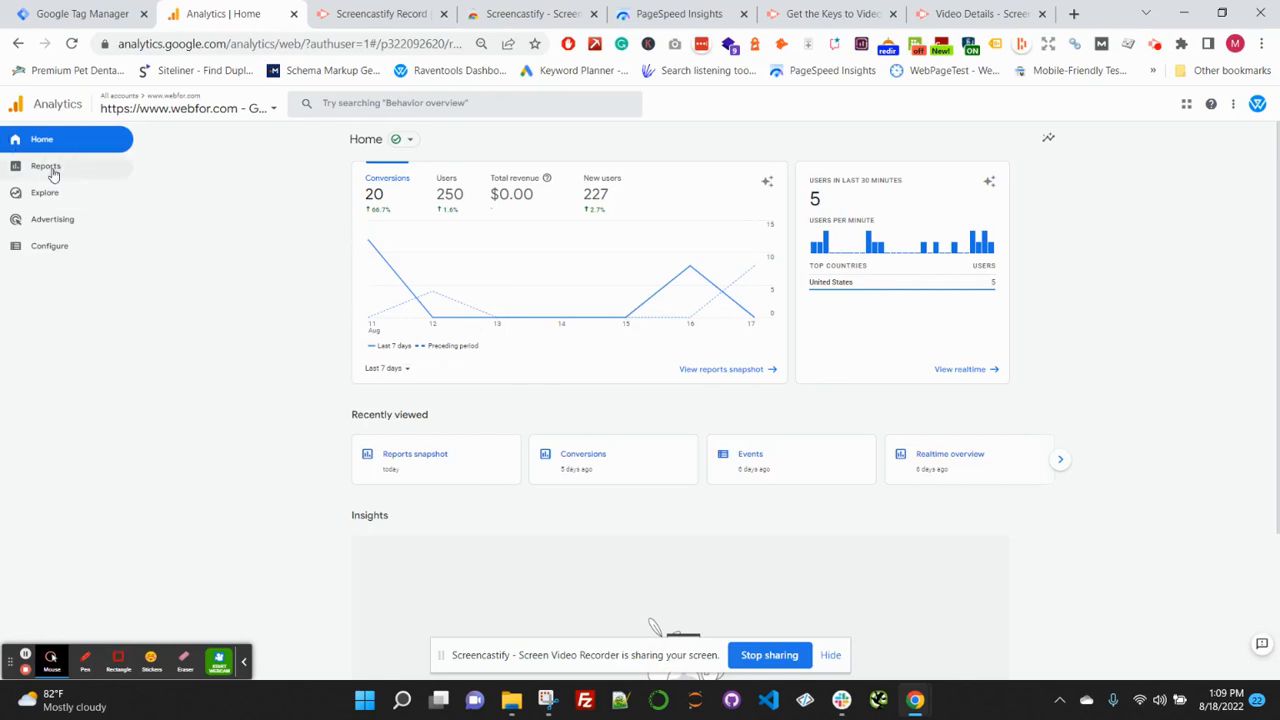
{"action": "left_click", "coordinate": [45, 166]}
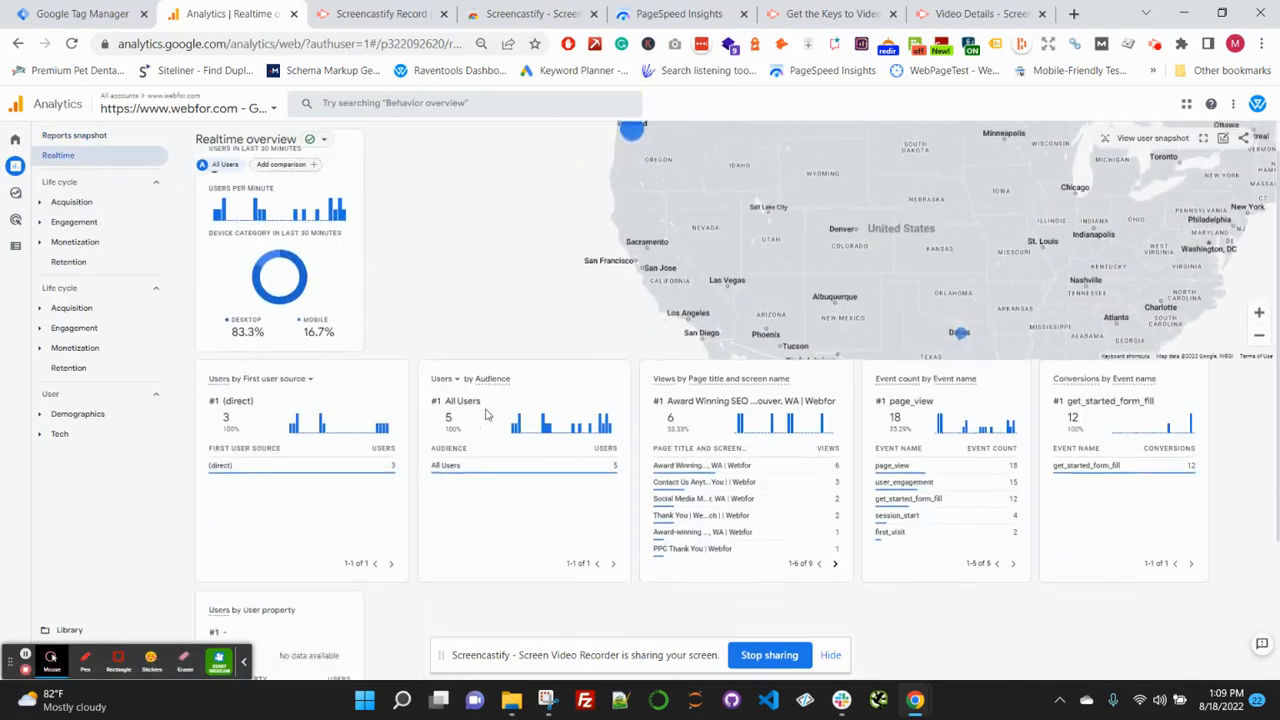
{"action": "scroll", "scroll_direction": "down", "scroll_amount": 3}
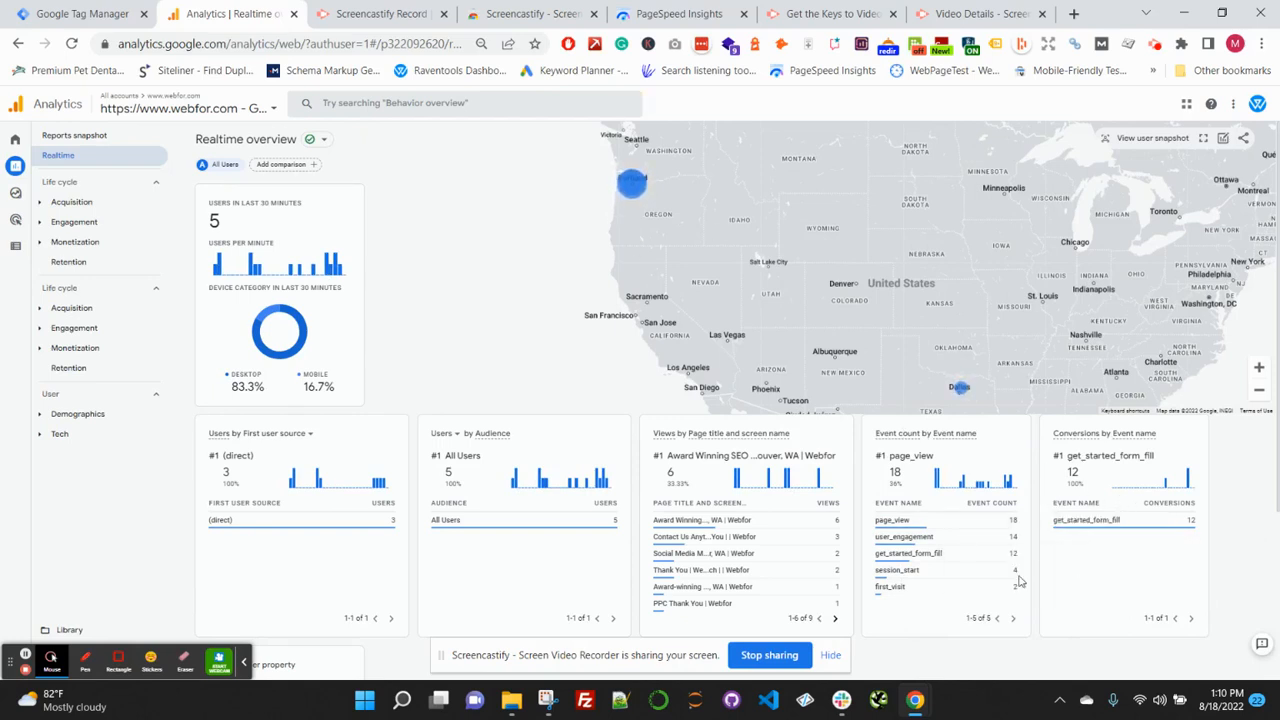
{"action": "mouse_move", "coordinate": [1133, 519]}
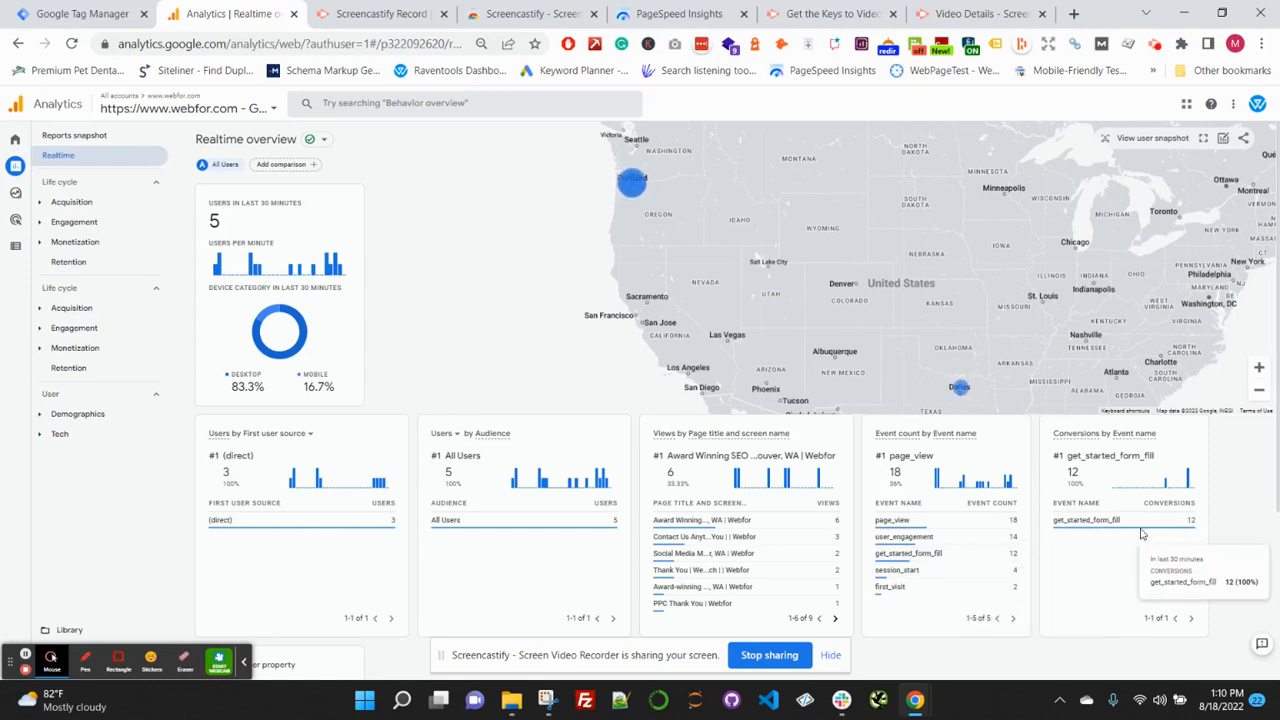
{"action": "mouse_move", "coordinate": [315, 345]}
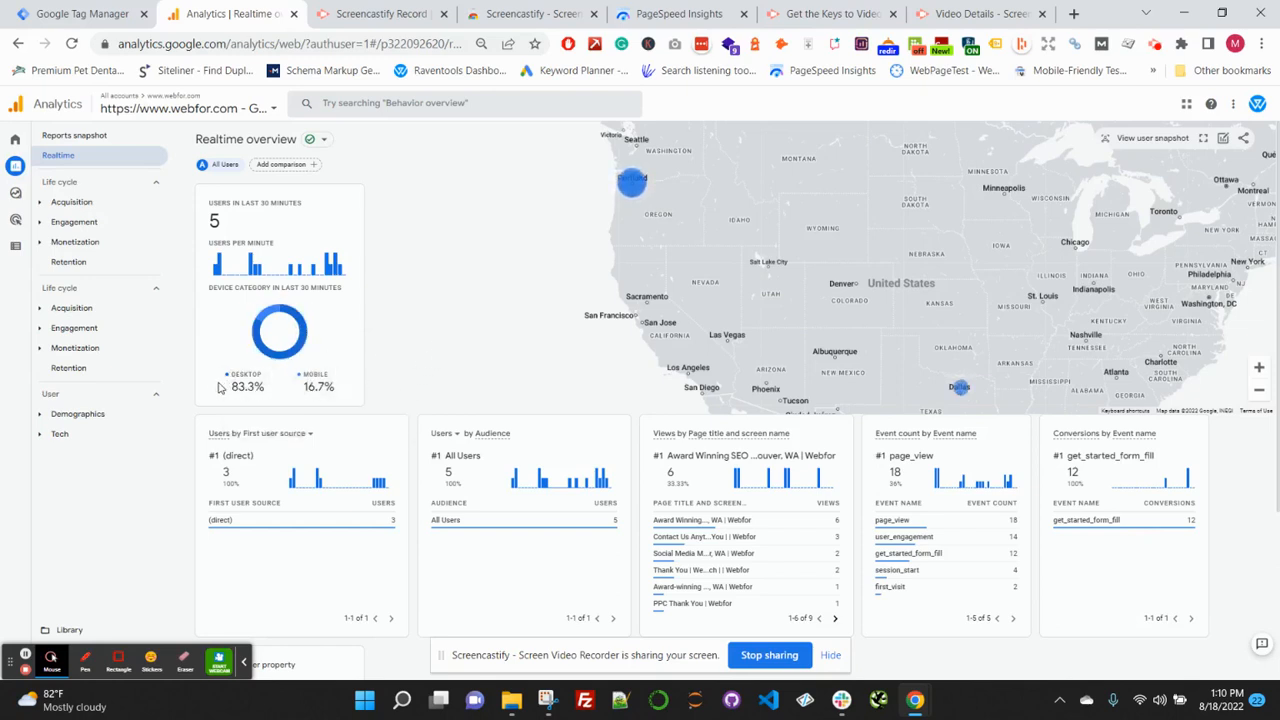
{"action": "mouse_move", "coordinate": [44, 228]}
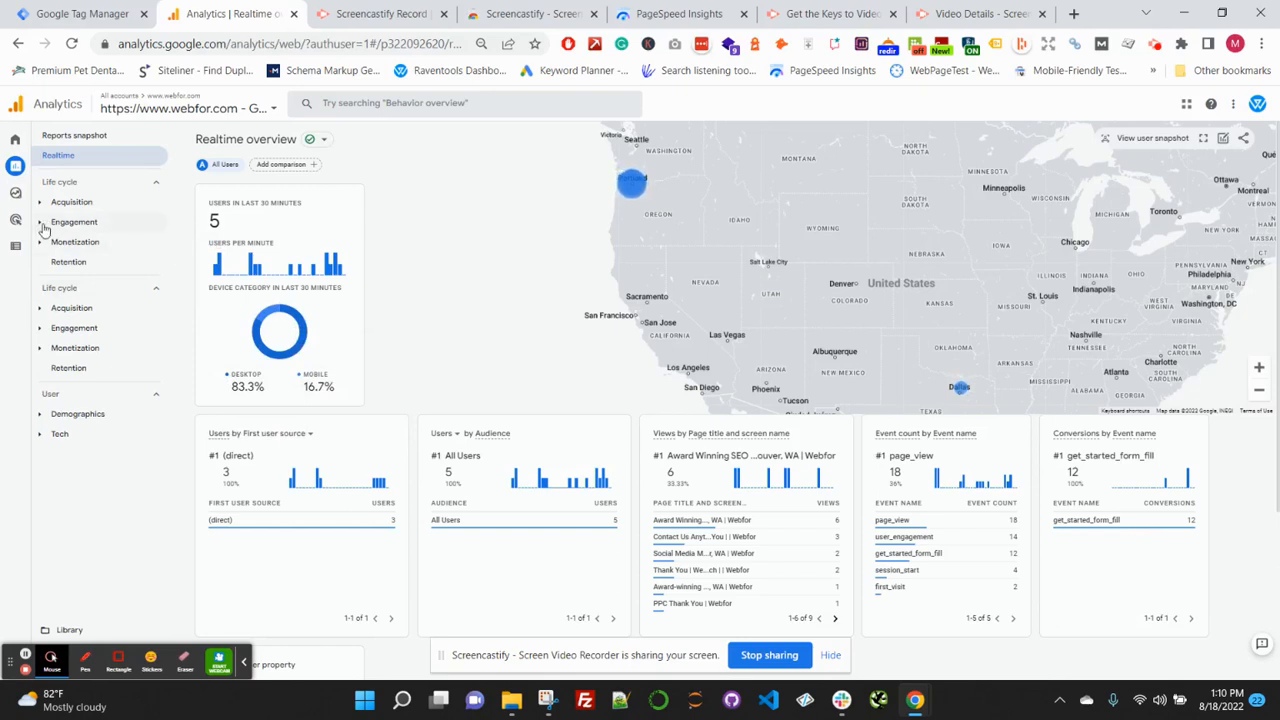
{"action": "left_click", "coordinate": [74, 221]}
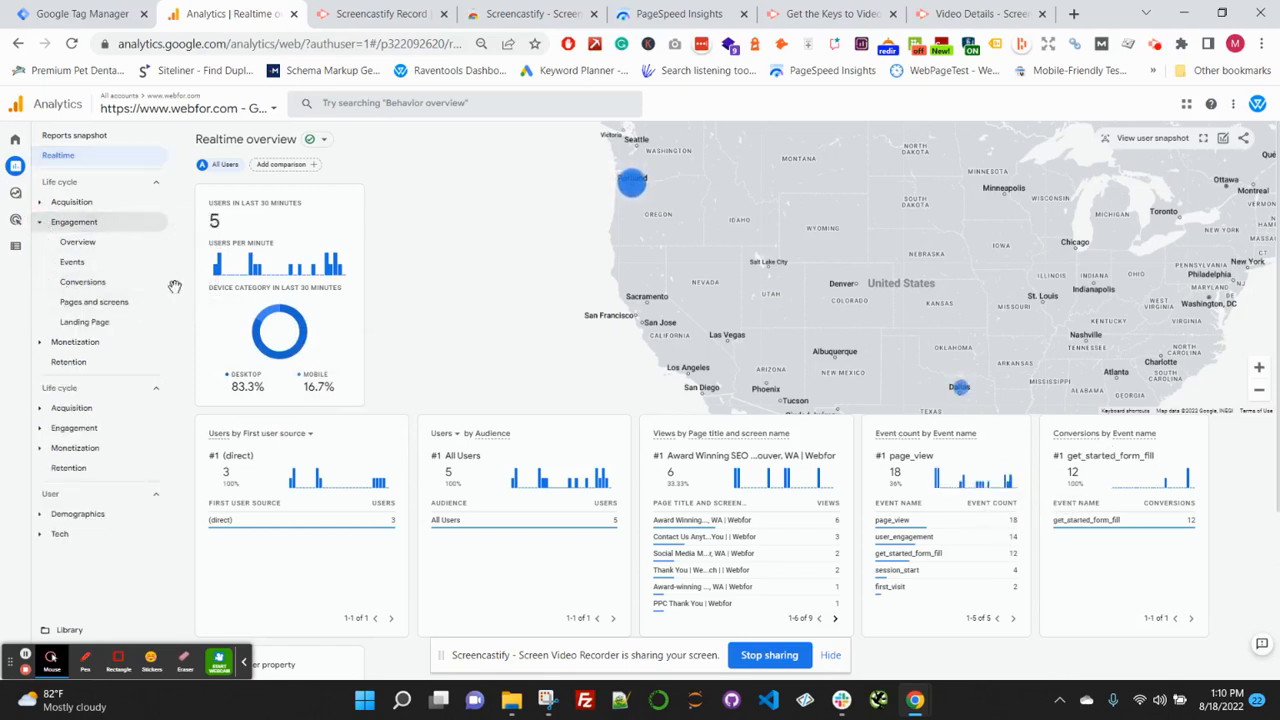
{"action": "mouse_move", "coordinate": [93, 287]}
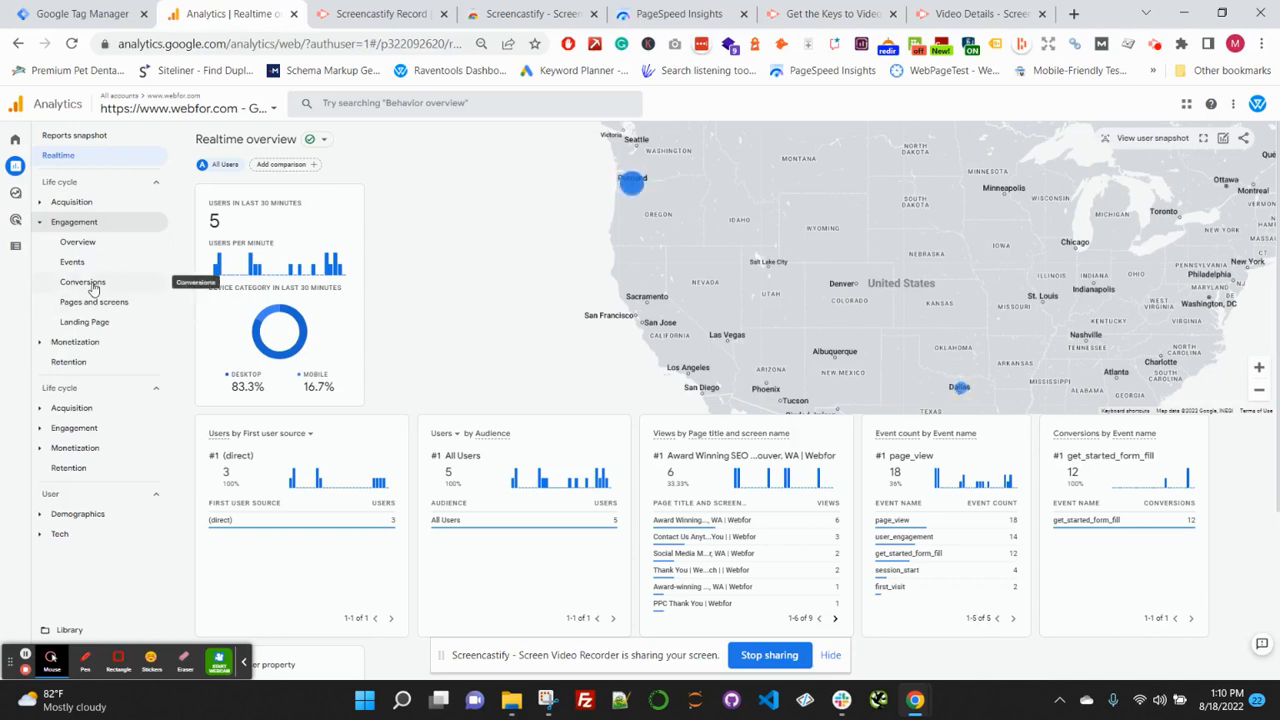
{"action": "mouse_move", "coordinate": [1037, 548]}
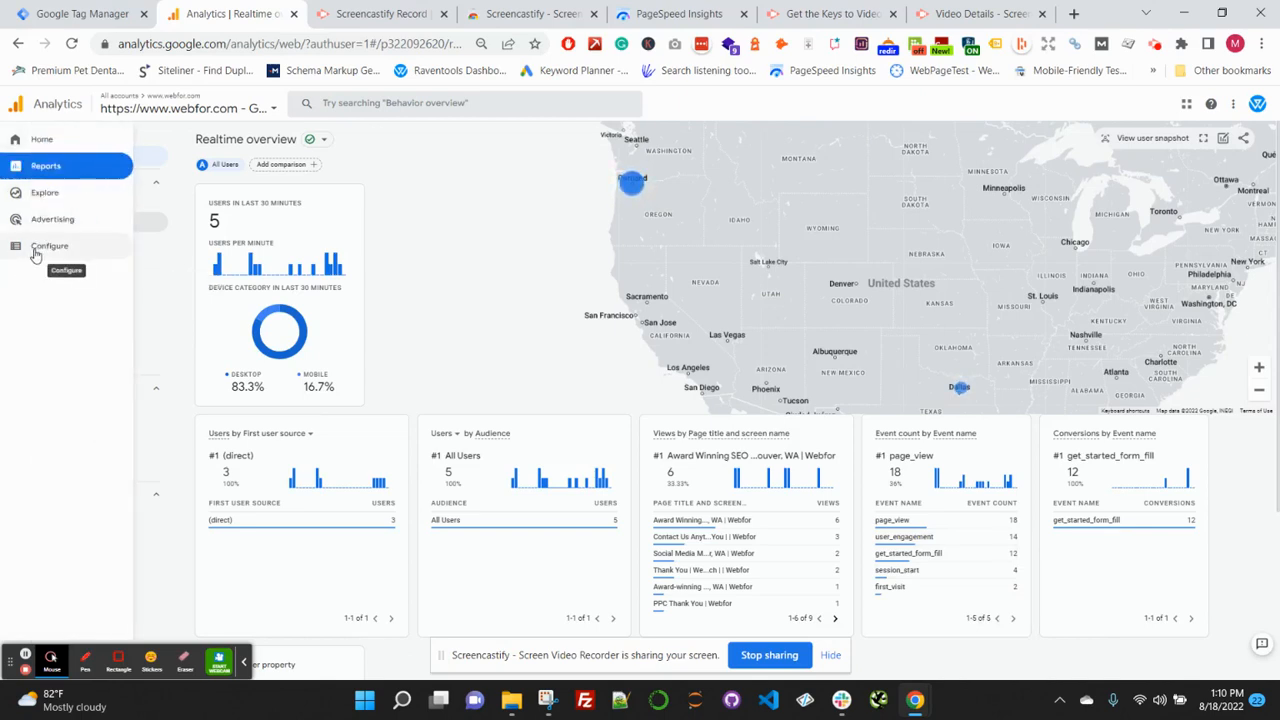
{"action": "mouse_move", "coordinate": [40, 185]}
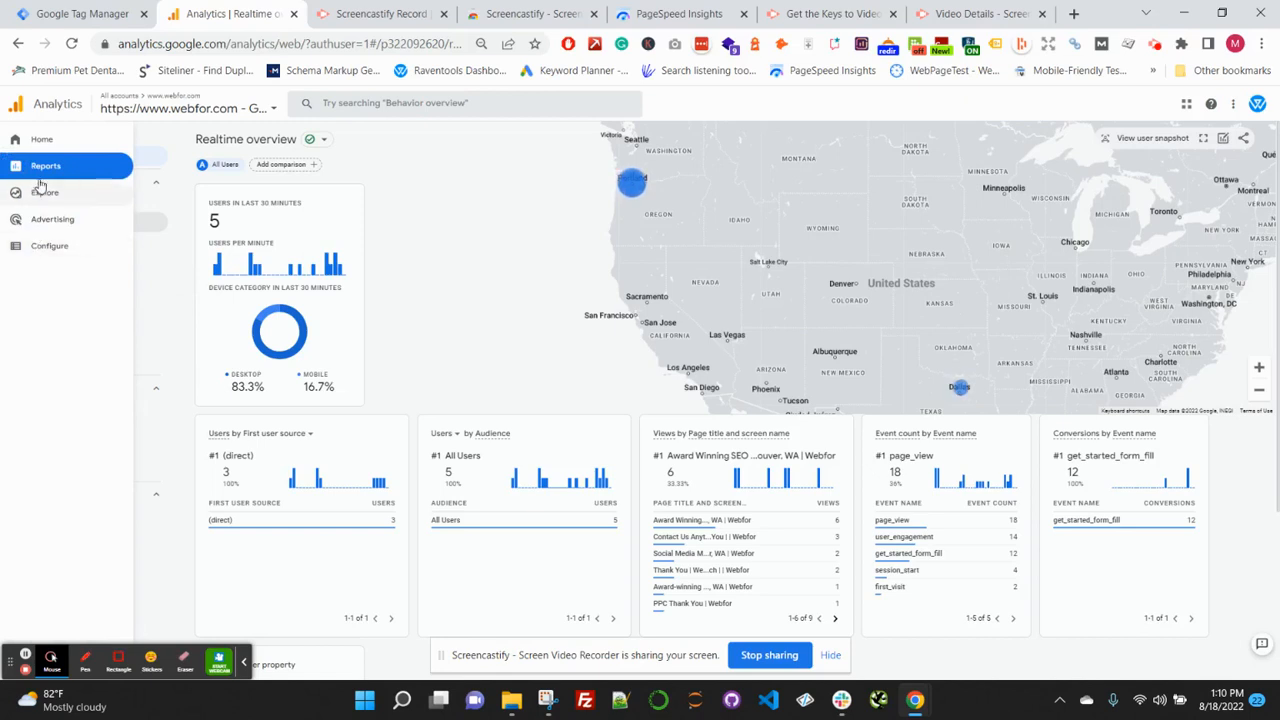
{"action": "mouse_move", "coordinate": [49, 246]}
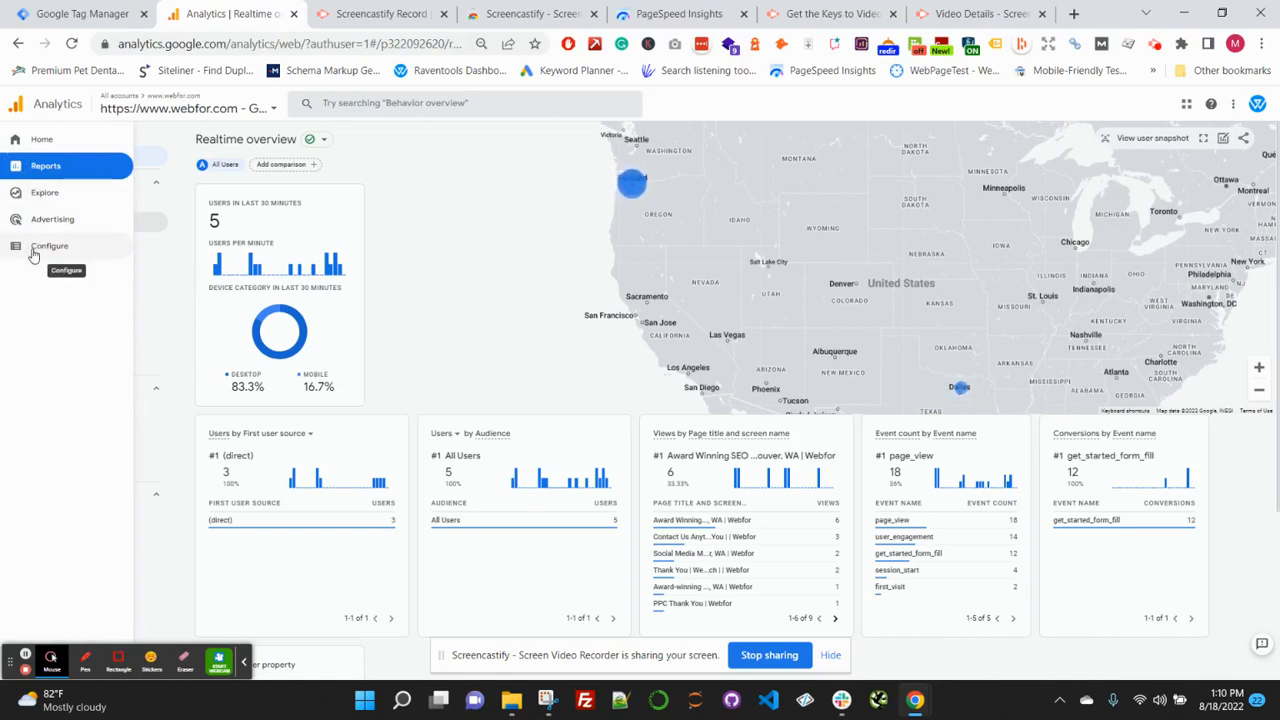
Keep get_started_form_fill marked as a conversion with first_visit unmarked.
{"action": "left_click", "coordinate": [49, 245]}
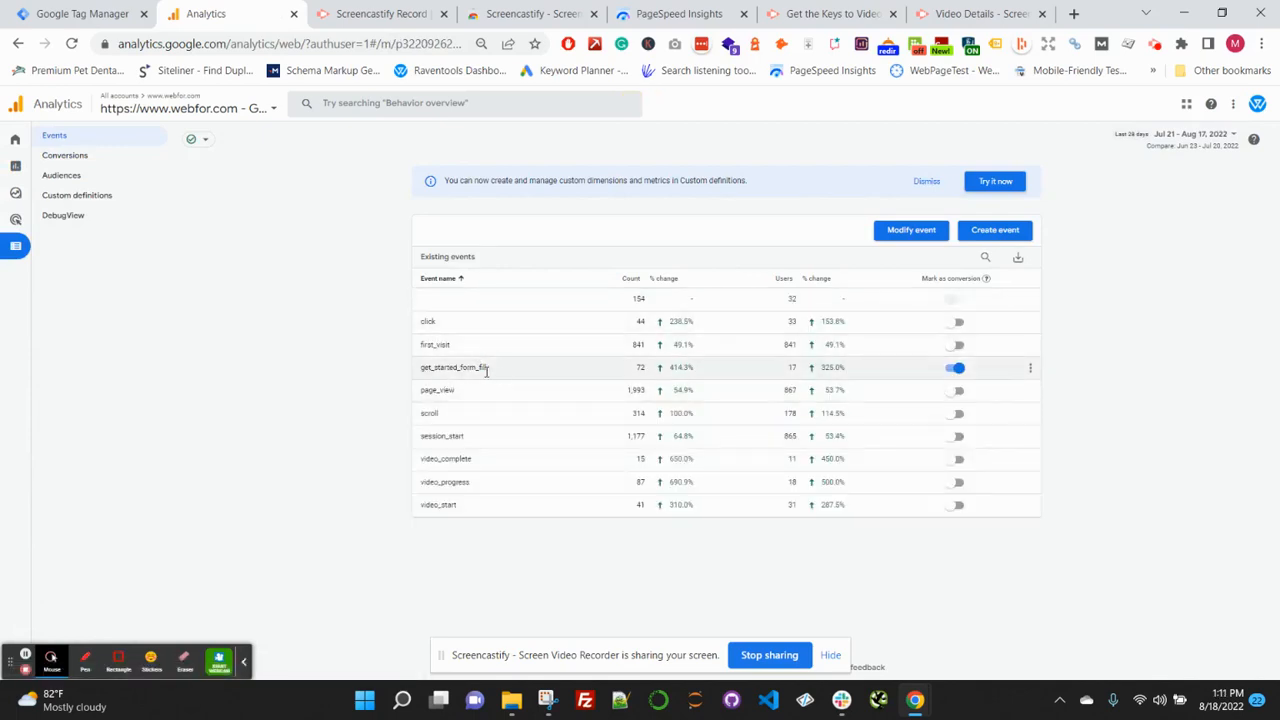
{"action": "mouse_move", "coordinate": [501, 382]}
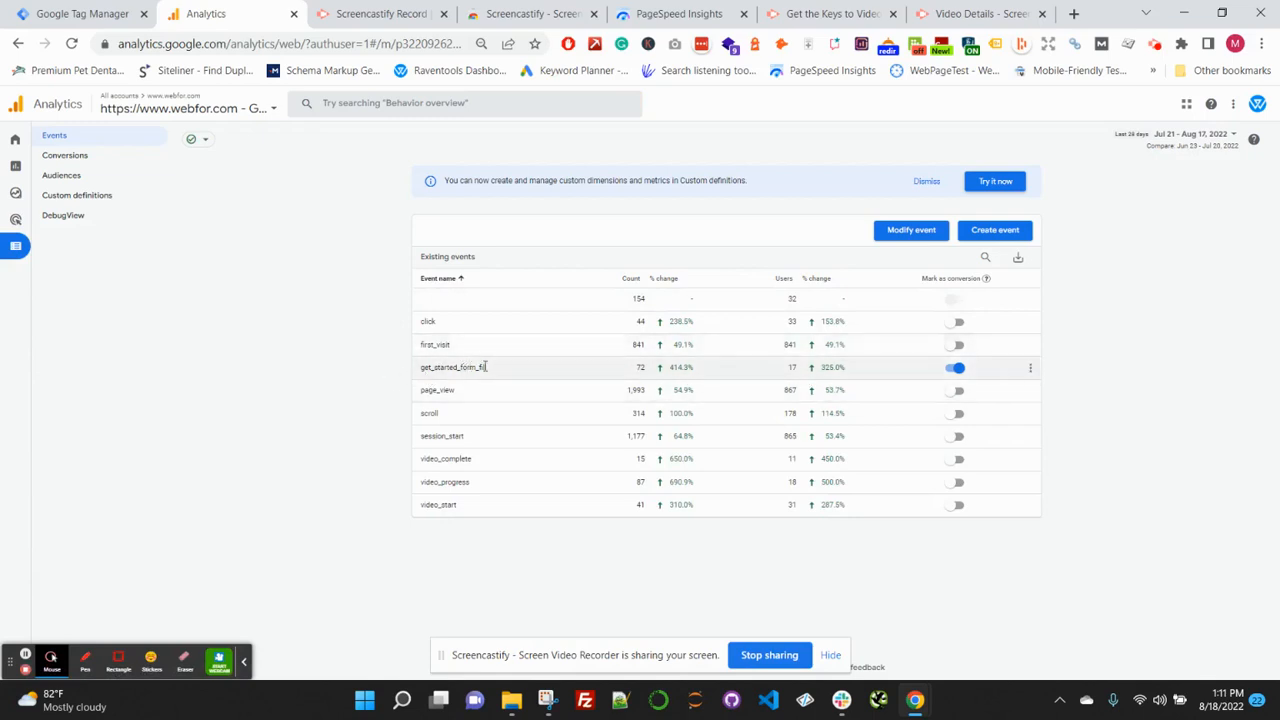
{"action": "mouse_move", "coordinate": [895, 380]}
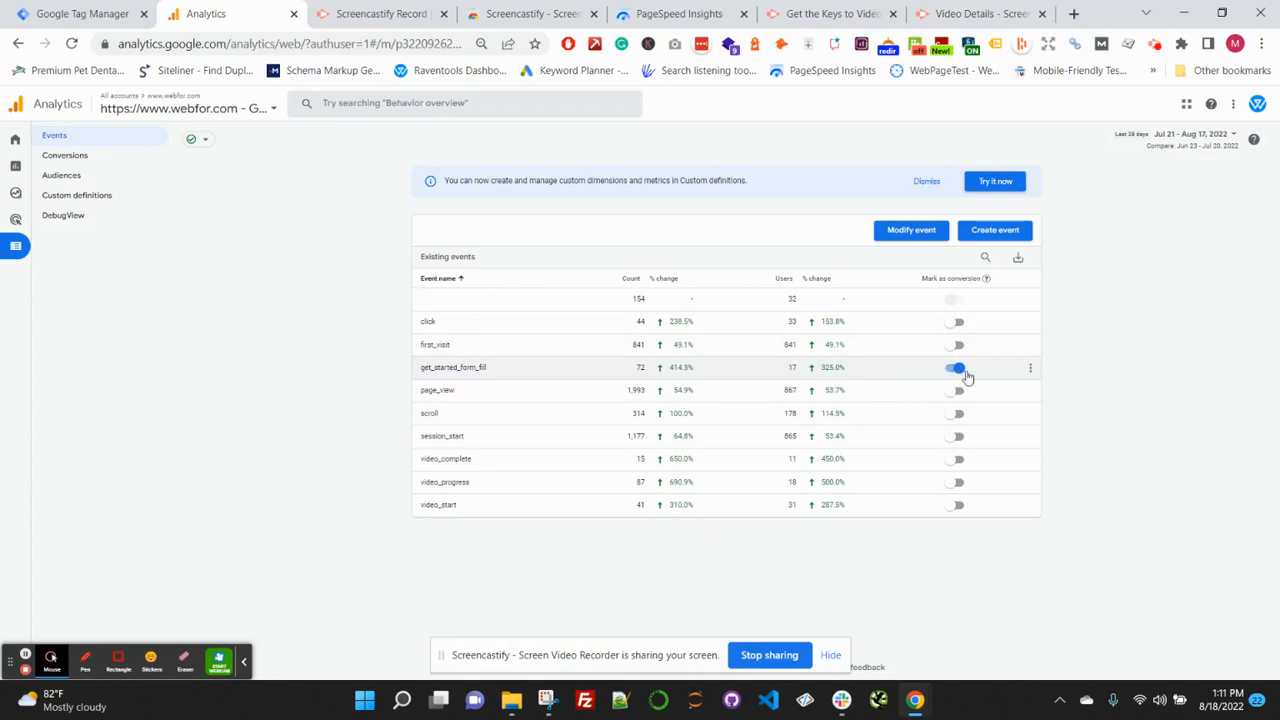
{"action": "left_click", "coordinate": [954, 367]}
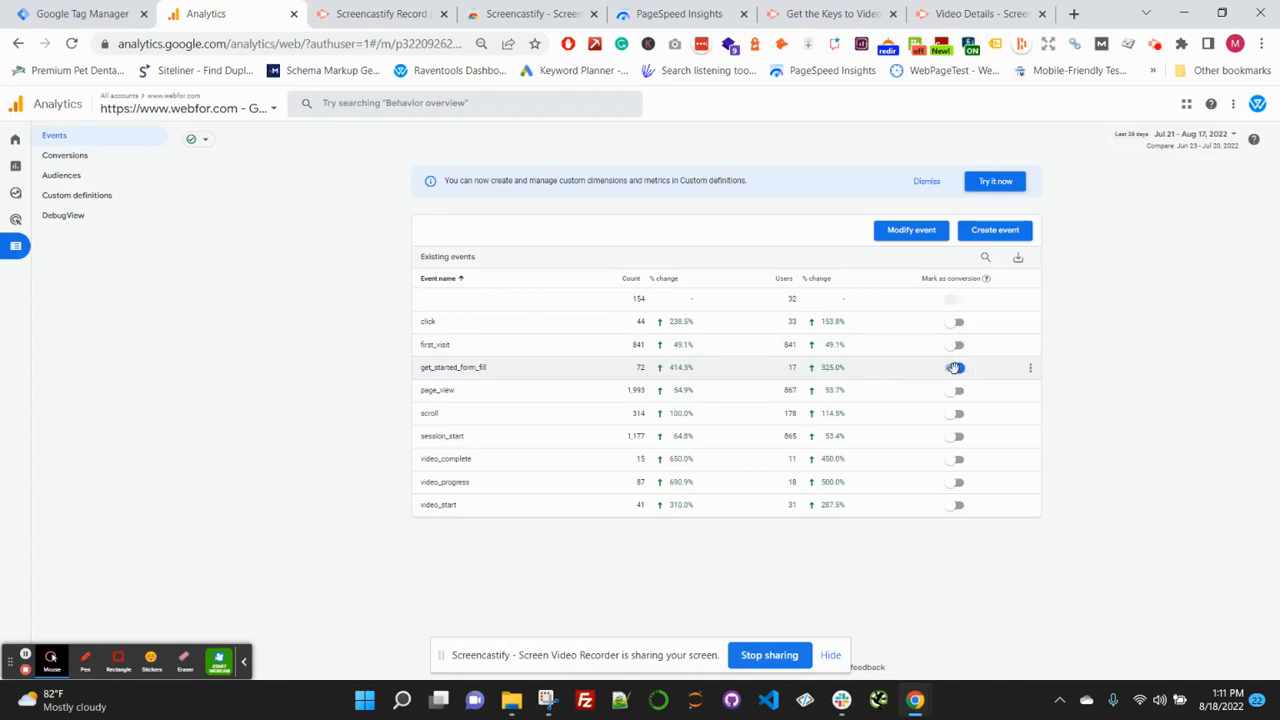
{"action": "left_click", "coordinate": [954, 367]}
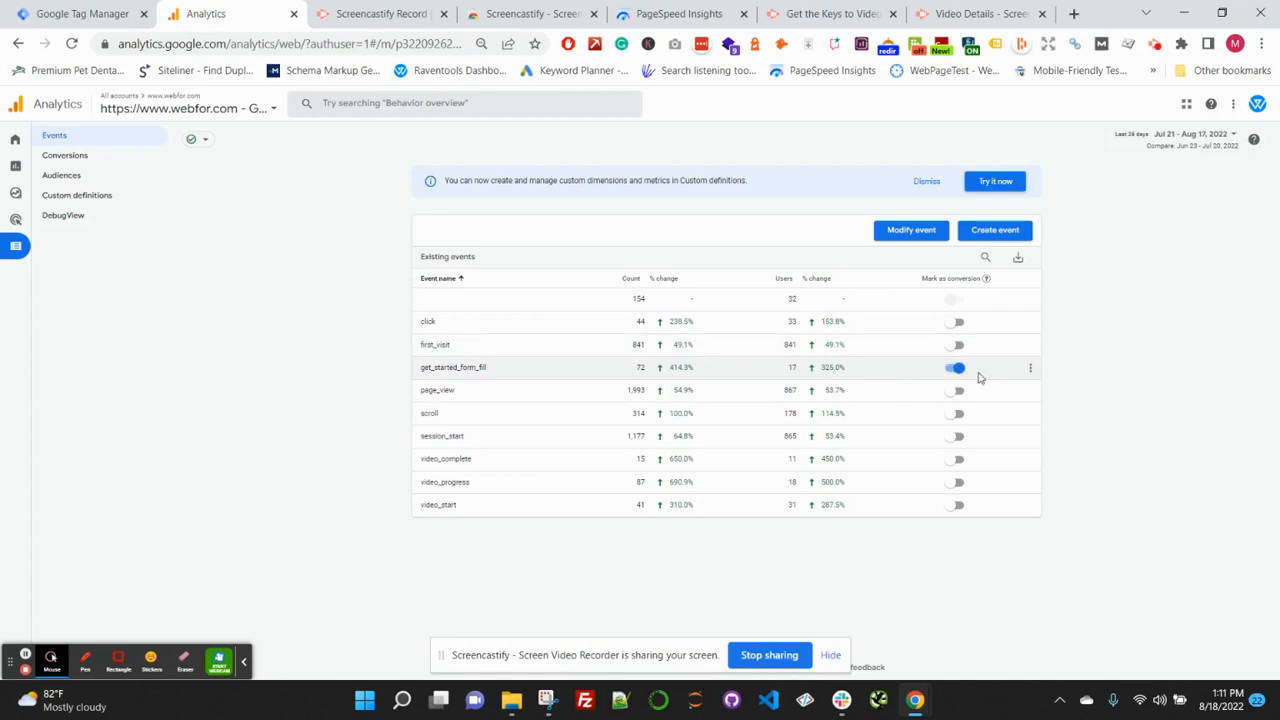
{"action": "mouse_move", "coordinate": [957, 345]}
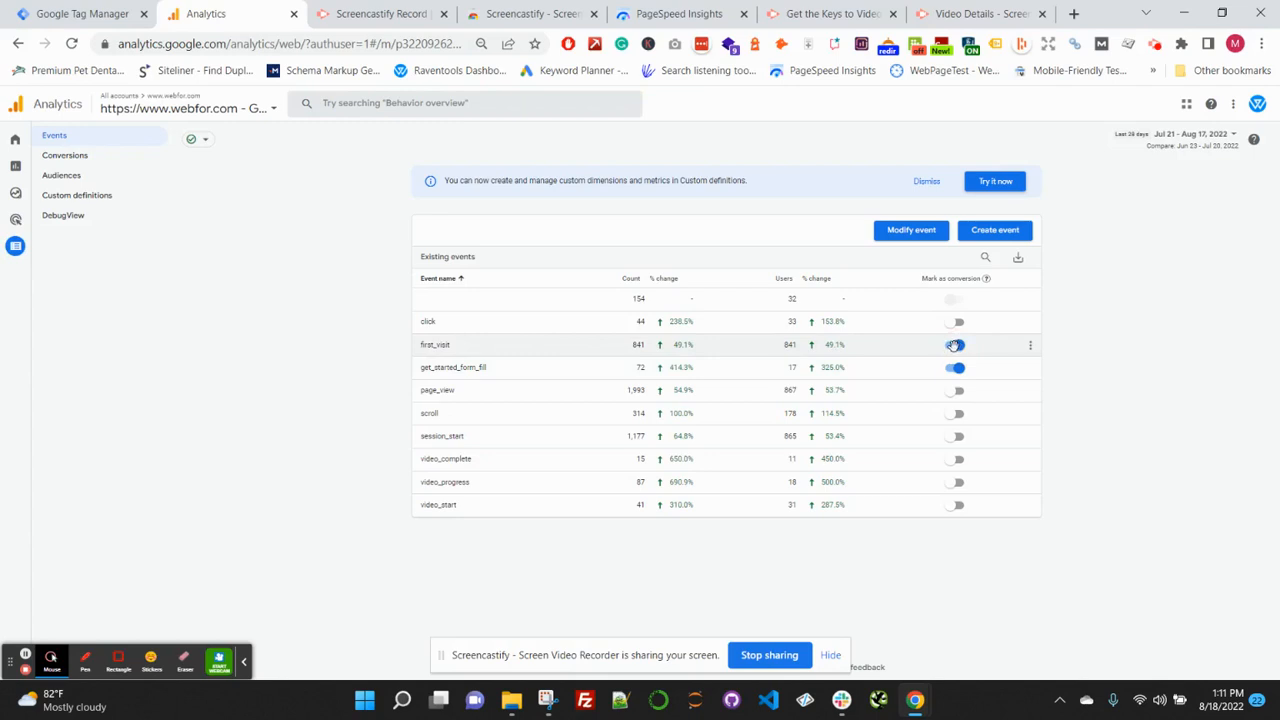
{"action": "left_click", "coordinate": [954, 344]}
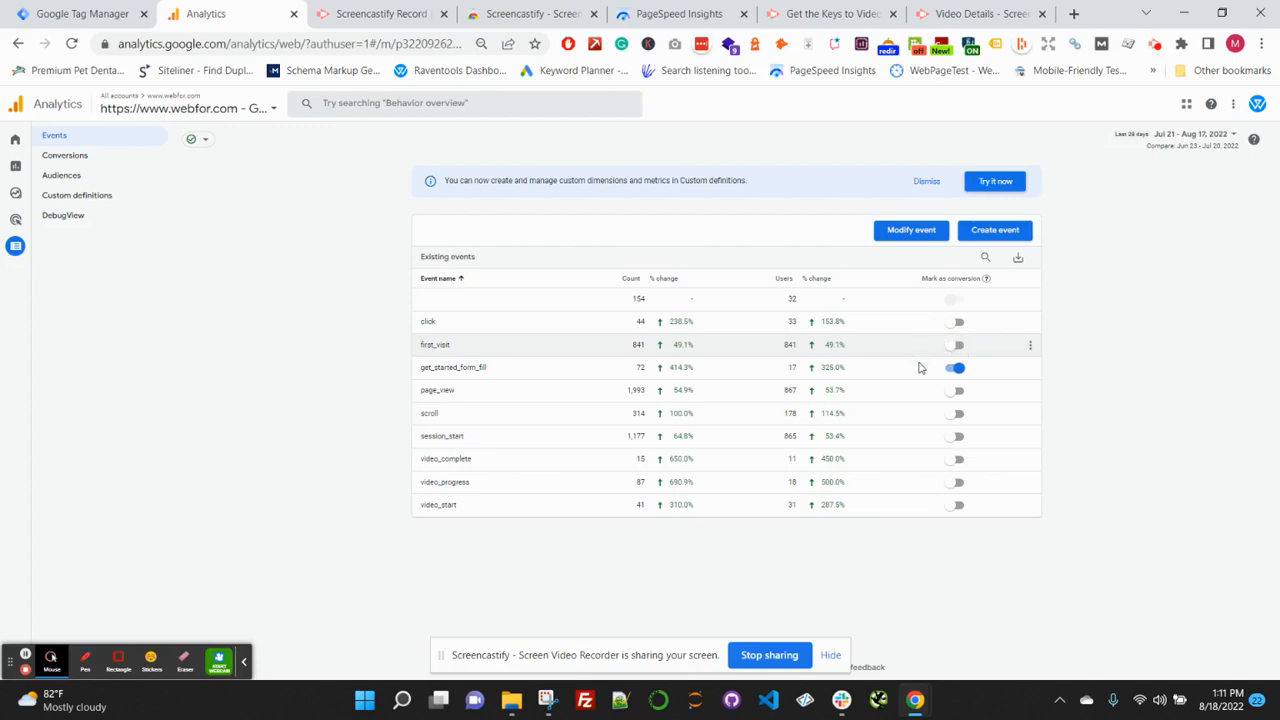
{"action": "left_click", "coordinate": [954, 367]}
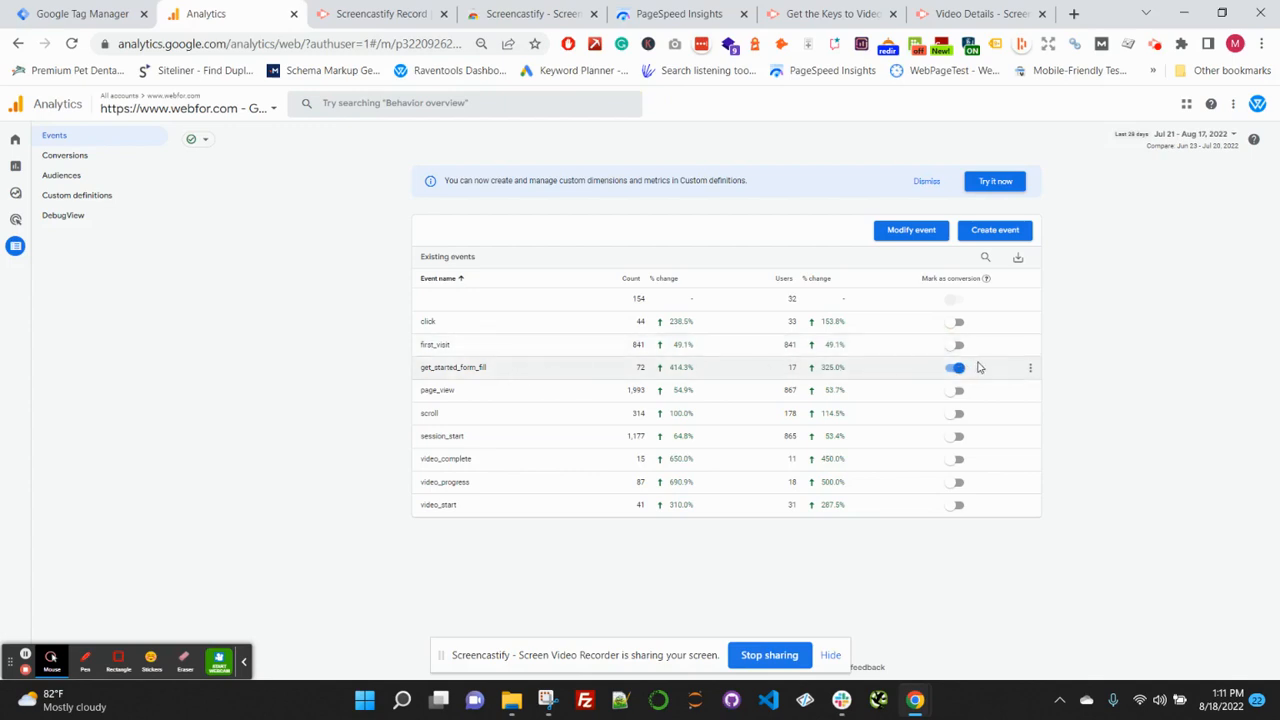
{"action": "mouse_move", "coordinate": [348, 333]}
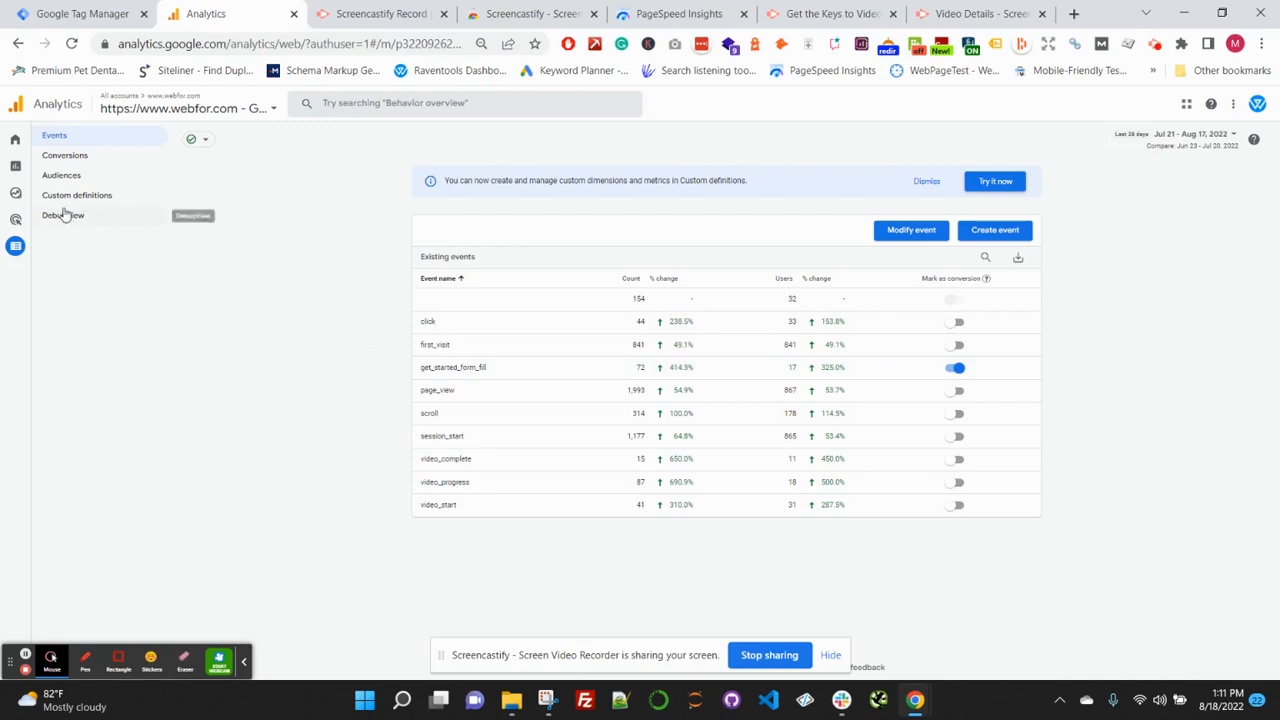
Open the Life cycle > Engagement > Conversions report showing get_started_form_fill.
{"action": "left_click", "coordinate": [15, 165]}
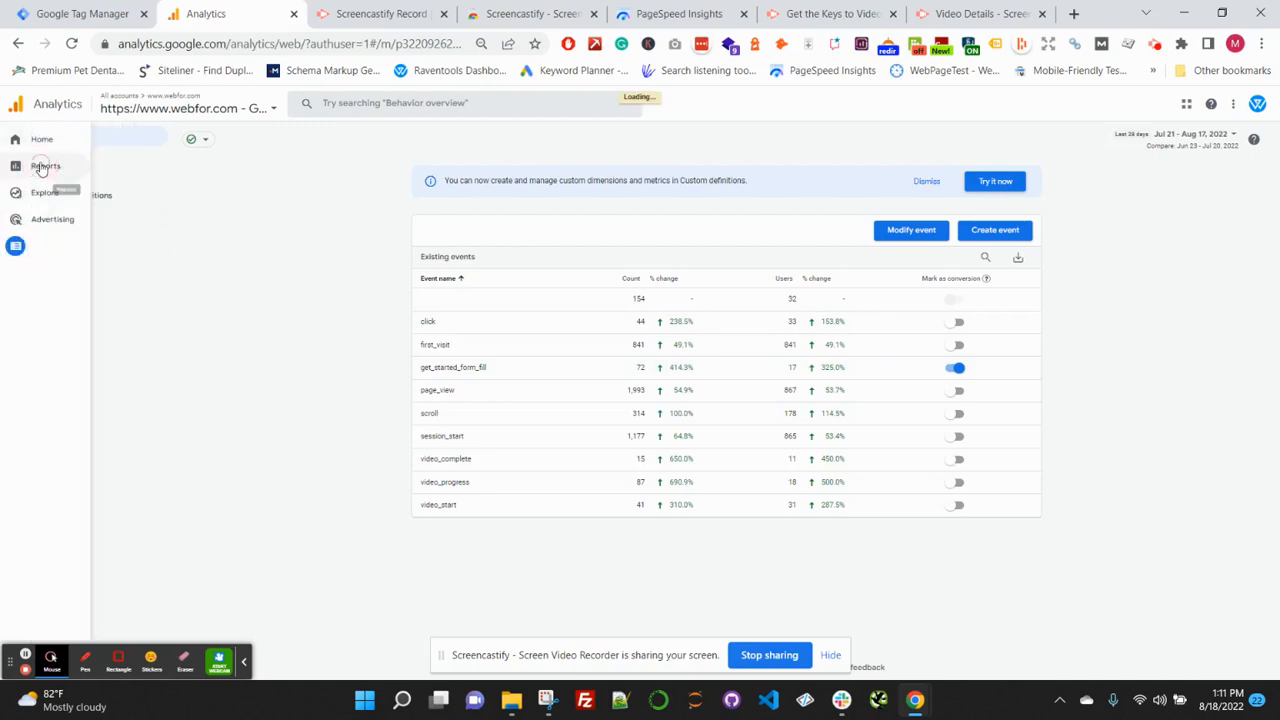
{"action": "left_click", "coordinate": [45, 166]}
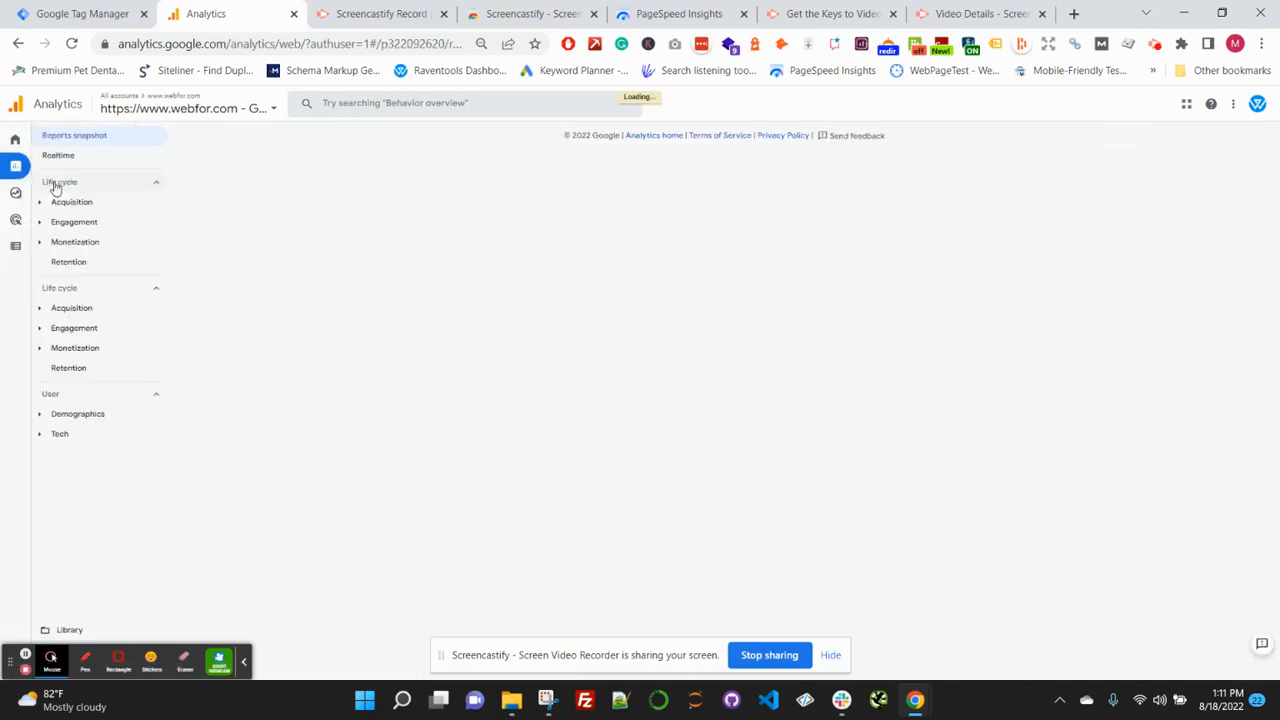
{"action": "left_click", "coordinate": [74, 135]}
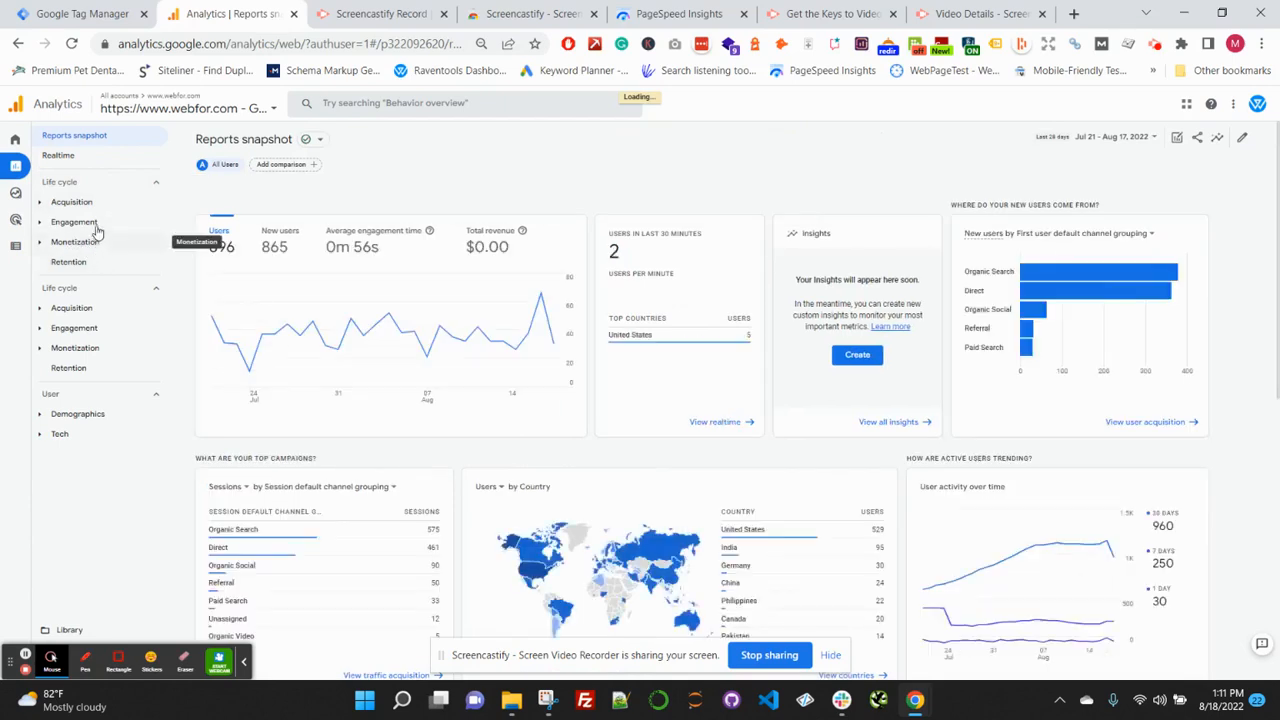
{"action": "left_click", "coordinate": [74, 221]}
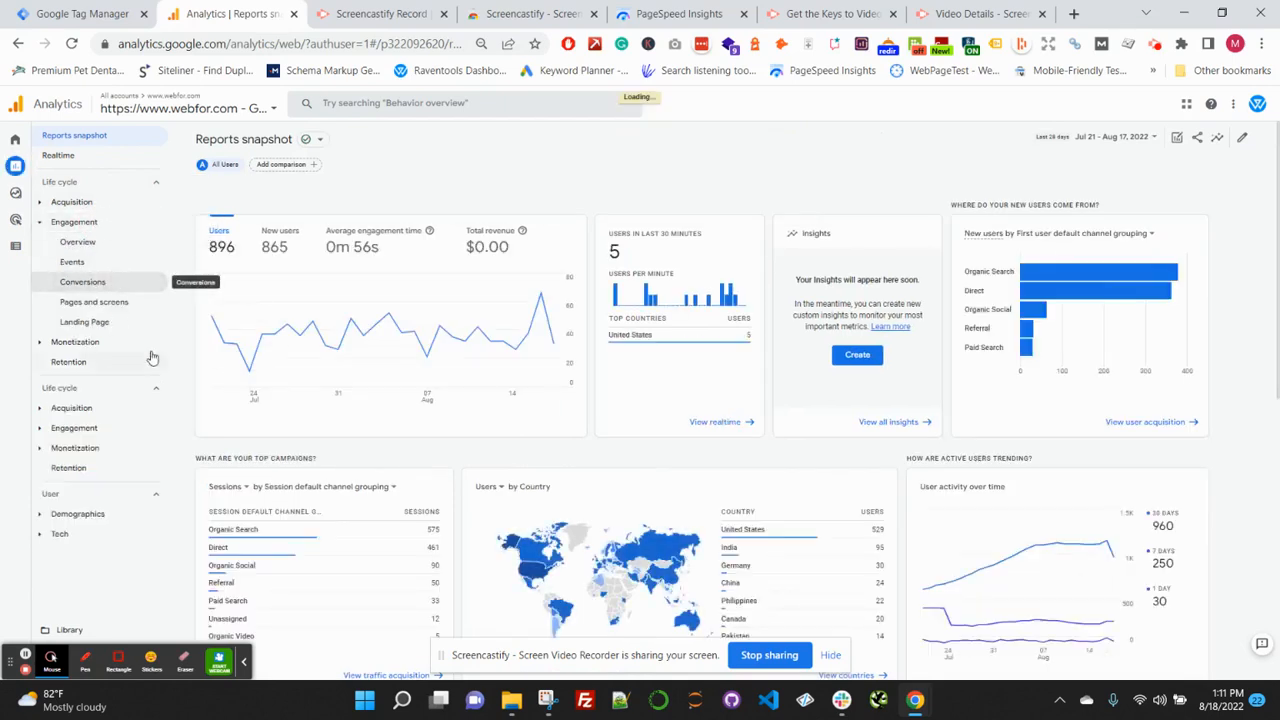
{"action": "left_click", "coordinate": [82, 281]}
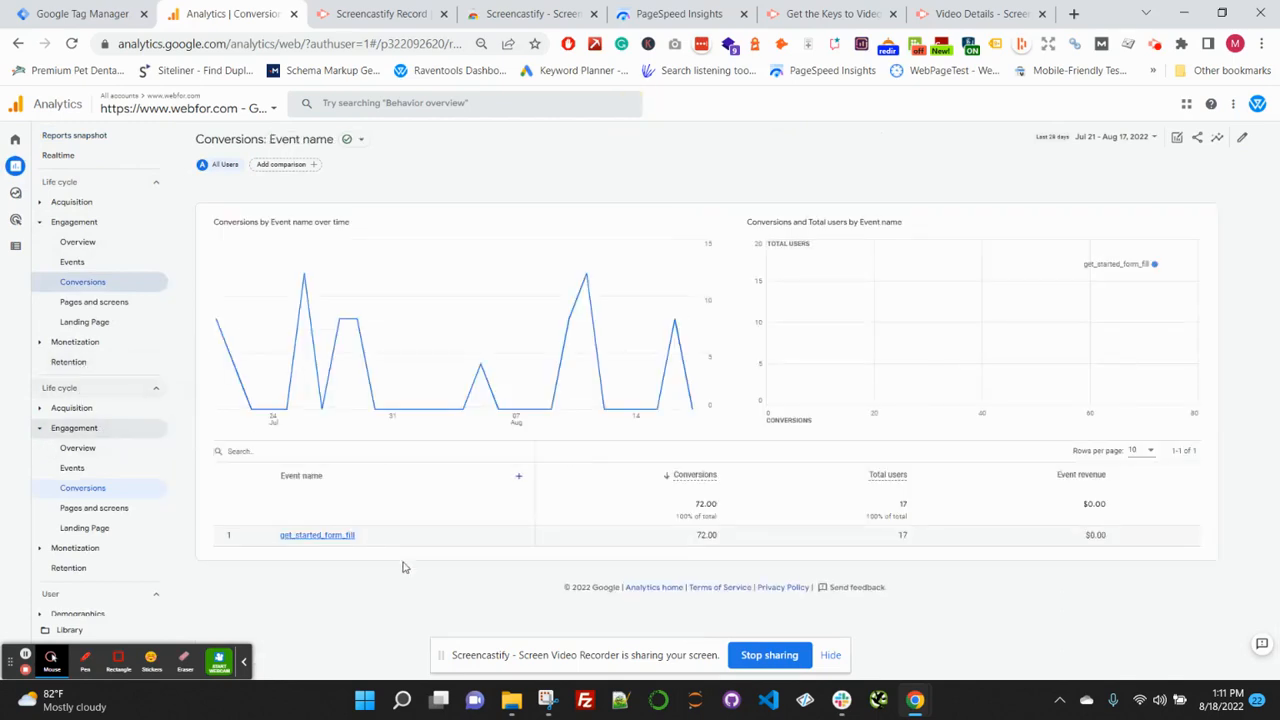
{"action": "mouse_move", "coordinate": [785, 580]}
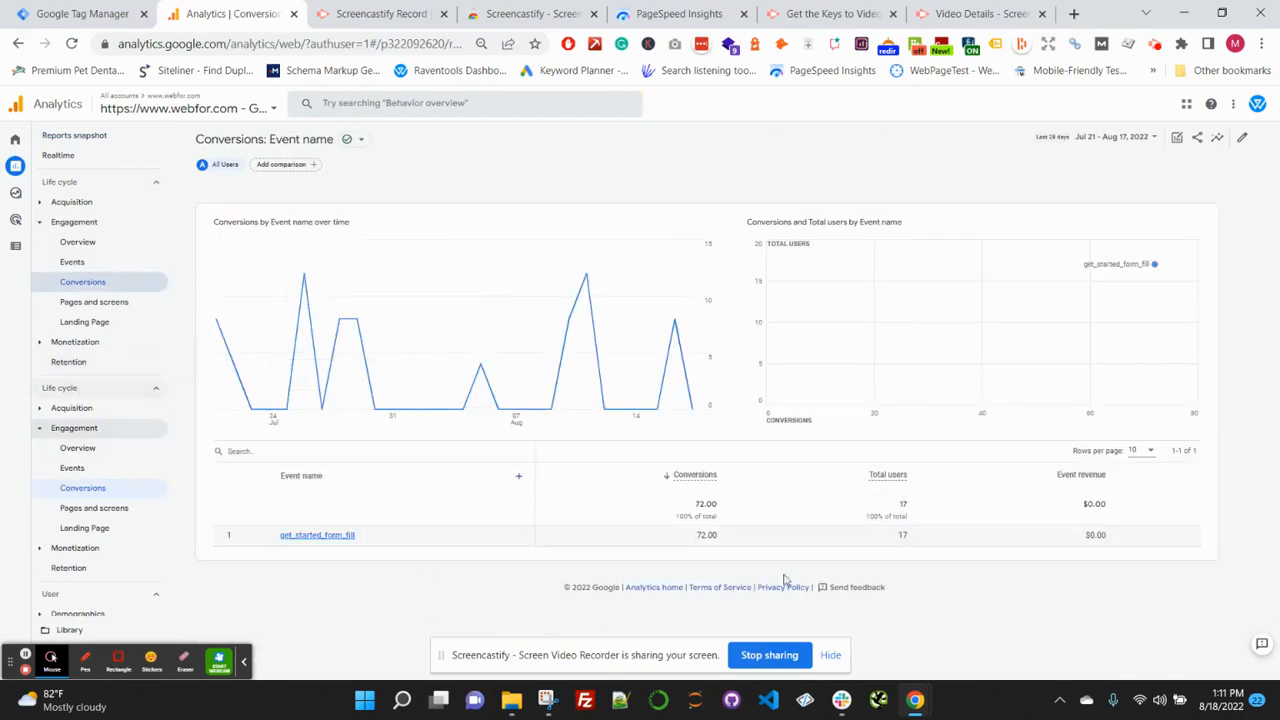
{"action": "mouse_move", "coordinate": [528, 571]}
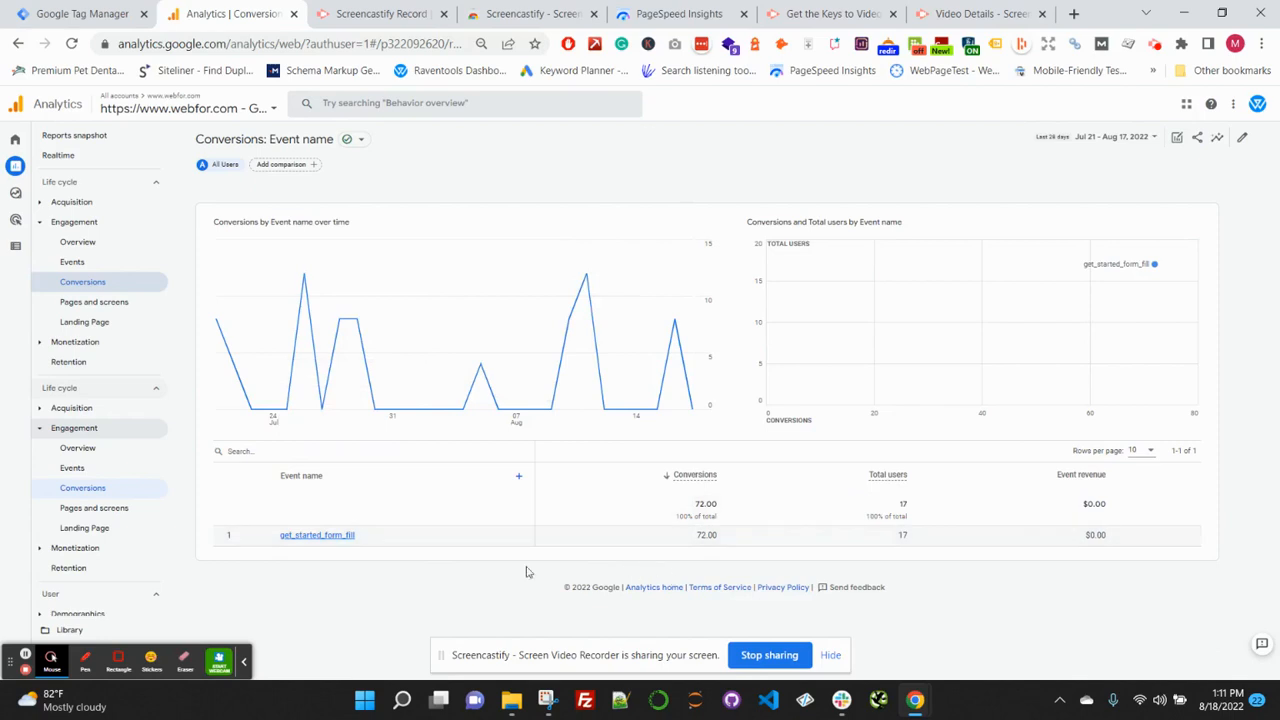
{"action": "mouse_move", "coordinate": [265, 572]}
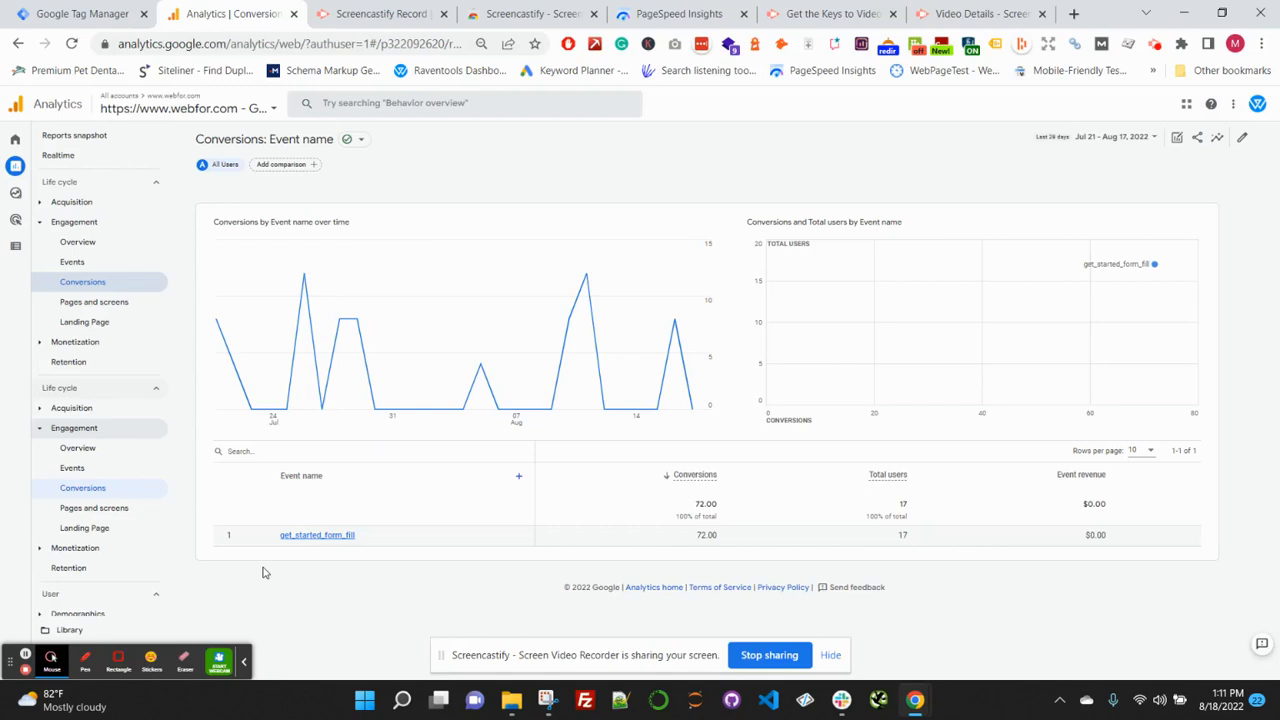
{"action": "mouse_move", "coordinate": [406, 587]}
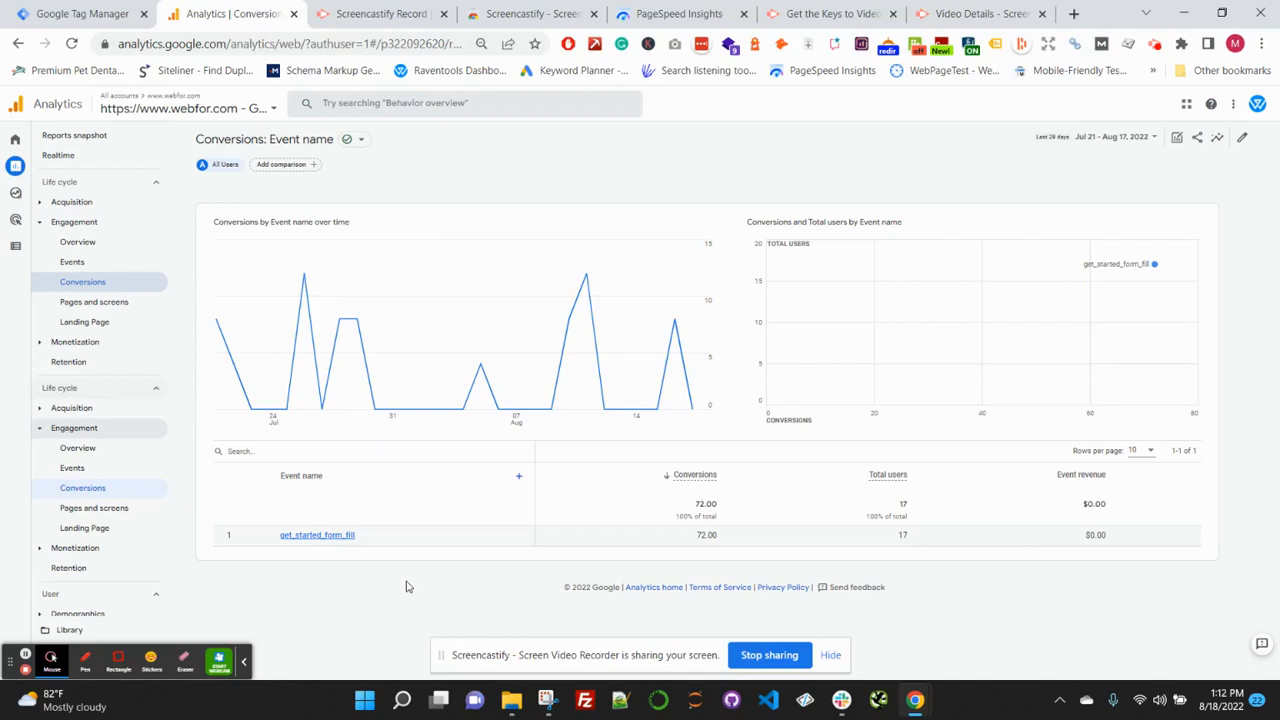
{"action": "mouse_move", "coordinate": [626, 669]}
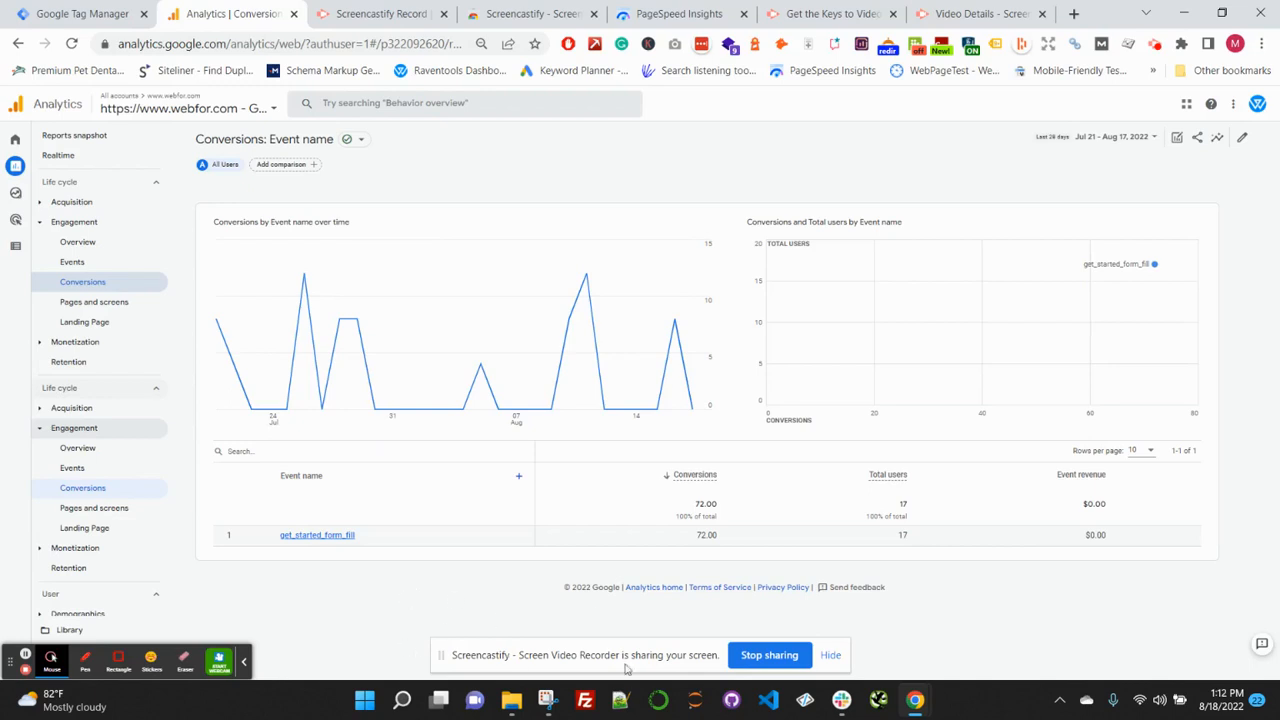